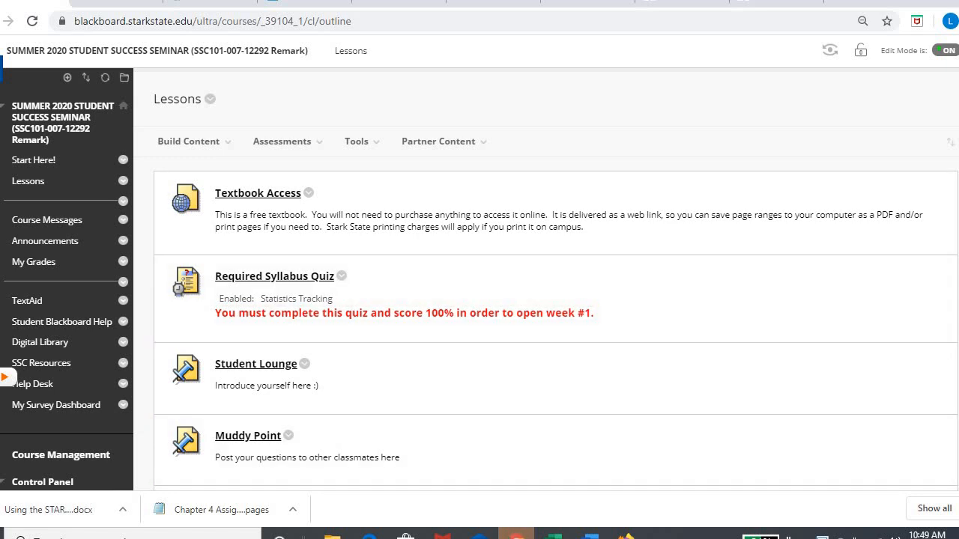
Locate and enter the Week 3 folder from the course content list
{"action": "scroll", "scroll_direction": "down", "scroll_amount": 3}
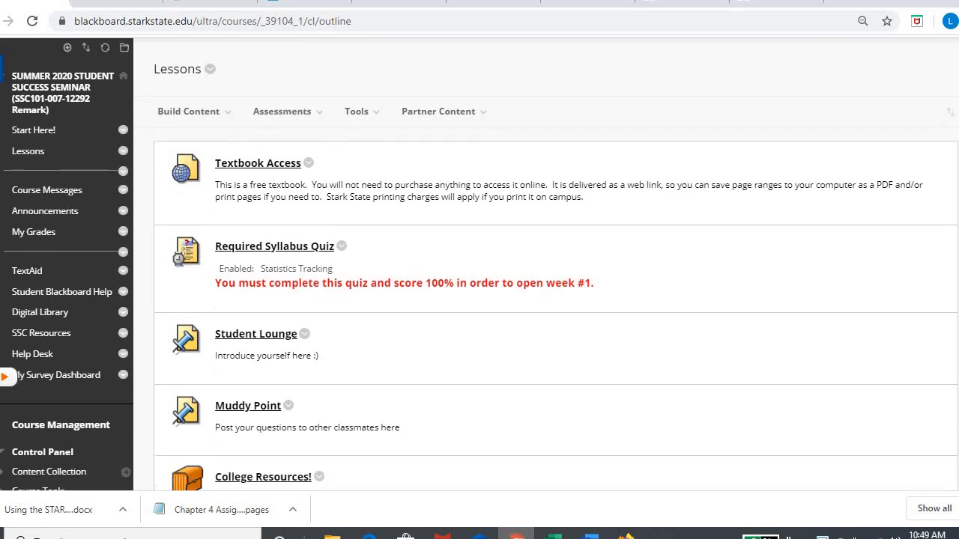
{"action": "scroll", "scroll_direction": "down", "scroll_amount": 3}
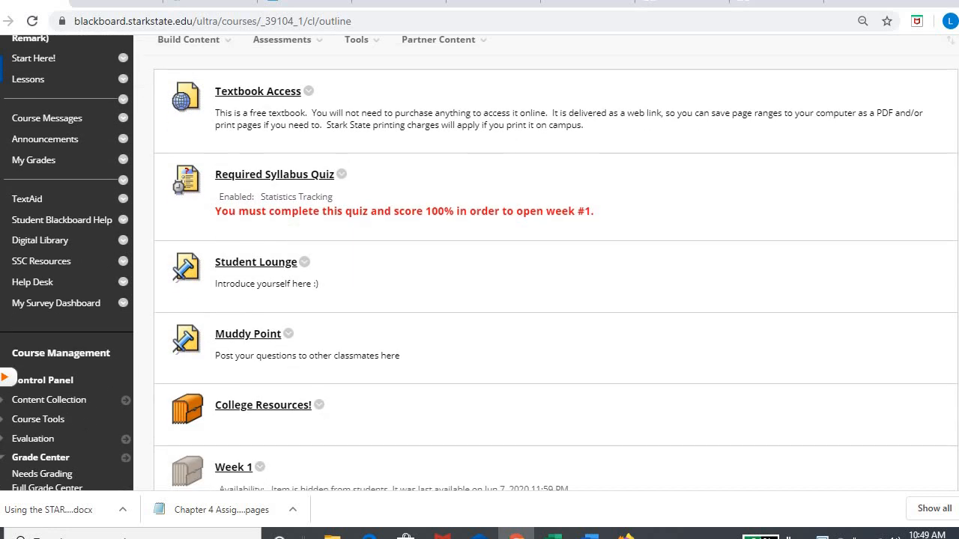
{"action": "scroll", "scroll_direction": "down", "scroll_amount": 3}
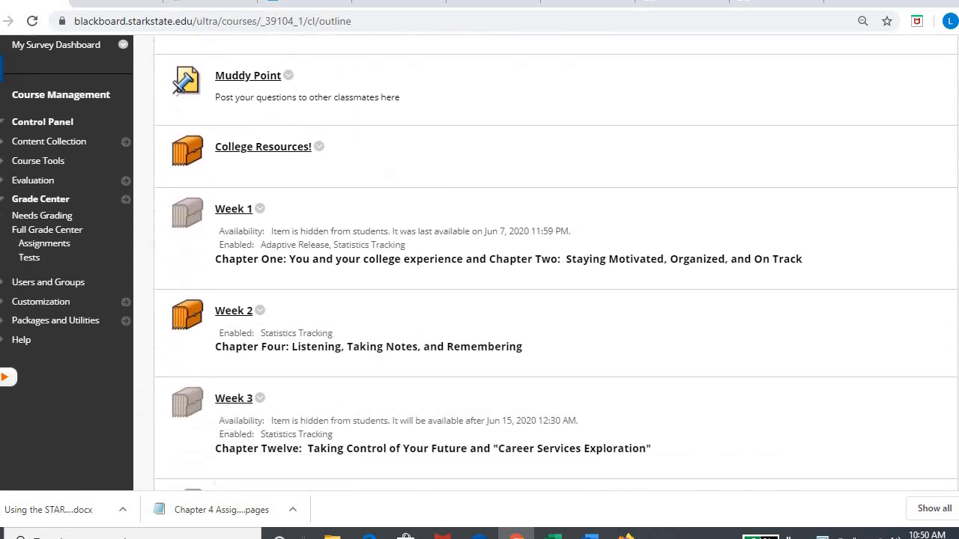
{"action": "scroll", "scroll_direction": "down", "scroll_amount": 3}
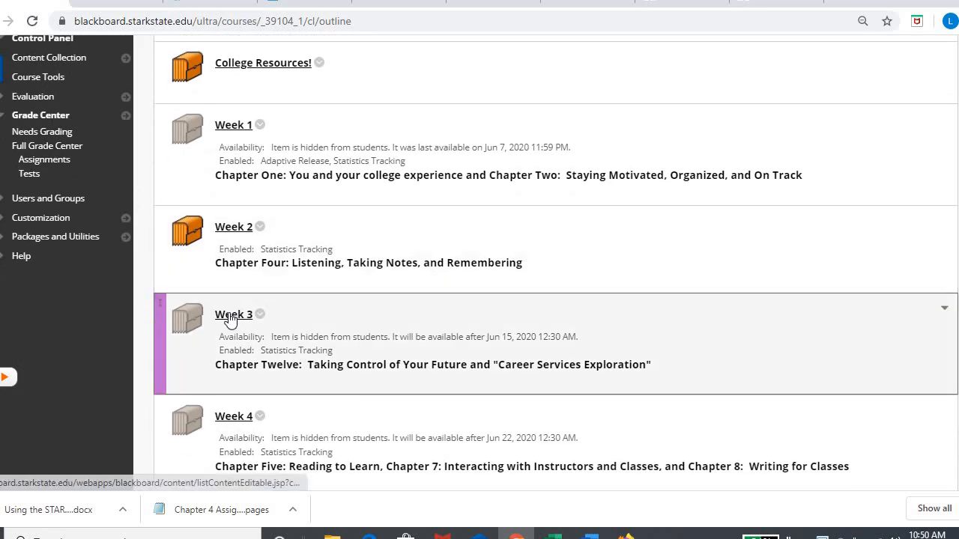
{"action": "left_click", "coordinate": [233, 314]}
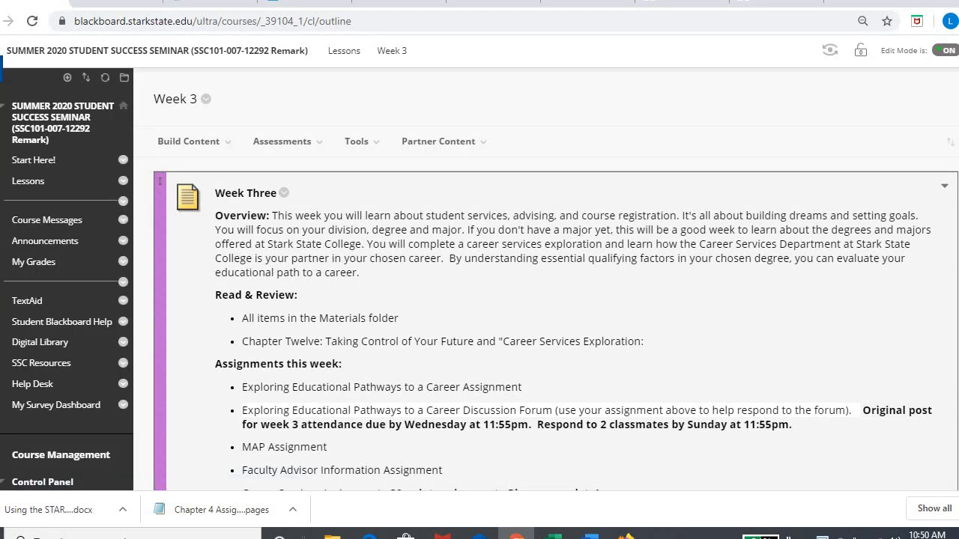
Review the Week 3 overview, this week's assignments and the Learning Objectives table
{"action": "scroll", "scroll_direction": "down", "scroll_amount": 3}
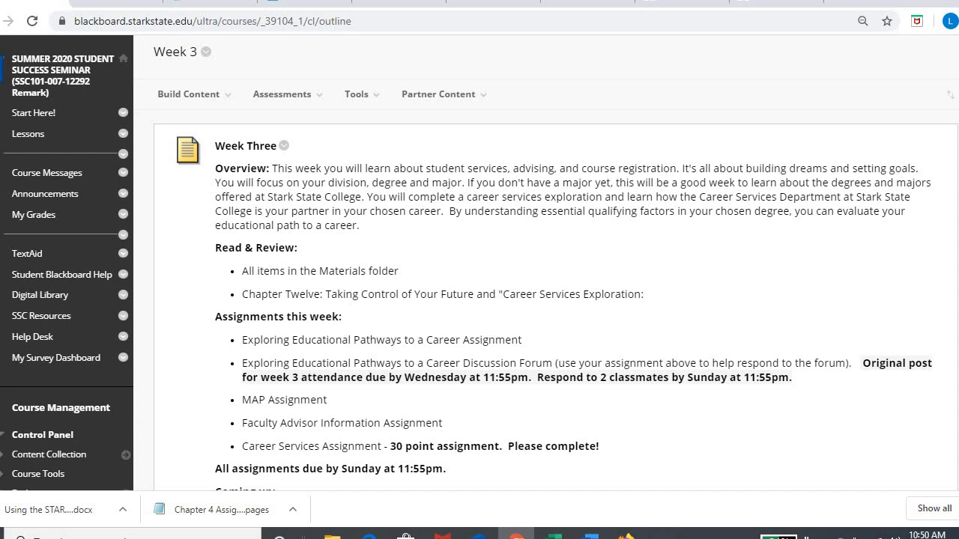
{"action": "scroll", "scroll_direction": "down", "scroll_amount": 3}
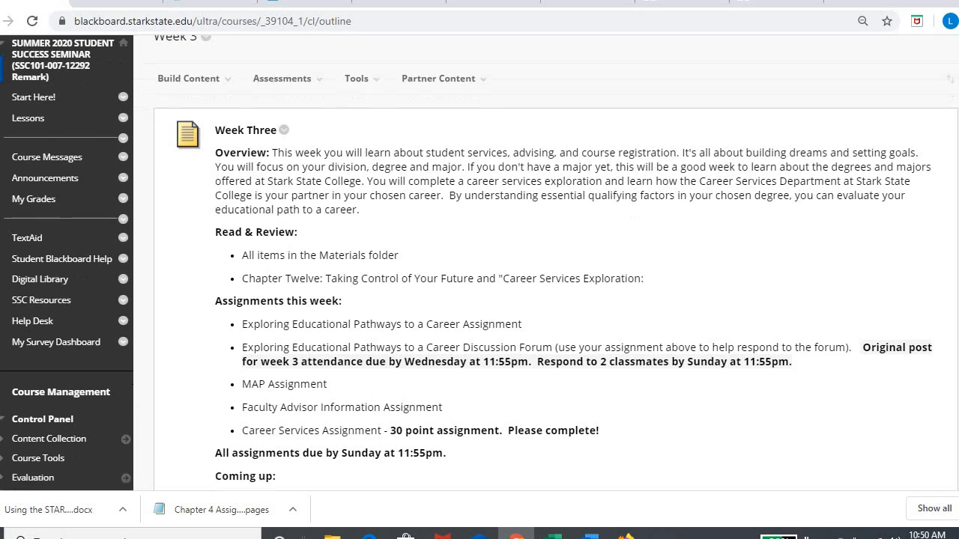
{"action": "scroll", "scroll_direction": "down", "scroll_amount": 3}
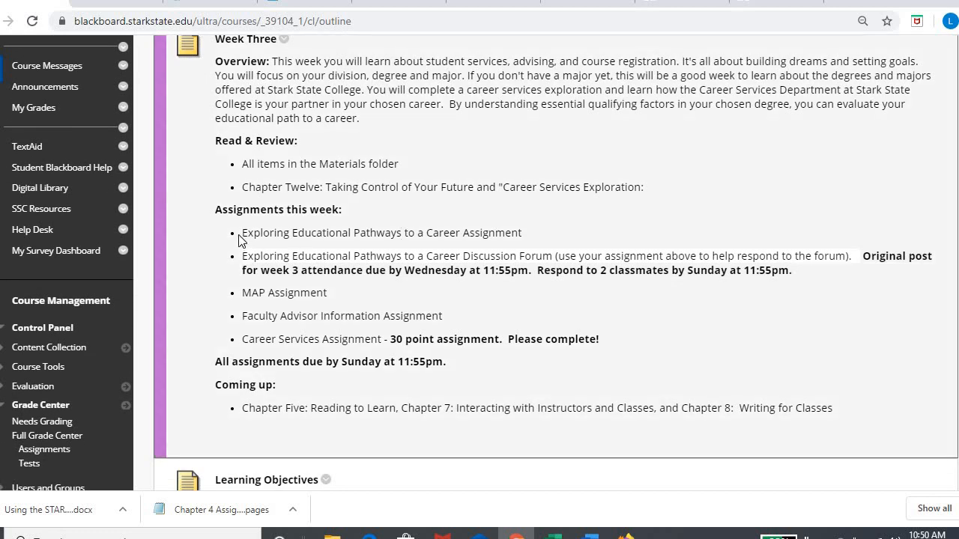
{"action": "mouse_move", "coordinate": [446, 254]}
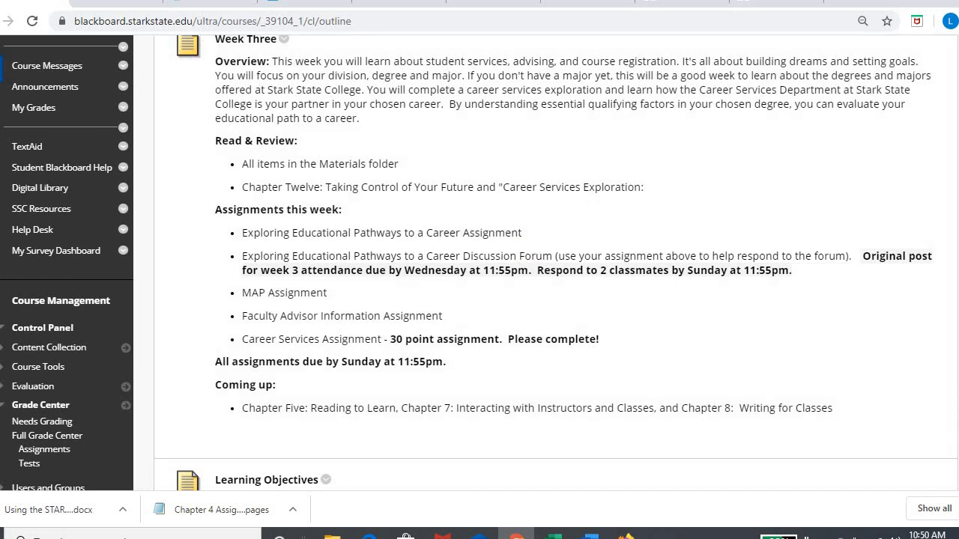
{"action": "scroll", "scroll_direction": "down", "scroll_amount": 3}
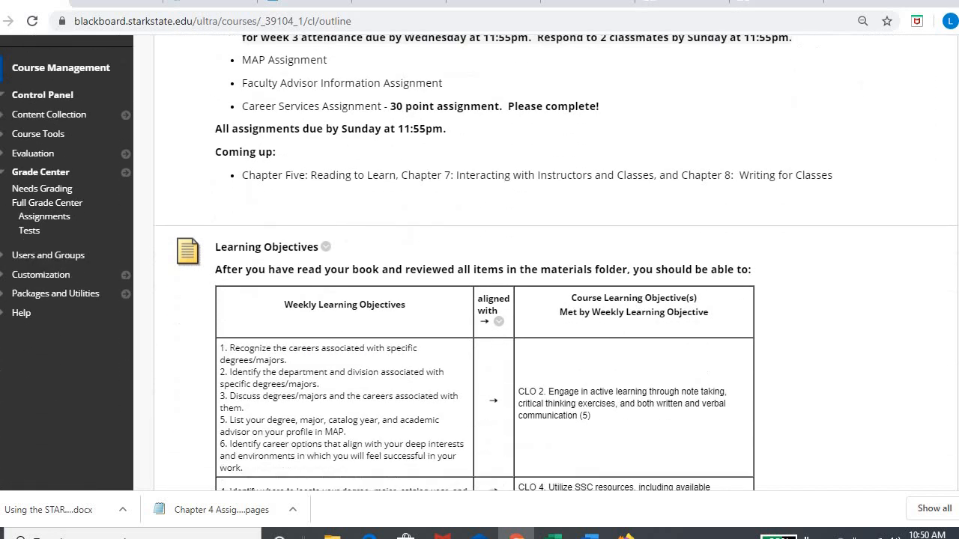
{"action": "scroll", "scroll_direction": "down", "scroll_amount": 3}
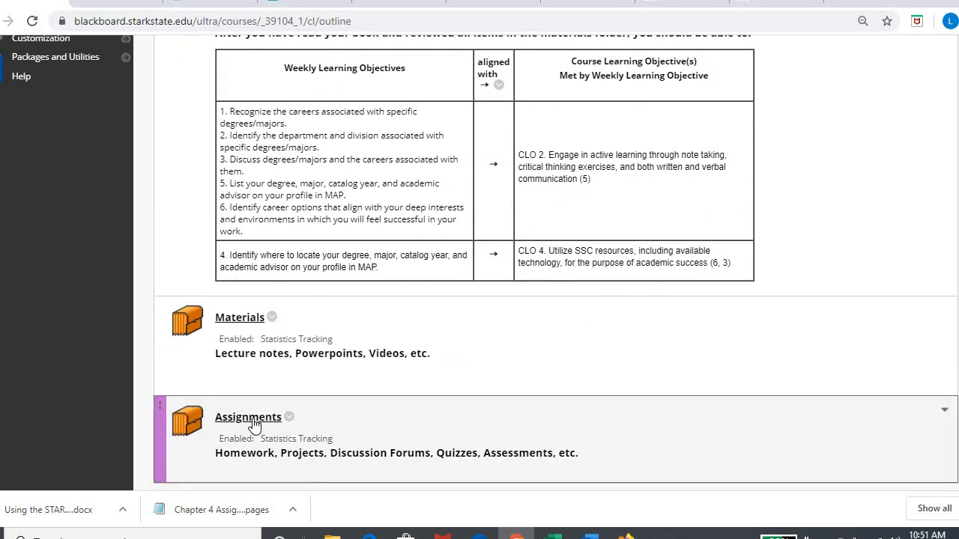
Enter Week 3's Assignments folder and review its learning-objectives chart
{"action": "left_click", "coordinate": [249, 417]}
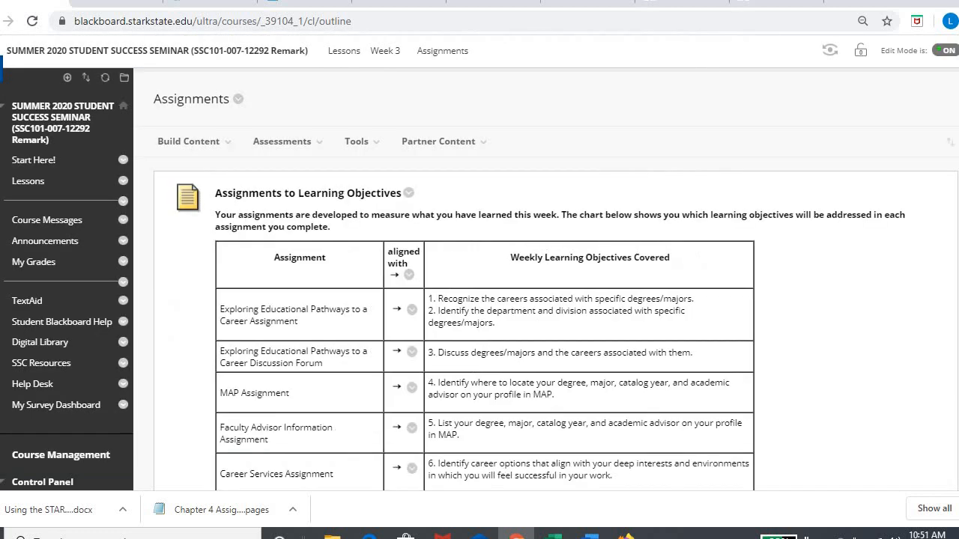
{"action": "scroll", "scroll_direction": "down", "scroll_amount": 3}
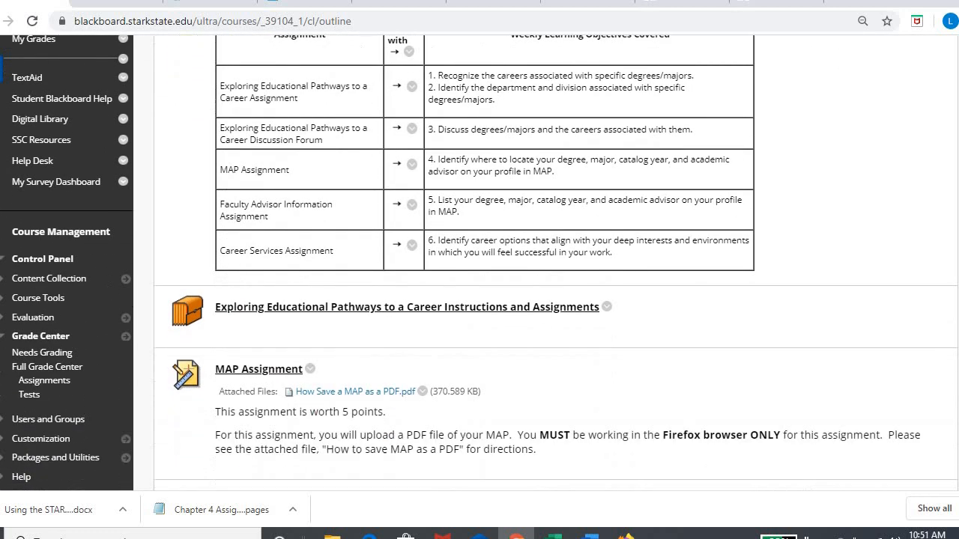
{"action": "scroll", "scroll_direction": "down", "scroll_amount": 3}
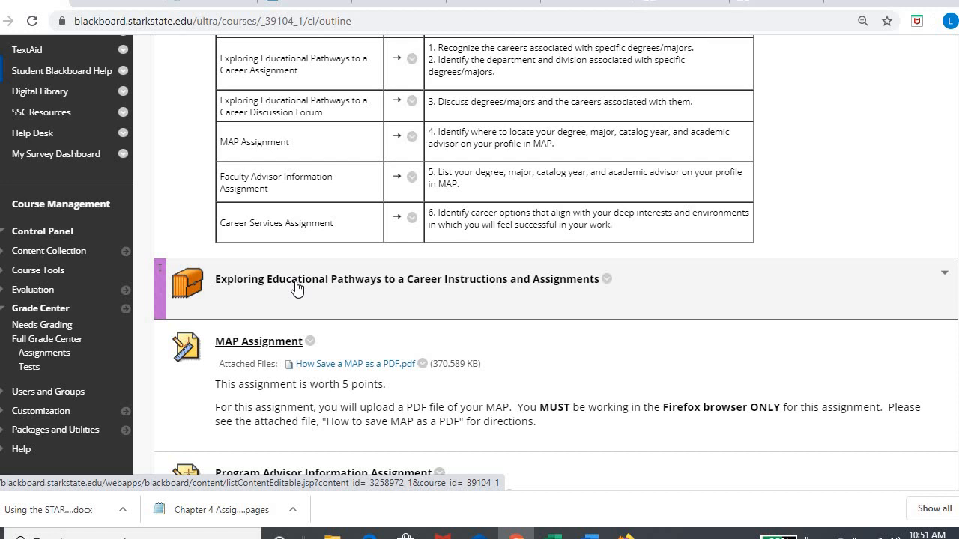
Enter the Exploring Educational Pathways folder with its Career Coach video, assignment and forum
{"action": "left_click", "coordinate": [407, 279]}
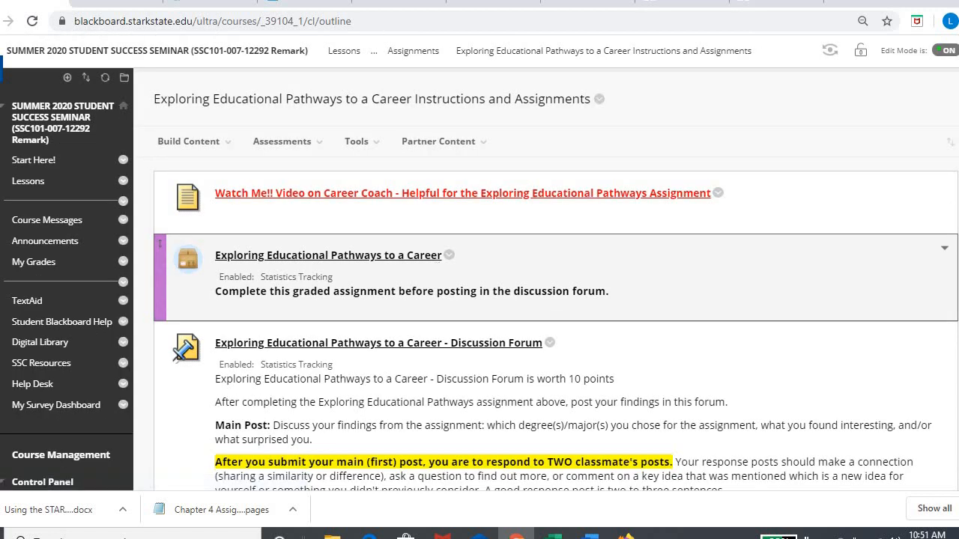
{"action": "scroll", "scroll_direction": "down", "scroll_amount": 3}
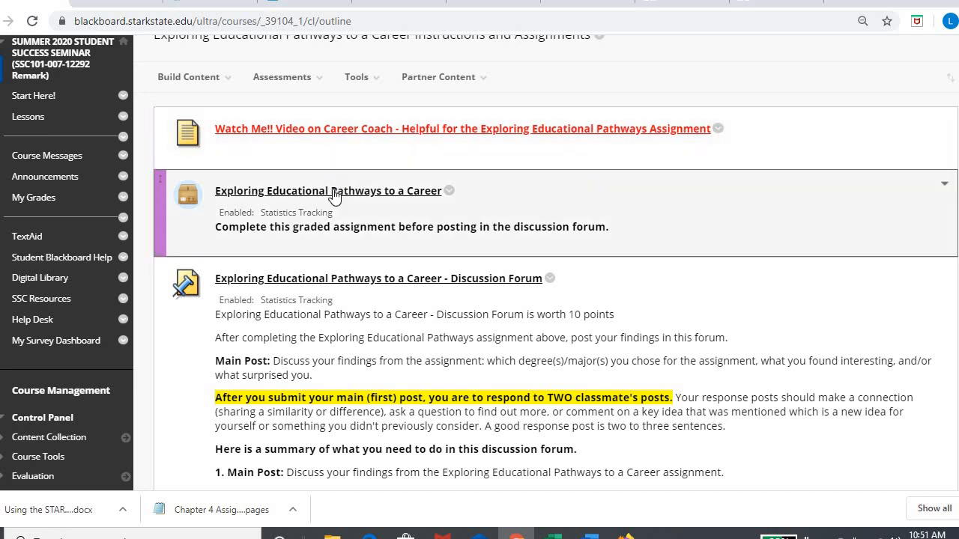
Launch the Exploring Educational Pathways module, adjust narration volume, advance to 'What Degrees Does Stark State Offer?'
{"action": "left_click", "coordinate": [326, 190]}
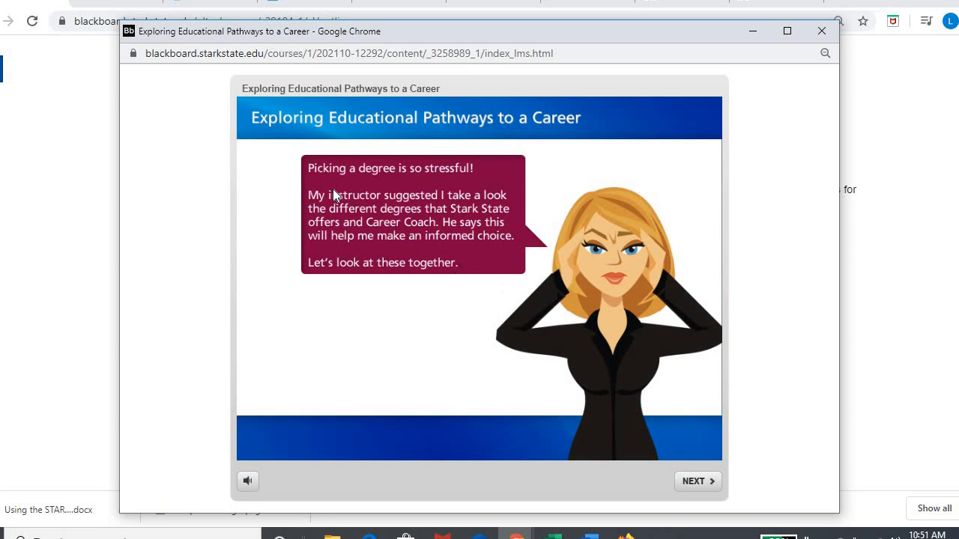
{"action": "mouse_move", "coordinate": [247, 480]}
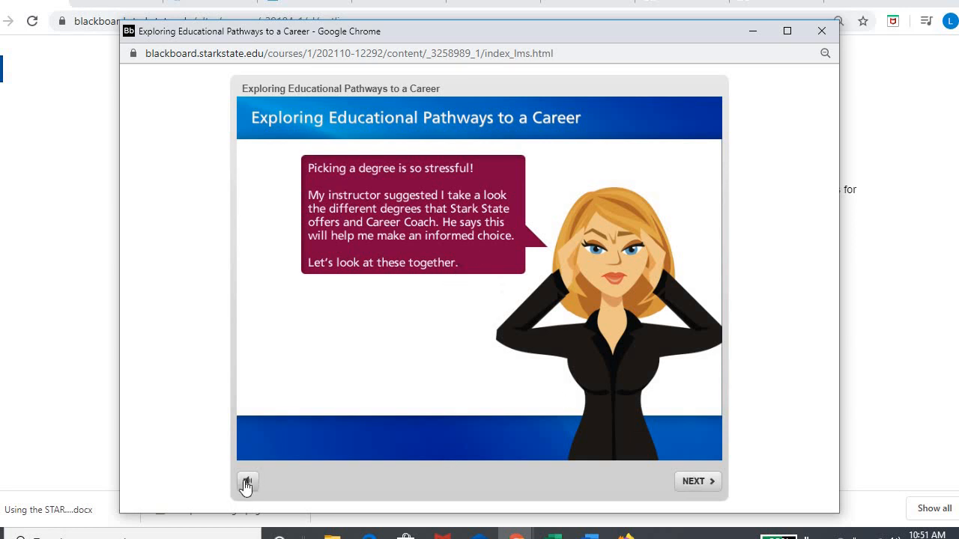
{"action": "left_click", "coordinate": [249, 480]}
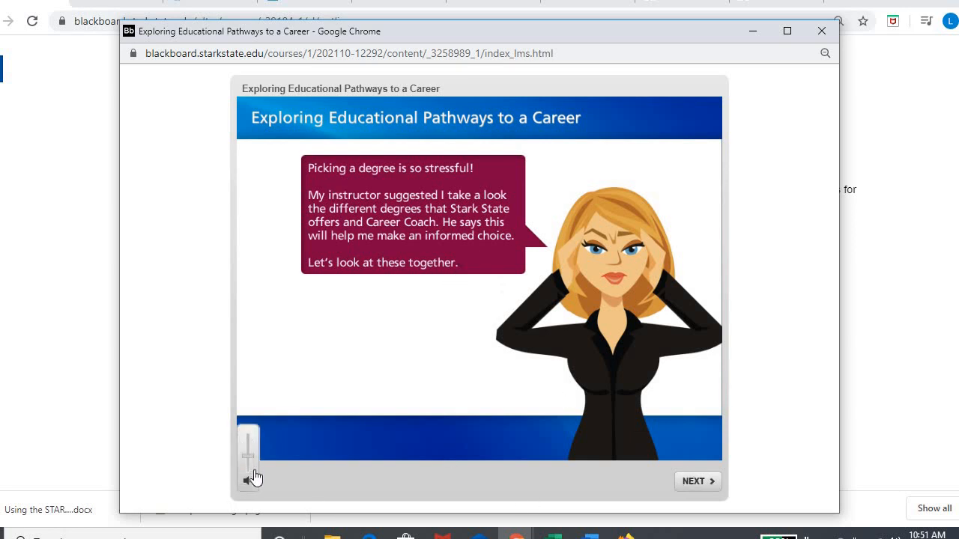
{"action": "left_click", "coordinate": [249, 481]}
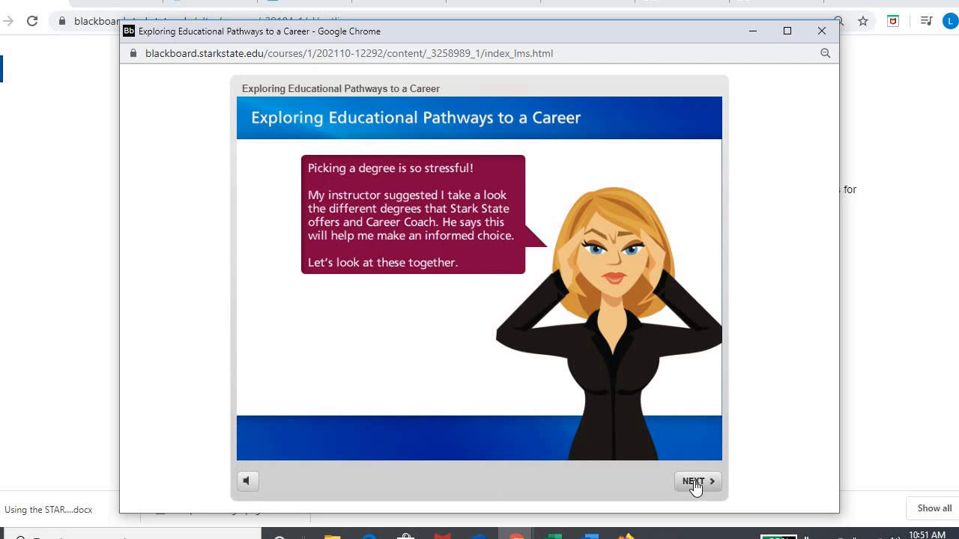
{"action": "left_click", "coordinate": [692, 481]}
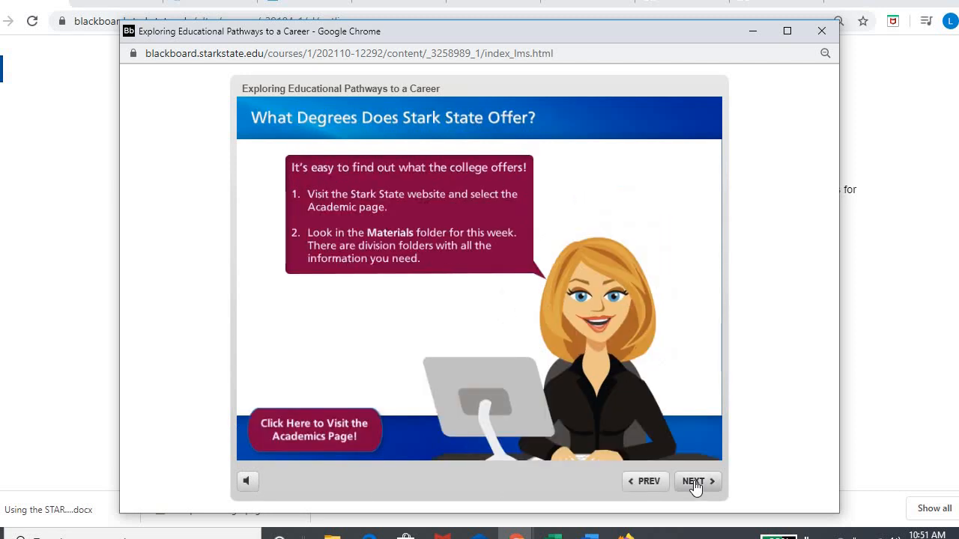
{"action": "mouse_move", "coordinate": [419, 231]}
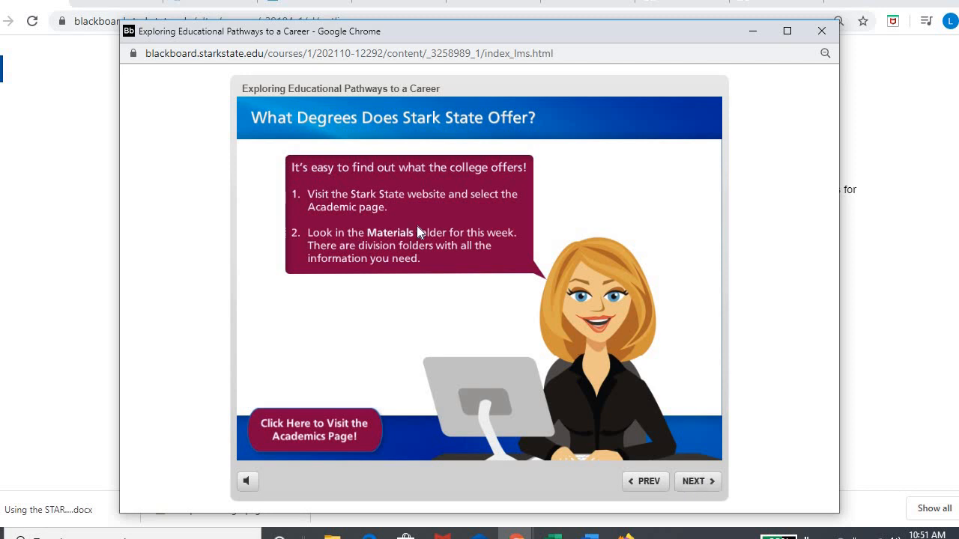
{"action": "mouse_move", "coordinate": [321, 432]}
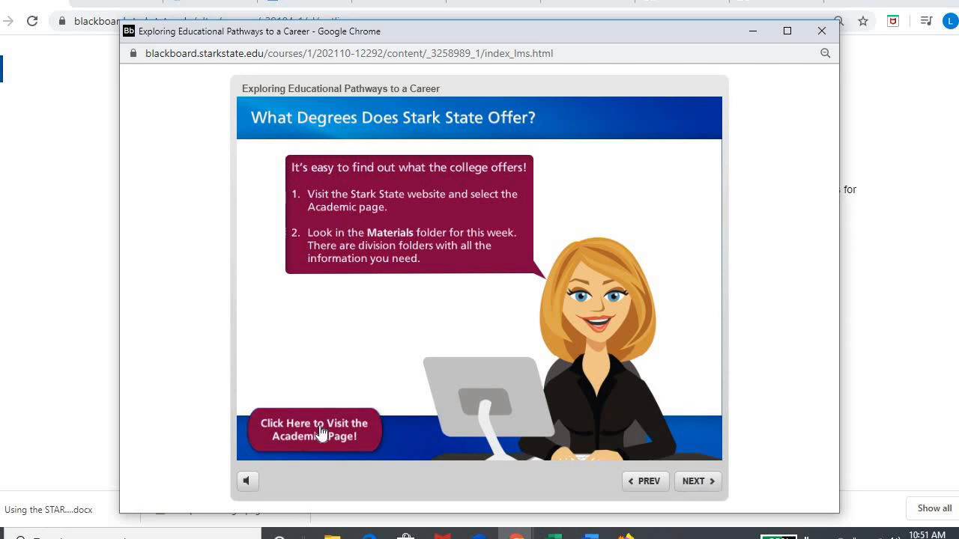
{"action": "mouse_move", "coordinate": [333, 398]}
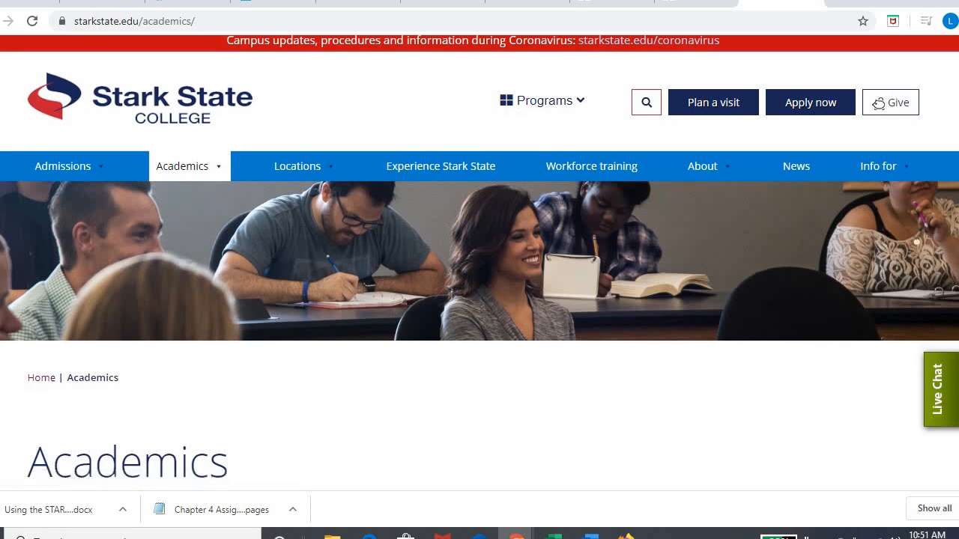
Browse the Academics page down to the career communities grid including Business and accounting
{"action": "scroll", "scroll_direction": "down", "scroll_amount": 3}
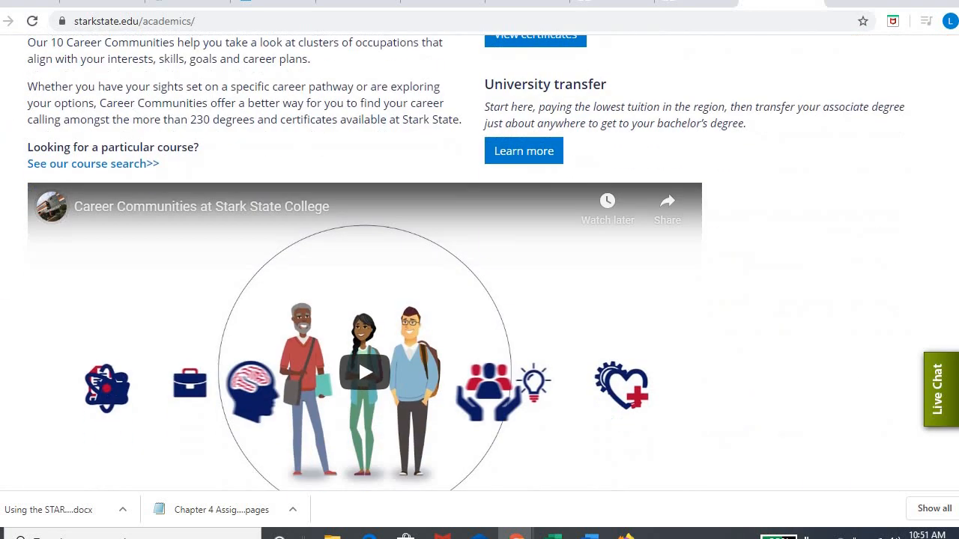
{"action": "scroll", "scroll_direction": "down", "scroll_amount": 3}
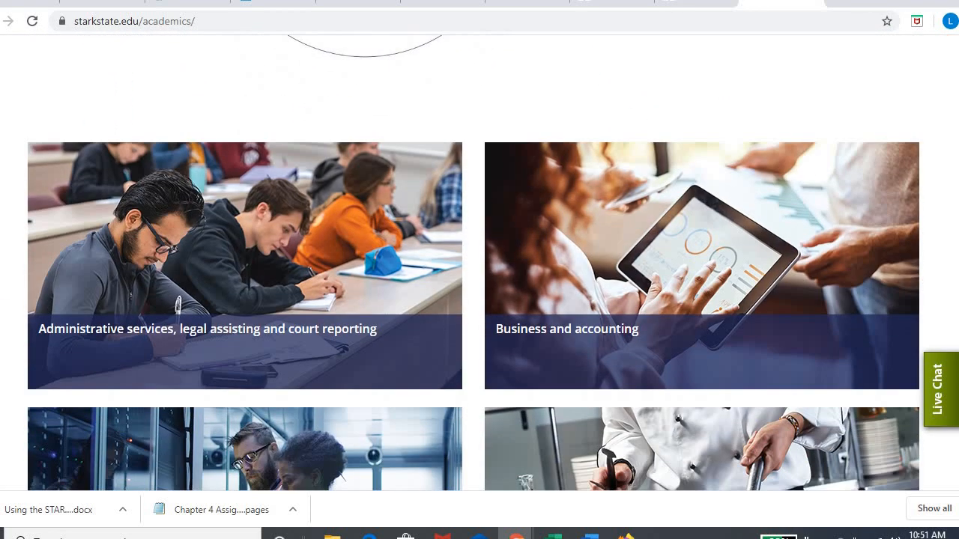
{"action": "scroll", "scroll_direction": "down", "scroll_amount": 3}
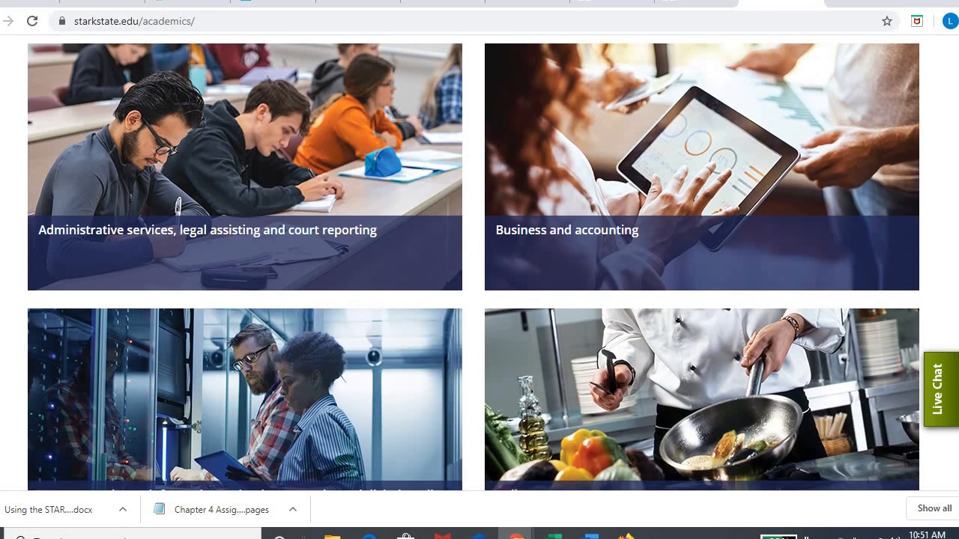
{"action": "scroll", "scroll_direction": "down", "scroll_amount": 3}
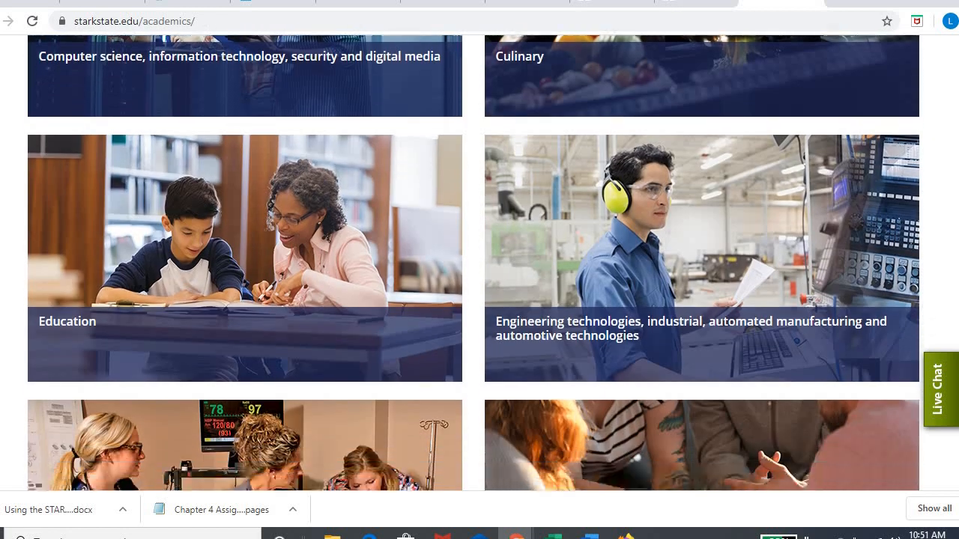
{"action": "scroll", "scroll_direction": "down", "scroll_amount": 3}
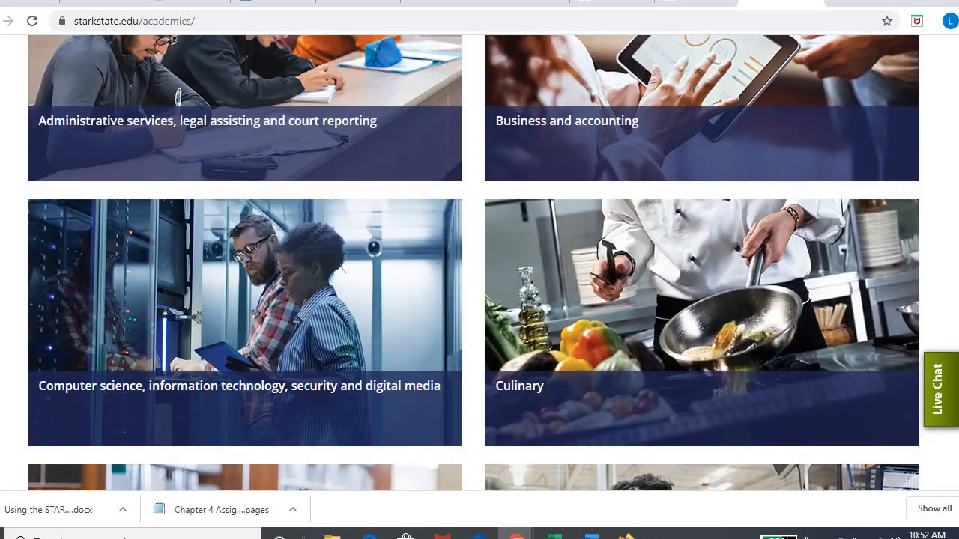
{"action": "scroll", "scroll_direction": "up", "scroll_amount": 3}
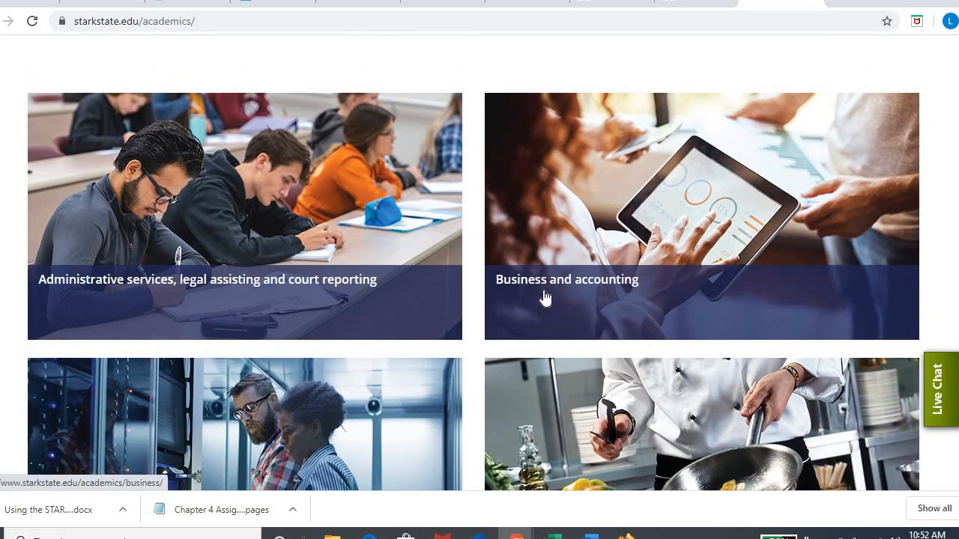
Go to the Business and accounting community and browse its program listings
{"action": "left_click", "coordinate": [566, 279]}
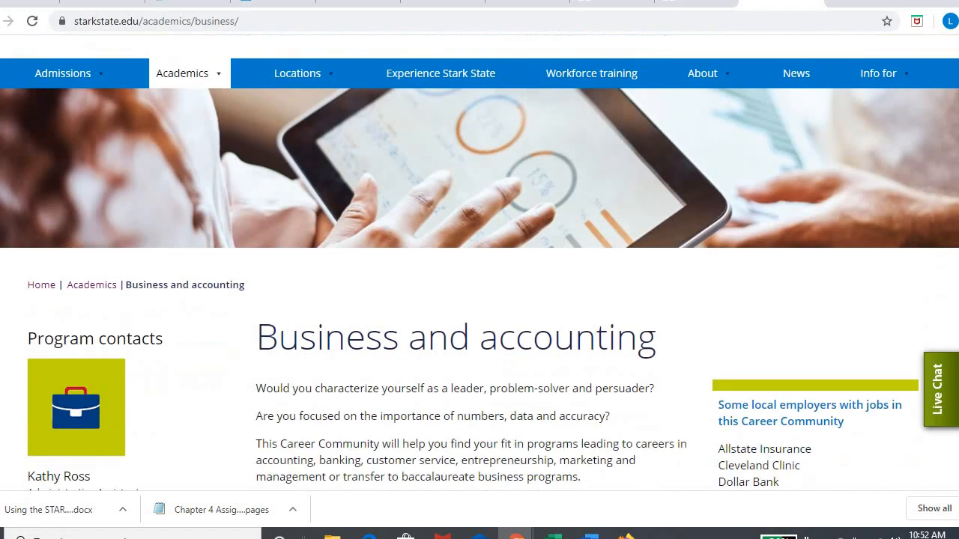
{"action": "scroll", "scroll_direction": "down", "scroll_amount": 3}
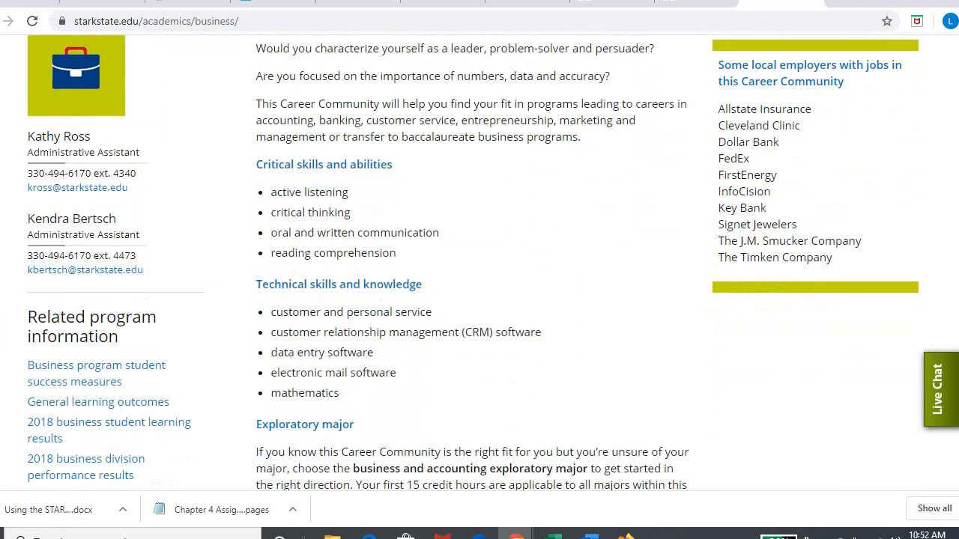
{"action": "scroll", "scroll_direction": "down", "scroll_amount": 3}
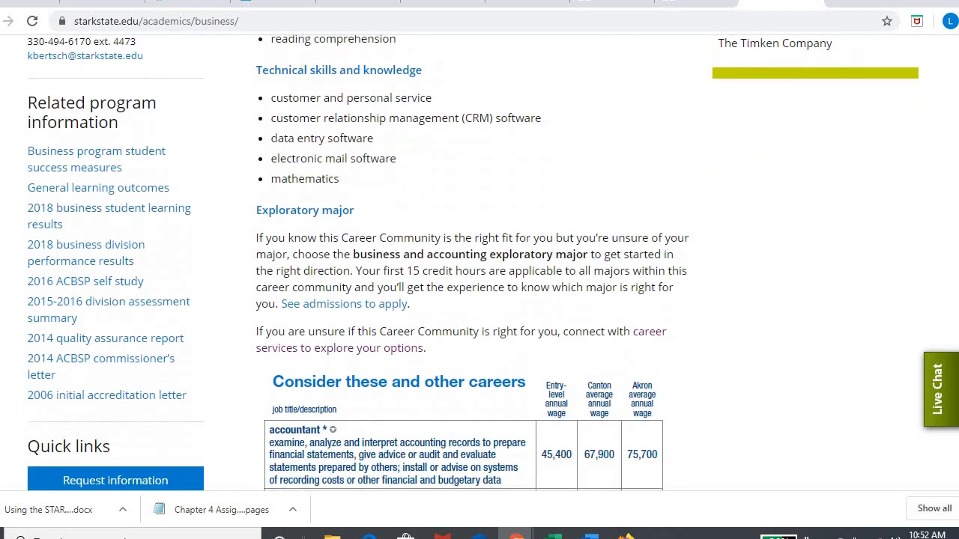
{"action": "scroll", "scroll_direction": "down", "scroll_amount": 3}
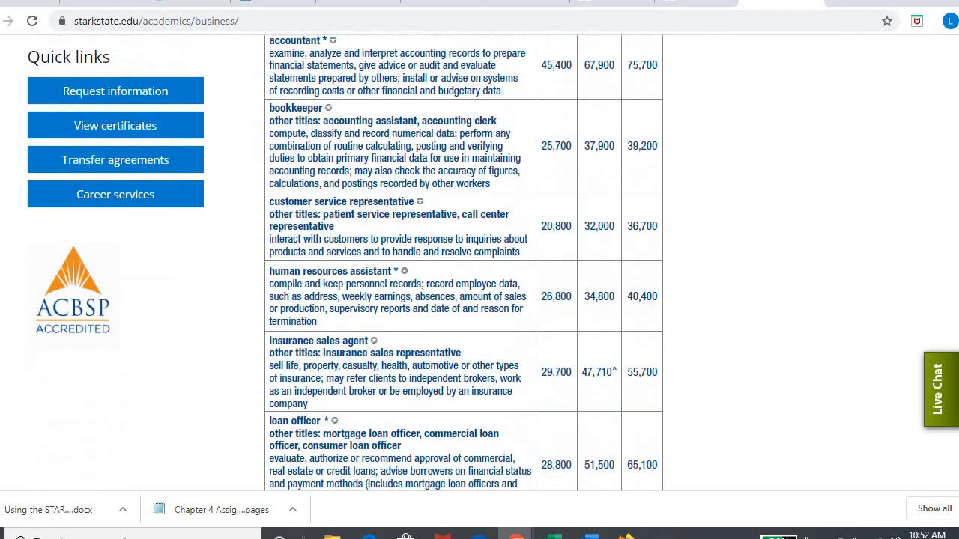
{"action": "scroll", "scroll_direction": "down", "scroll_amount": 3}
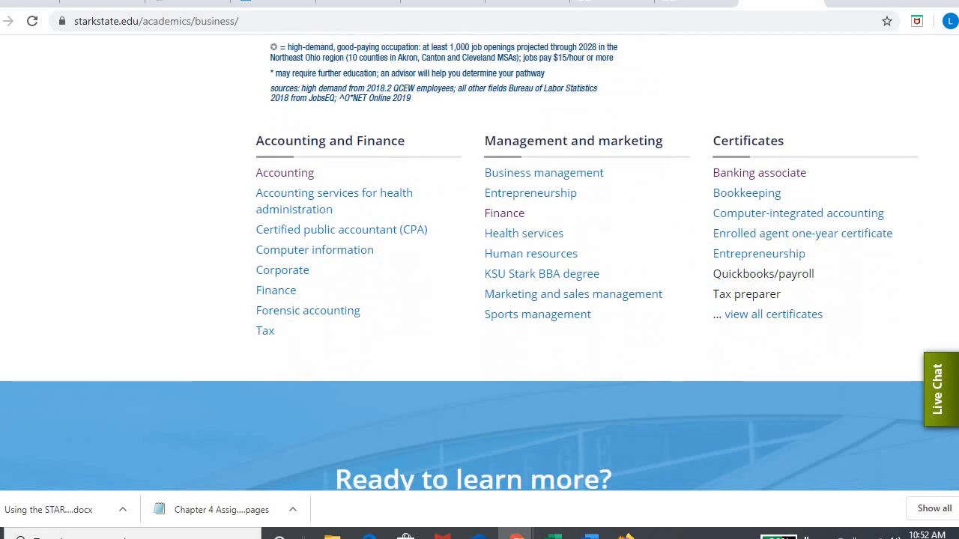
{"action": "mouse_move", "coordinate": [377, 136]}
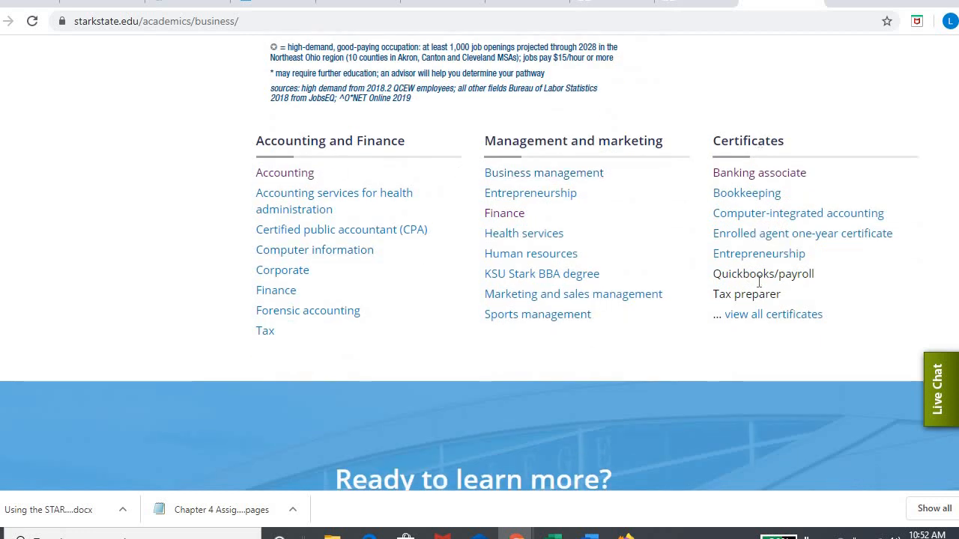
{"action": "mouse_move", "coordinate": [786, 107]}
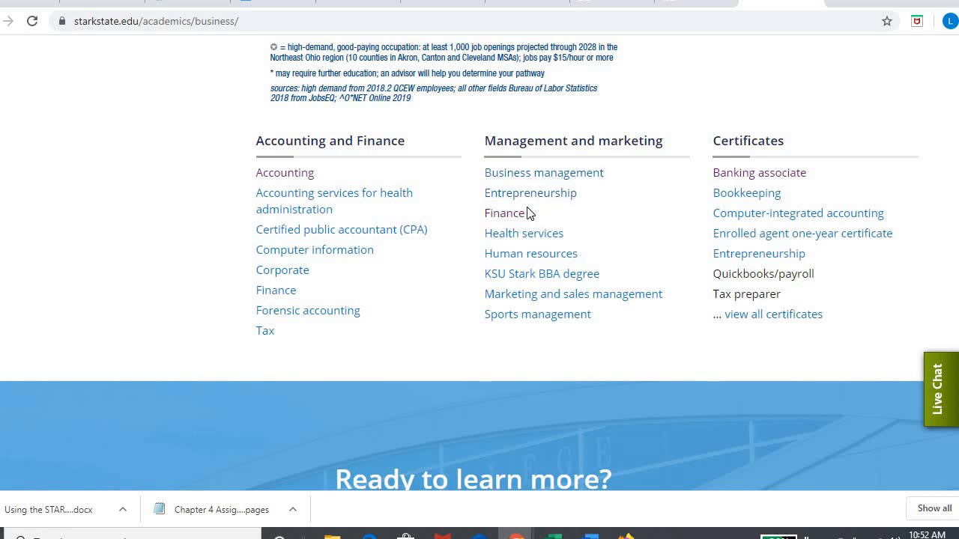
Go to the Finance program page and show its Courses section with degree pathway PDFs
{"action": "left_click", "coordinate": [504, 213]}
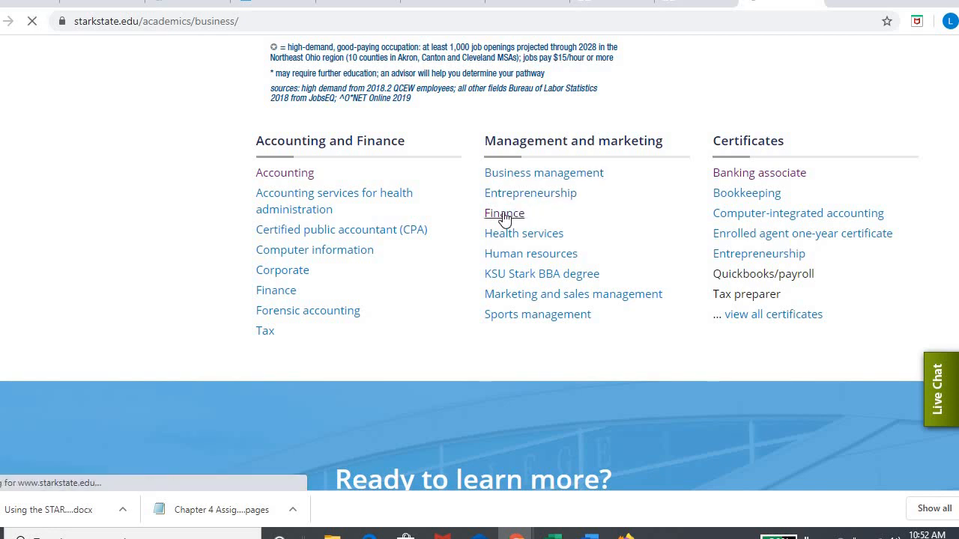
{"action": "left_click", "coordinate": [503, 213]}
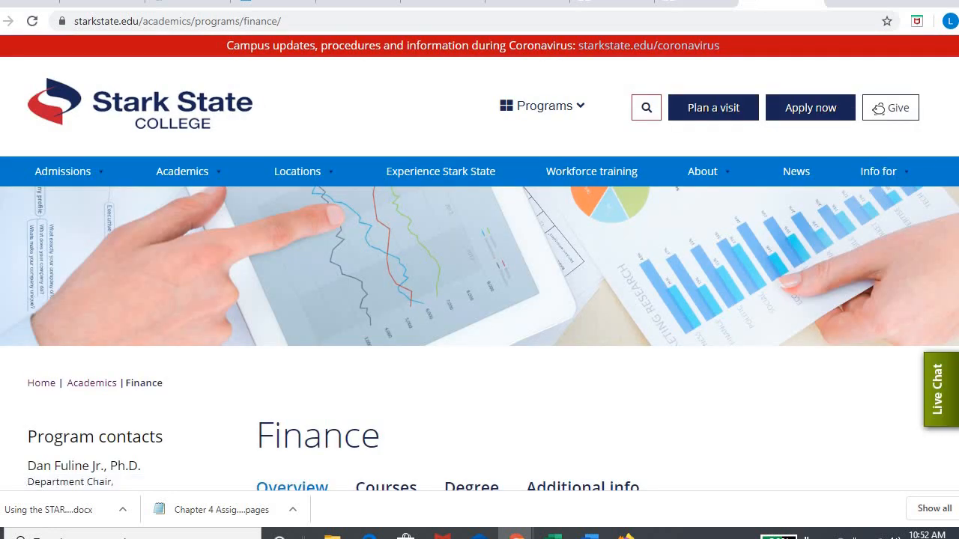
{"action": "scroll", "scroll_direction": "down", "scroll_amount": 3}
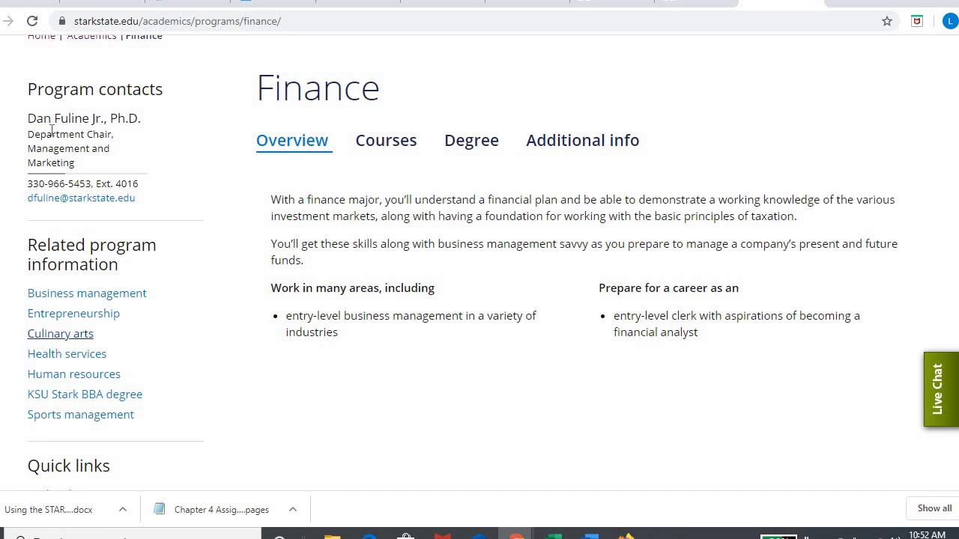
{"action": "mouse_move", "coordinate": [93, 110]}
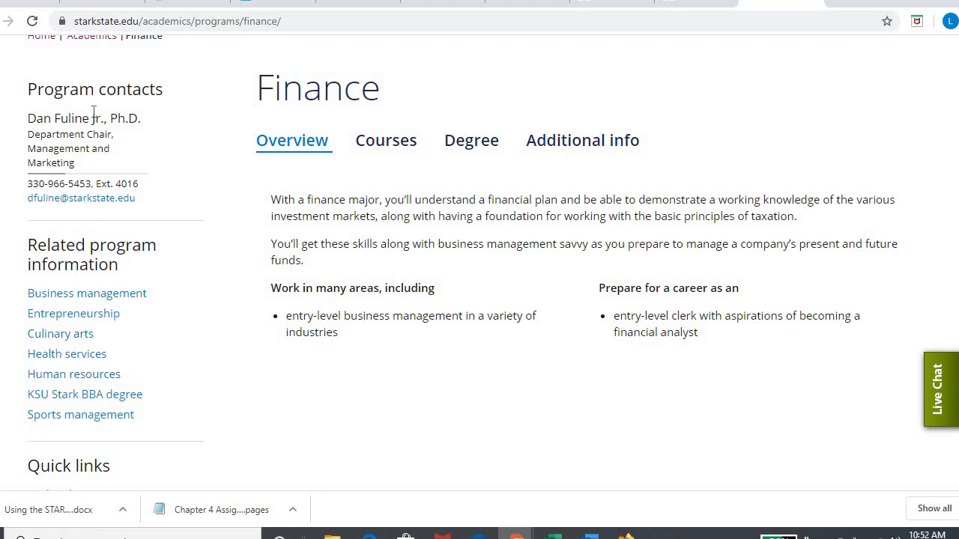
{"action": "mouse_move", "coordinate": [81, 411]}
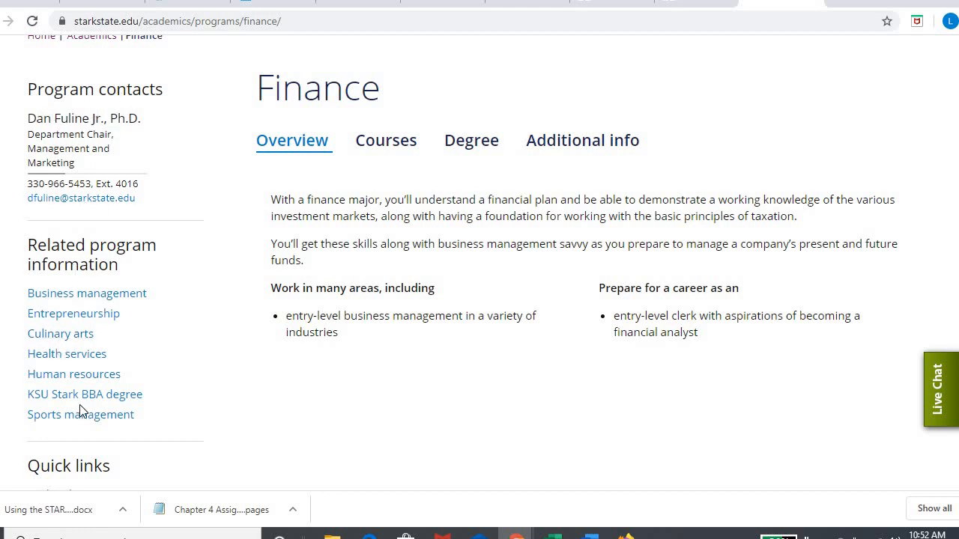
{"action": "mouse_move", "coordinate": [378, 280]}
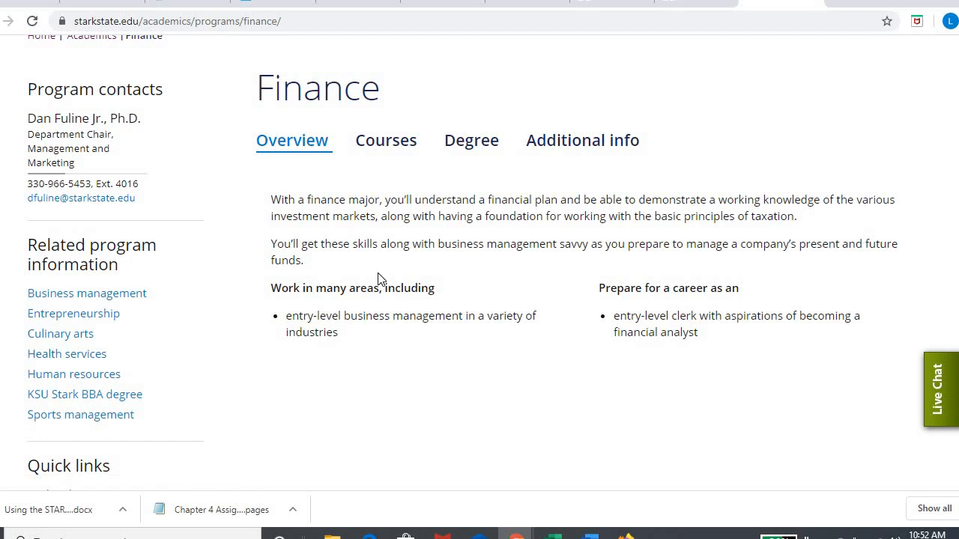
{"action": "left_click", "coordinate": [387, 141]}
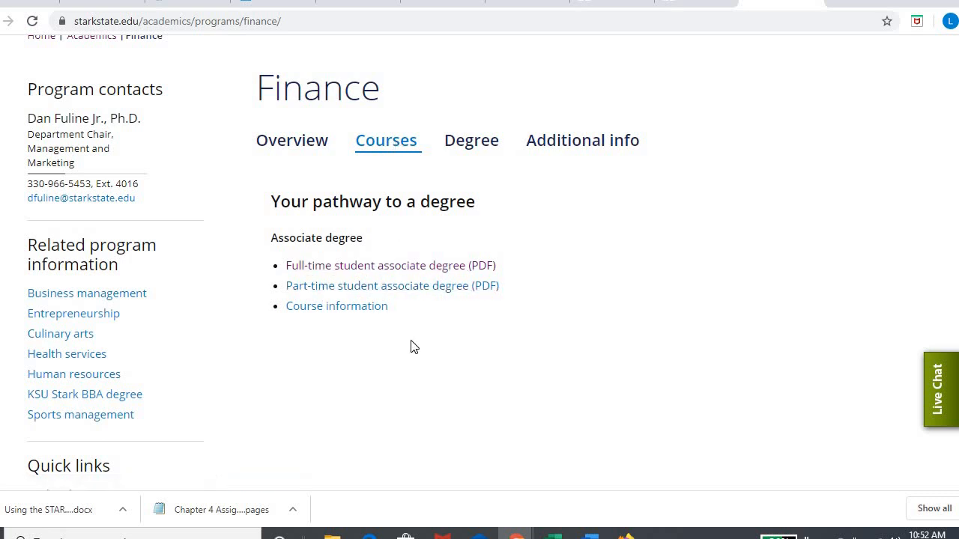
{"action": "mouse_move", "coordinate": [403, 288]}
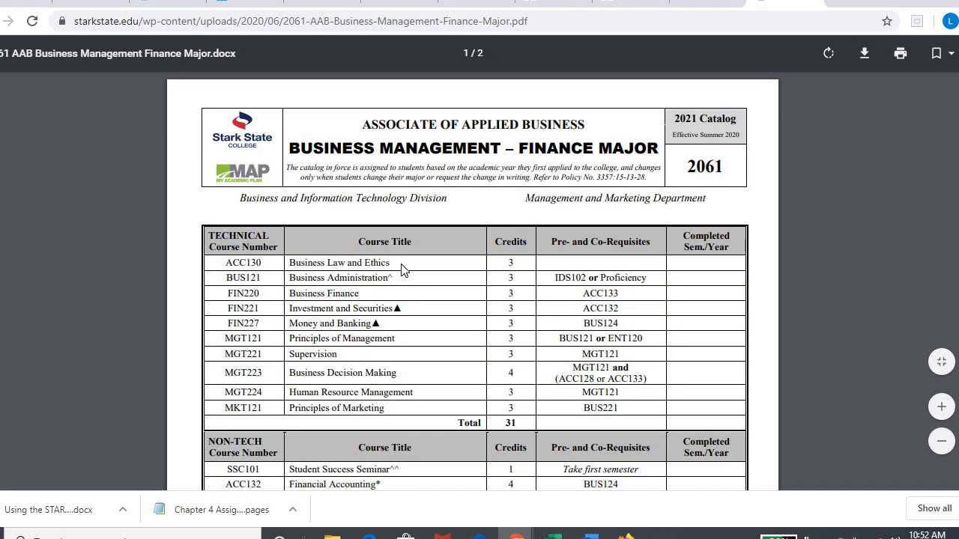
{"action": "mouse_move", "coordinate": [672, 252]}
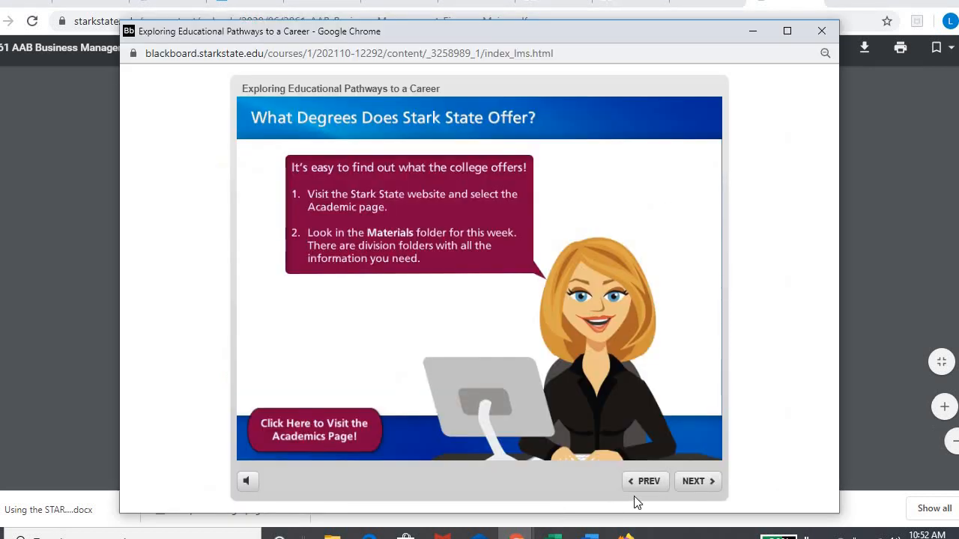
Advance the module past the honors and Career Coach slides to the Academic Degree – Choice #1 form
{"action": "left_click", "coordinate": [692, 481]}
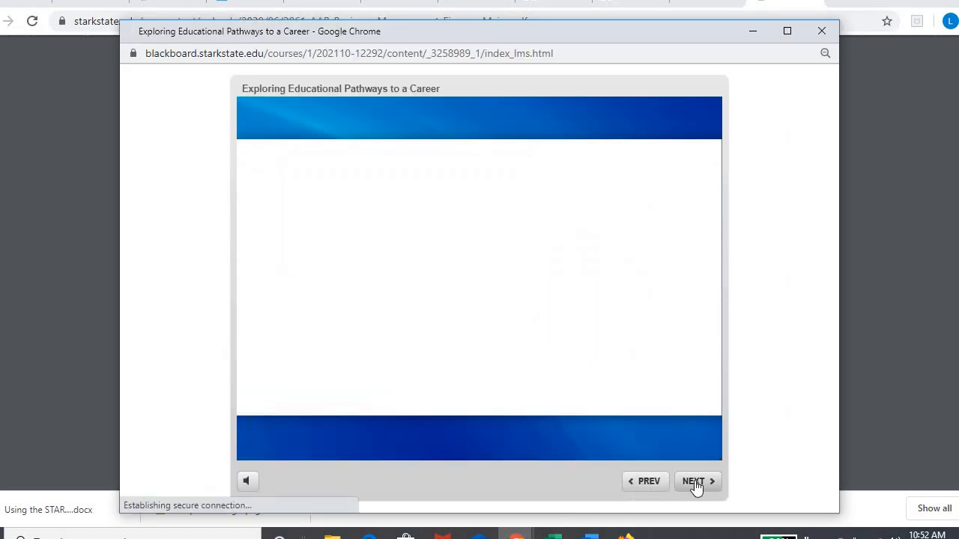
{"action": "left_click", "coordinate": [692, 481]}
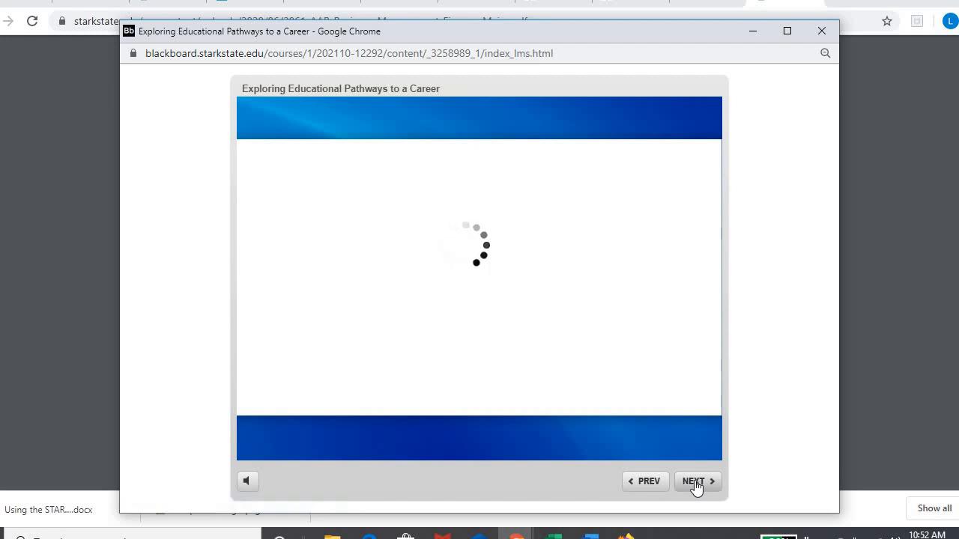
{"action": "left_click", "coordinate": [695, 481]}
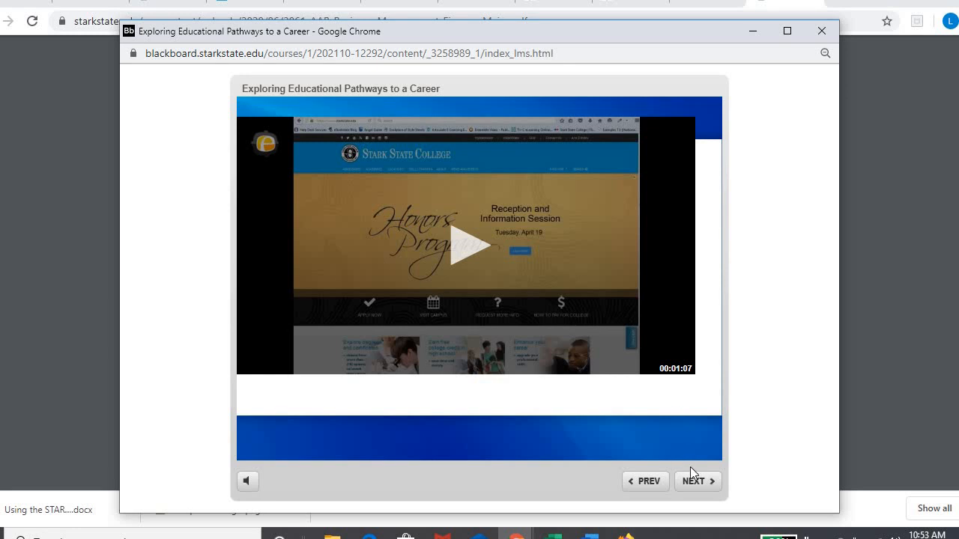
{"action": "left_click", "coordinate": [692, 481]}
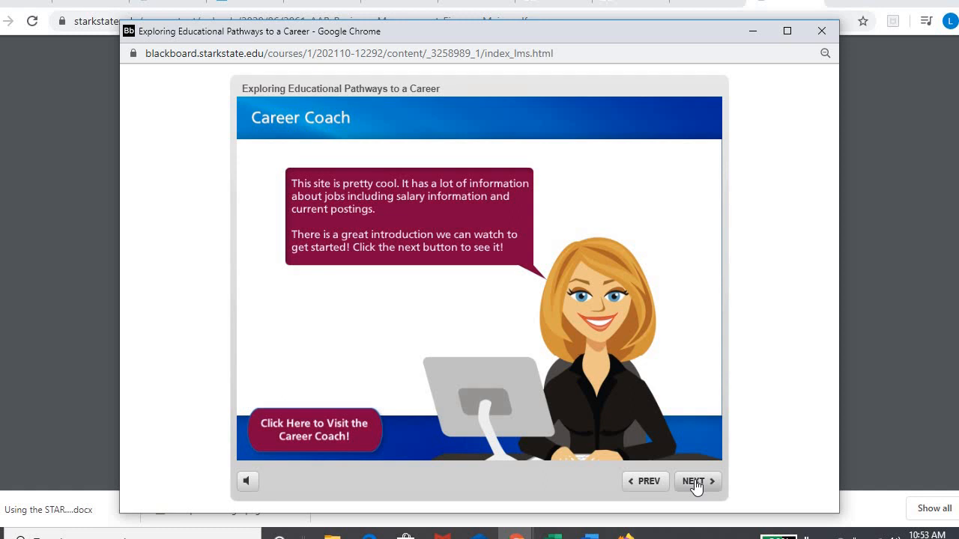
{"action": "left_click", "coordinate": [693, 481]}
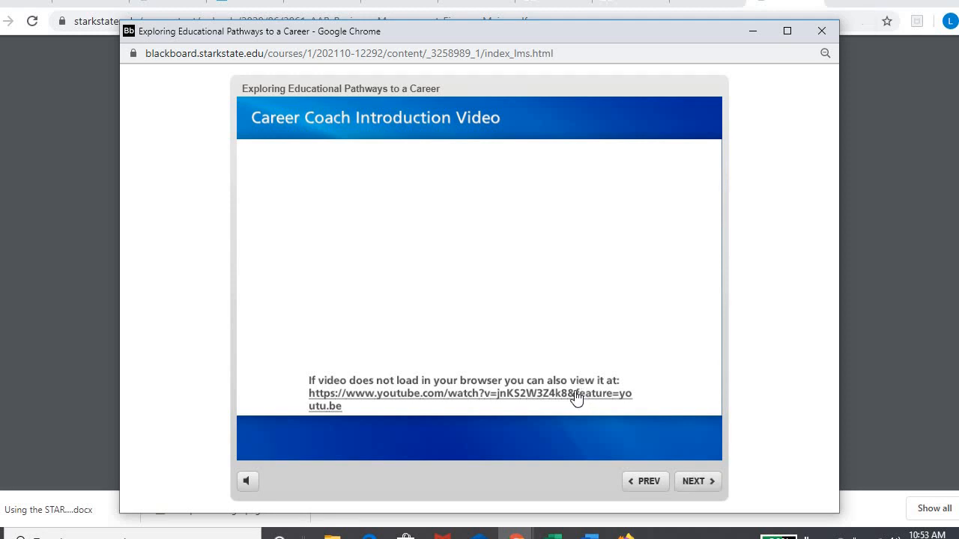
{"action": "left_click", "coordinate": [696, 481]}
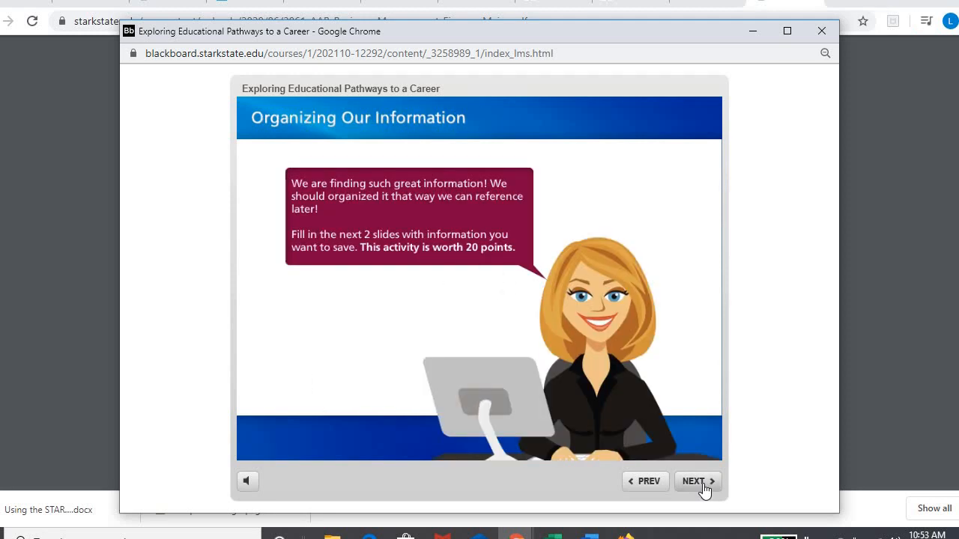
{"action": "left_click", "coordinate": [692, 481]}
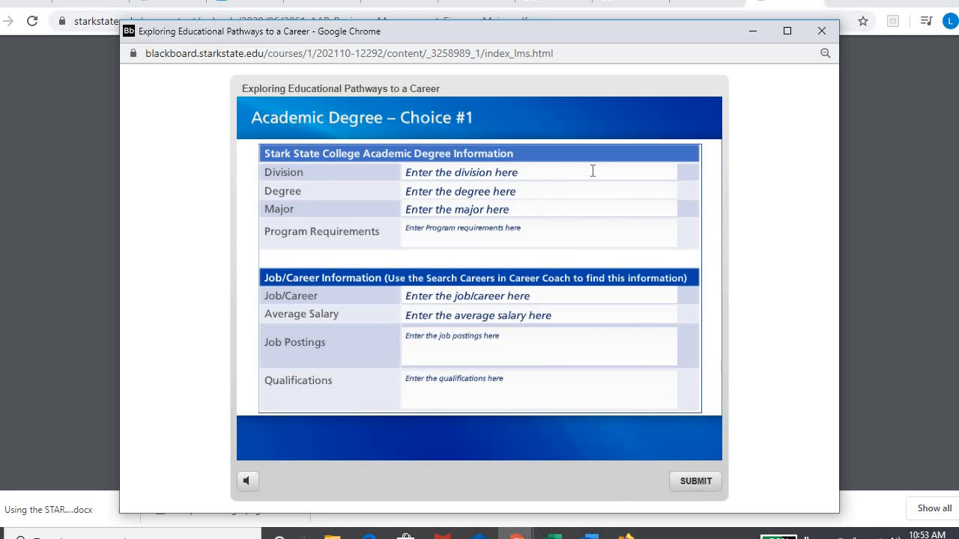
{"action": "mouse_move", "coordinate": [555, 126]}
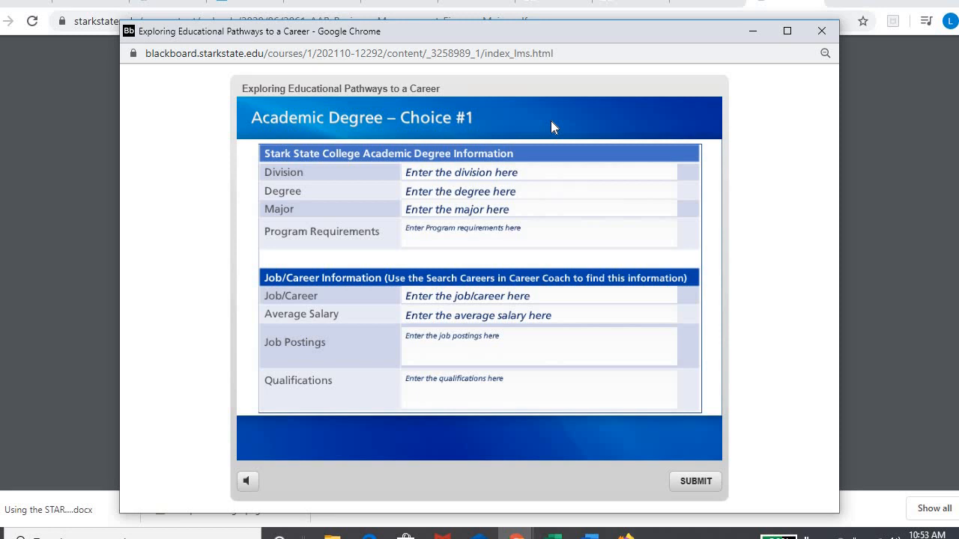
{"action": "mouse_move", "coordinate": [536, 222]}
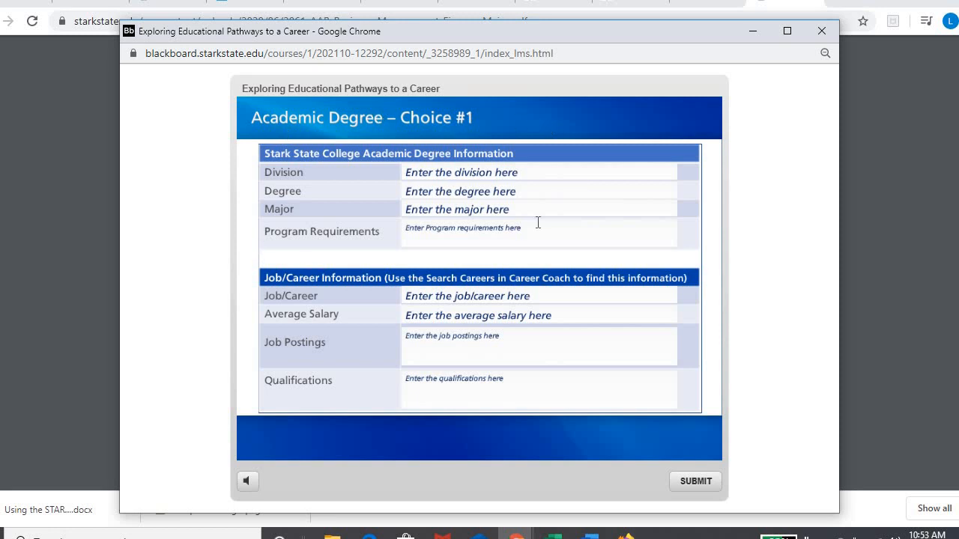
{"action": "mouse_move", "coordinate": [336, 75]}
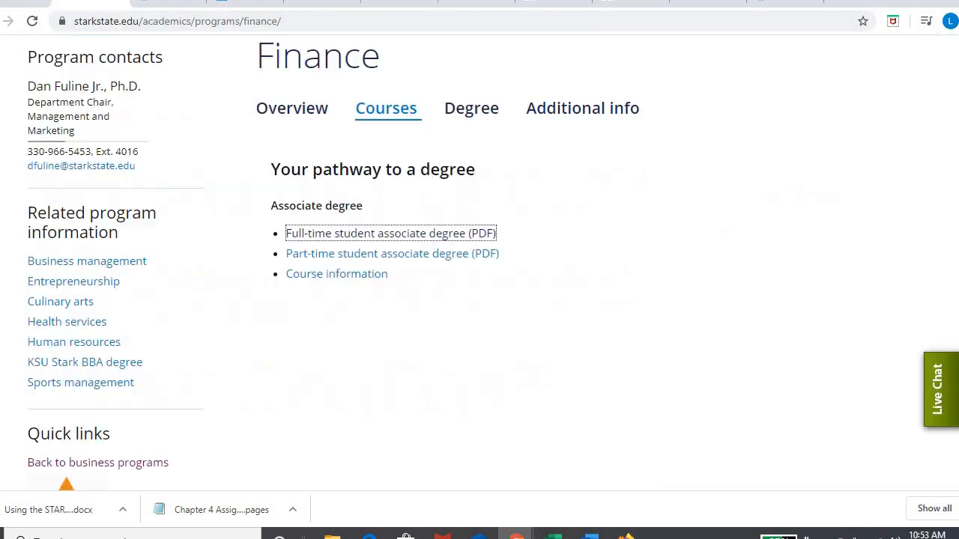
View the full-time associate degree PDF for the Business Management – Finance Major
{"action": "left_click", "coordinate": [390, 234]}
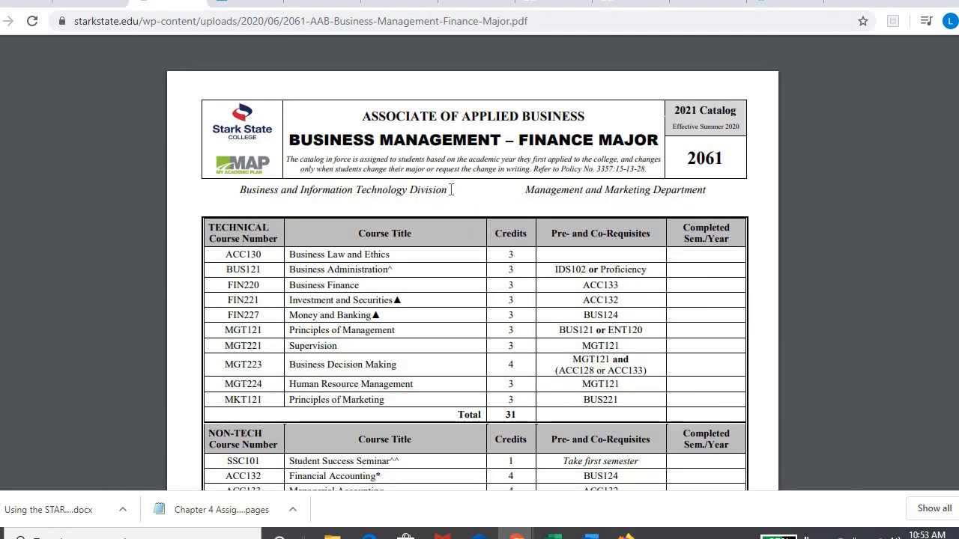
{"action": "left_click_drag", "start_coordinate": [240, 189], "coordinate": [447, 189]}
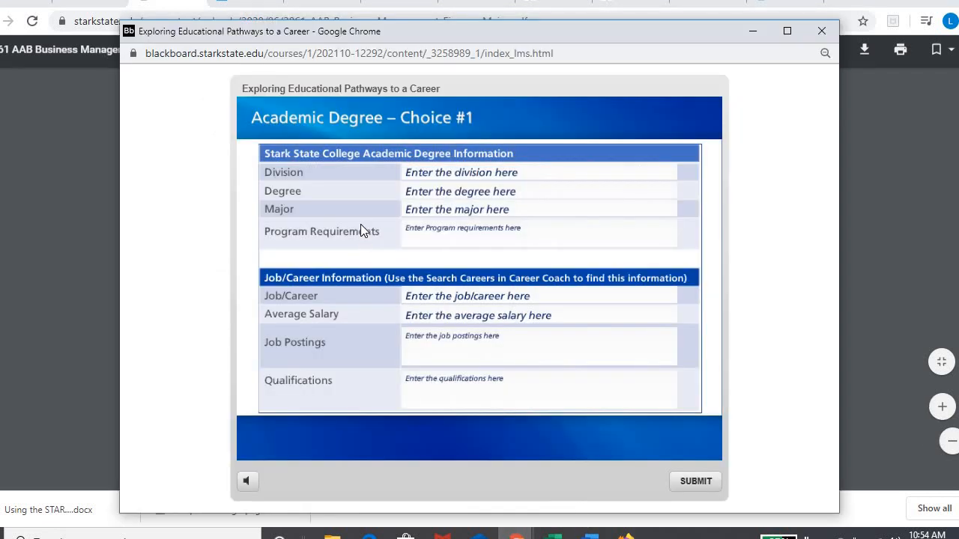
{"action": "mouse_move", "coordinate": [884, 225]}
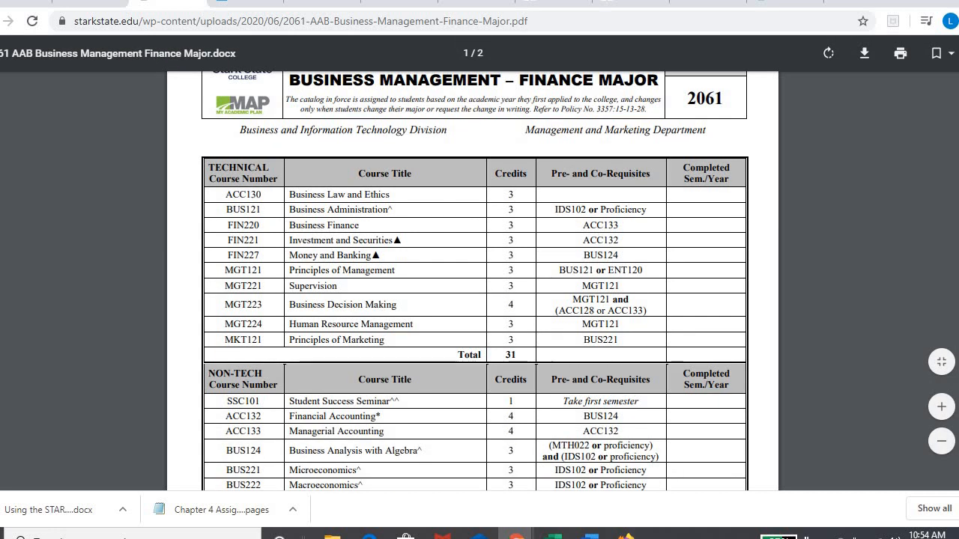
Review the Finance Major's technical and non-tech course tables and total credit hours
{"action": "scroll", "scroll_direction": "down", "scroll_amount": 3}
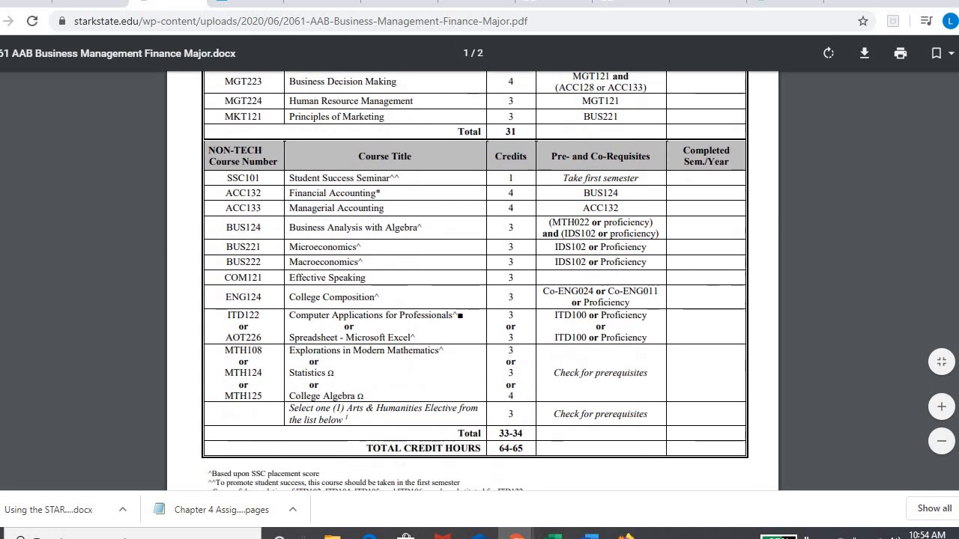
{"action": "scroll", "scroll_direction": "down", "scroll_amount": 3}
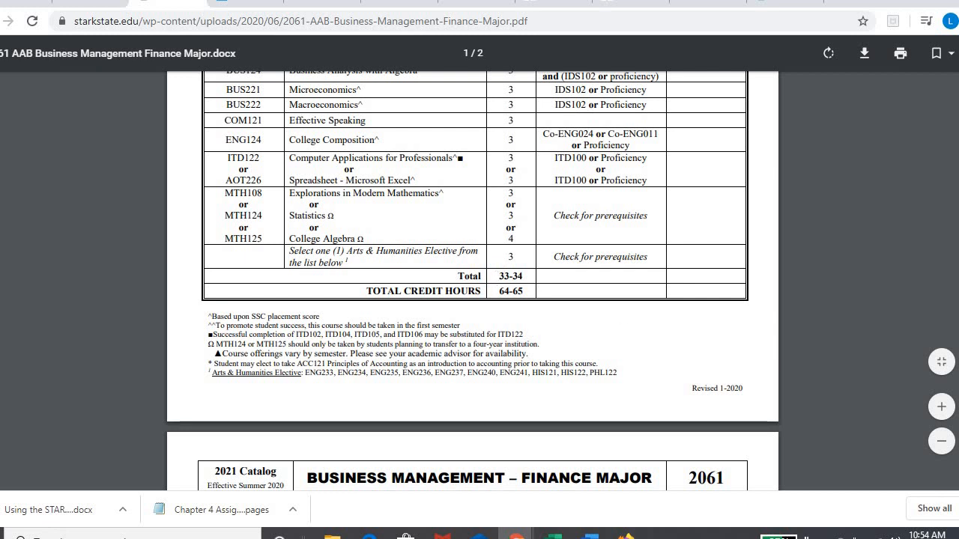
{"action": "scroll", "scroll_direction": "down", "scroll_amount": 3}
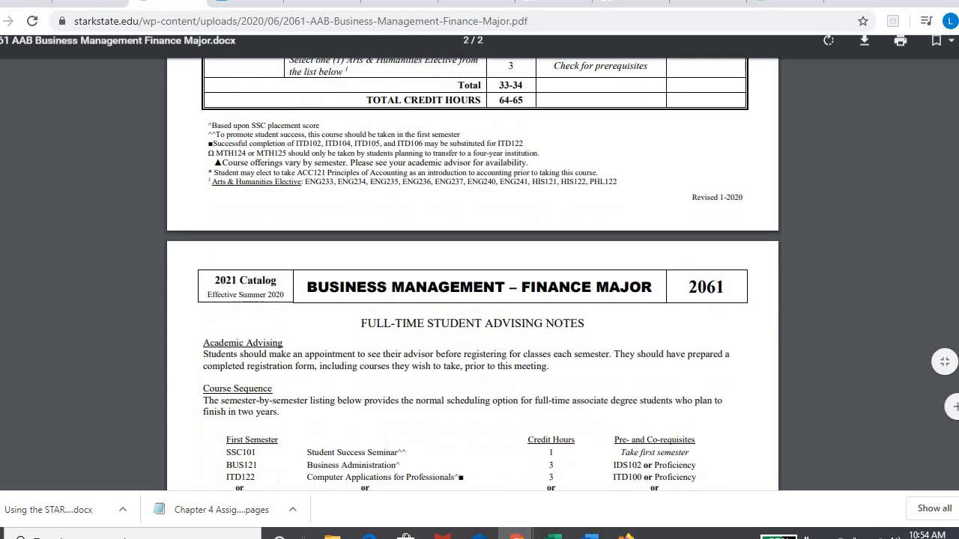
{"action": "scroll", "scroll_direction": "down", "scroll_amount": 3}
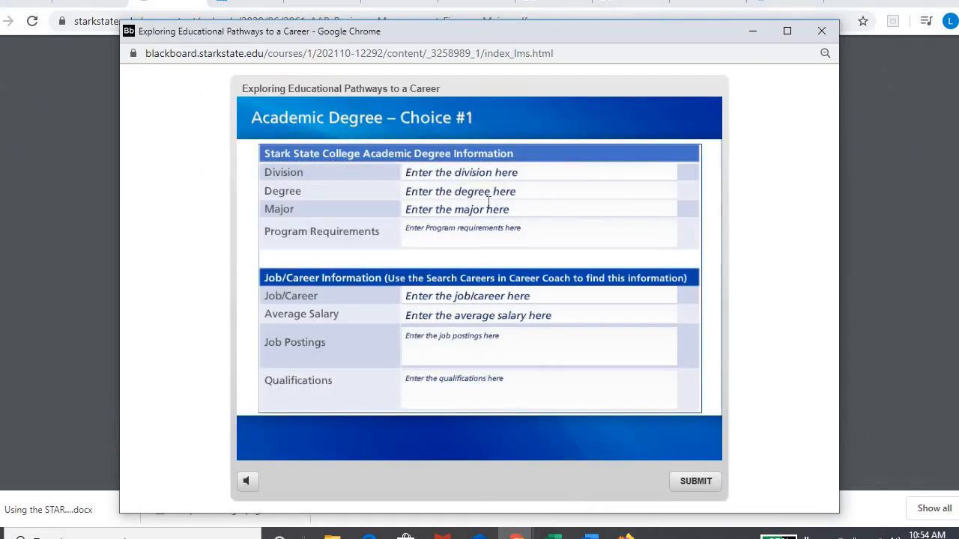
{"action": "mouse_move", "coordinate": [495, 241]}
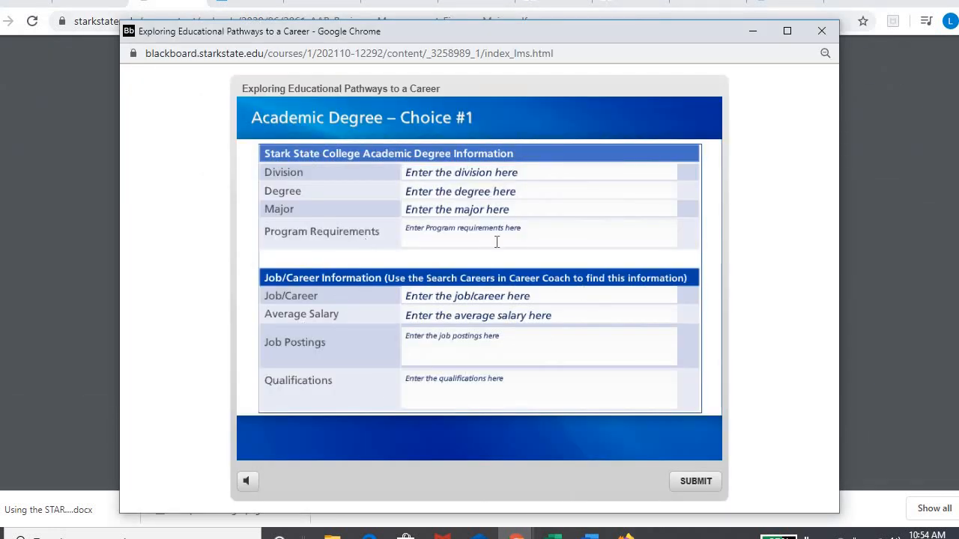
{"action": "mouse_move", "coordinate": [569, 272]}
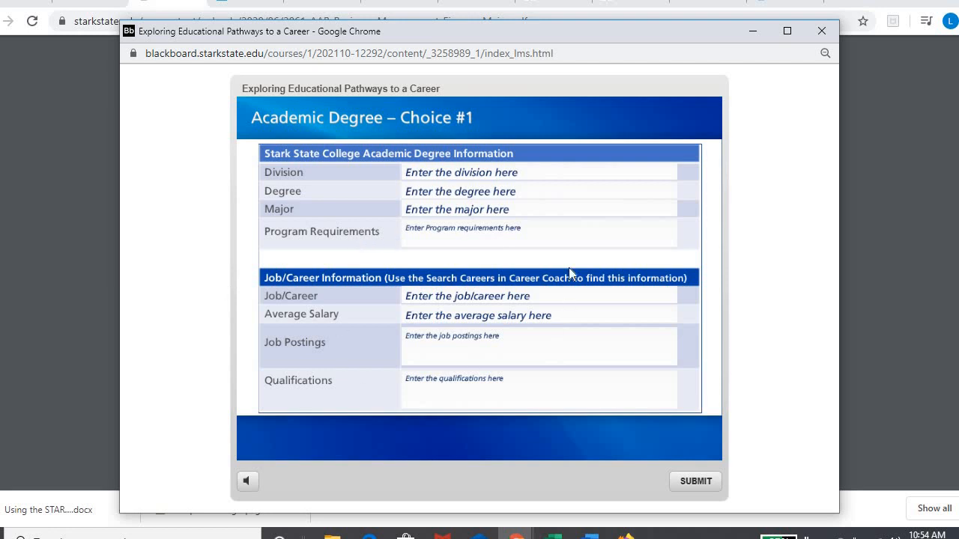
{"action": "mouse_move", "coordinate": [434, 223]}
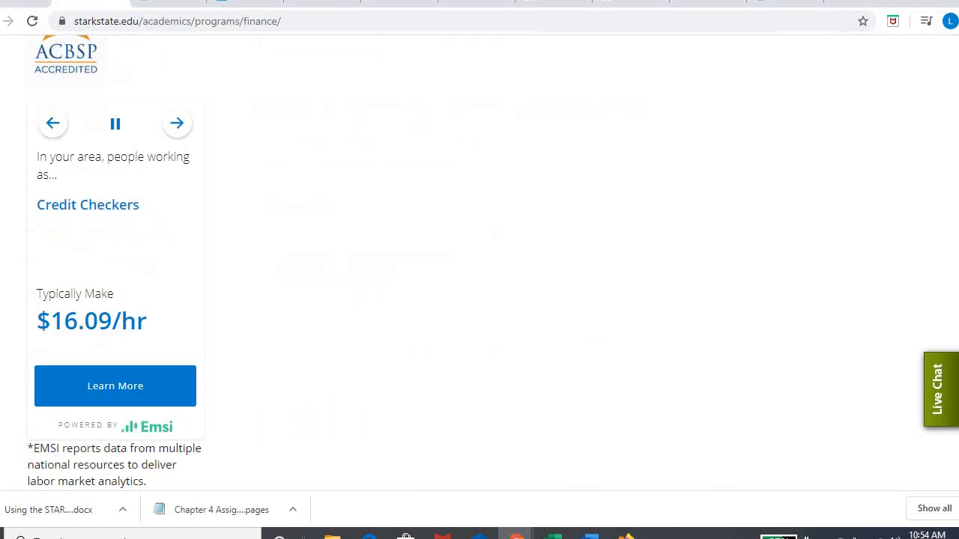
Reach the page footer's Quick Links and go to the Career Coach site
{"action": "scroll", "scroll_direction": "down", "scroll_amount": 3}
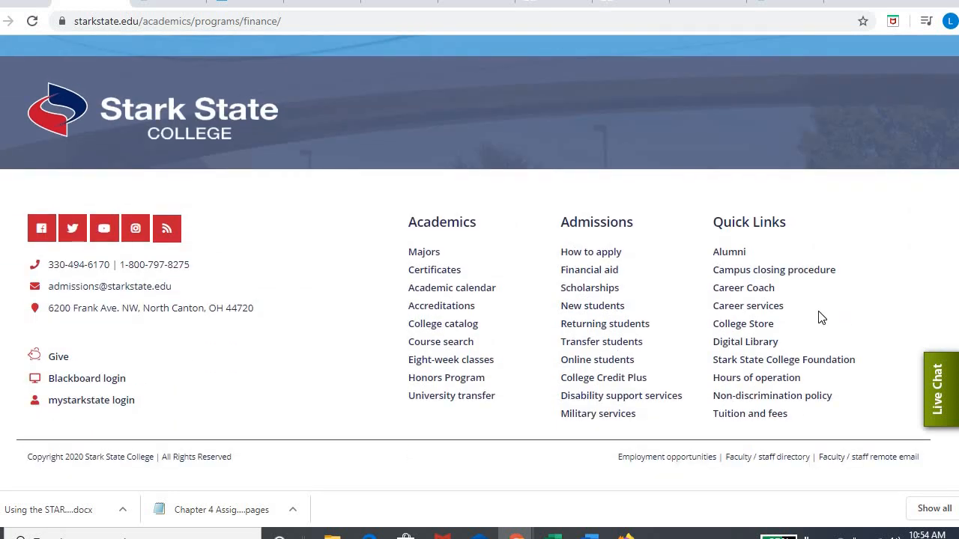
{"action": "scroll", "scroll_direction": "up", "scroll_amount": 3}
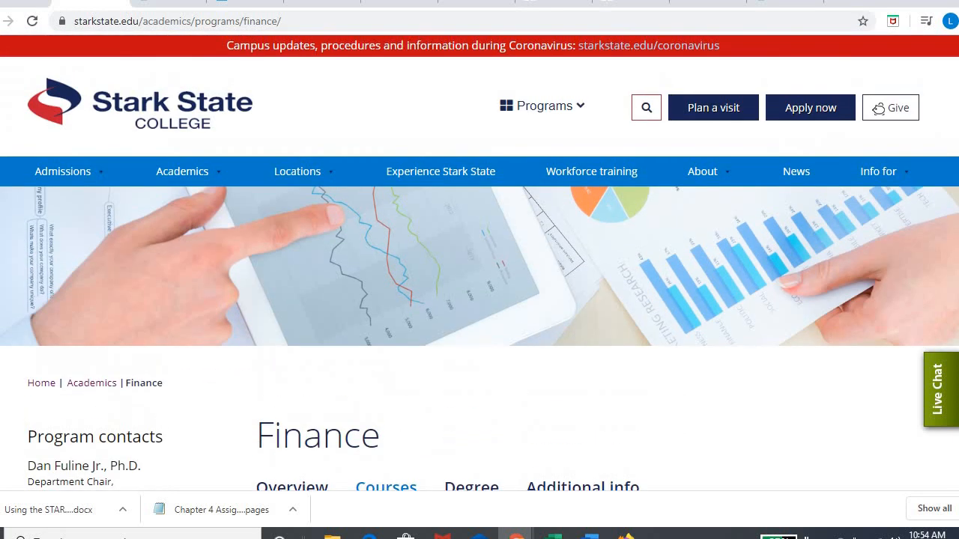
{"action": "scroll", "scroll_direction": "down", "scroll_amount": 3}
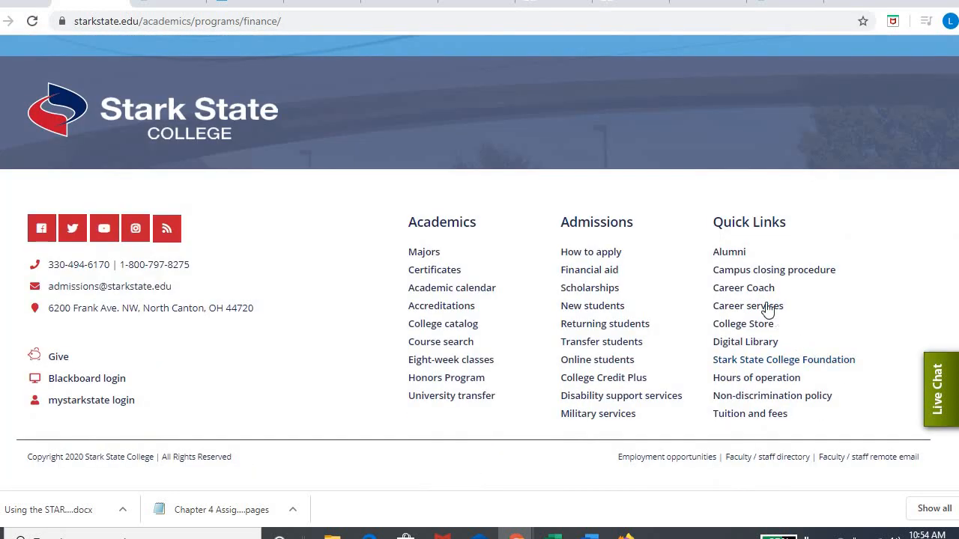
{"action": "left_click", "coordinate": [743, 288]}
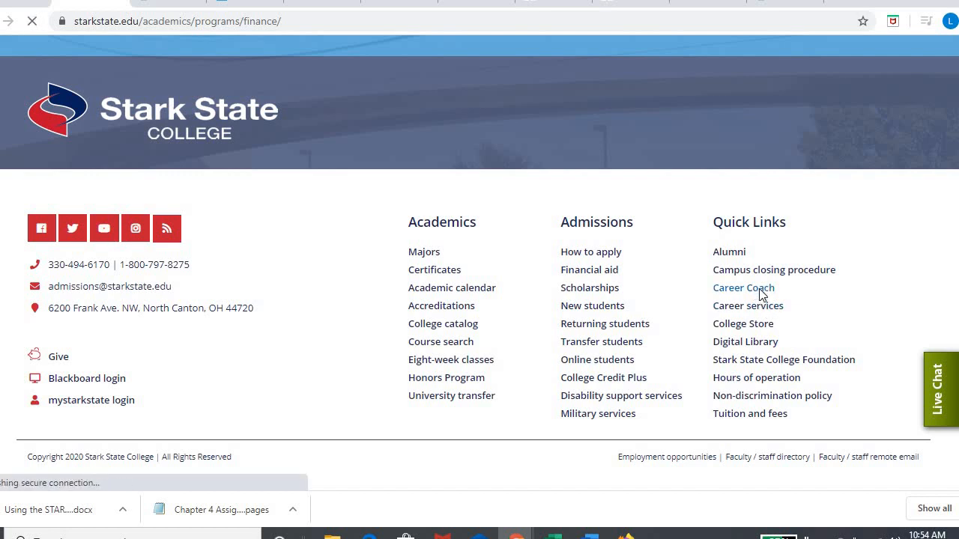
{"action": "left_click", "coordinate": [743, 288]}
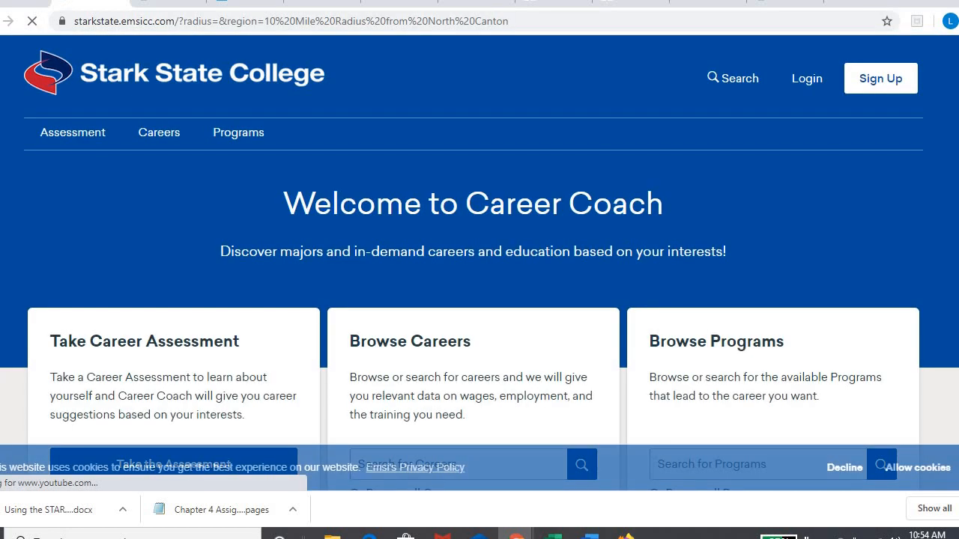
Search Career Coach for 'finance' (47 careers) and open the Financial Analysts profile
{"action": "scroll", "scroll_direction": "down", "scroll_amount": 3}
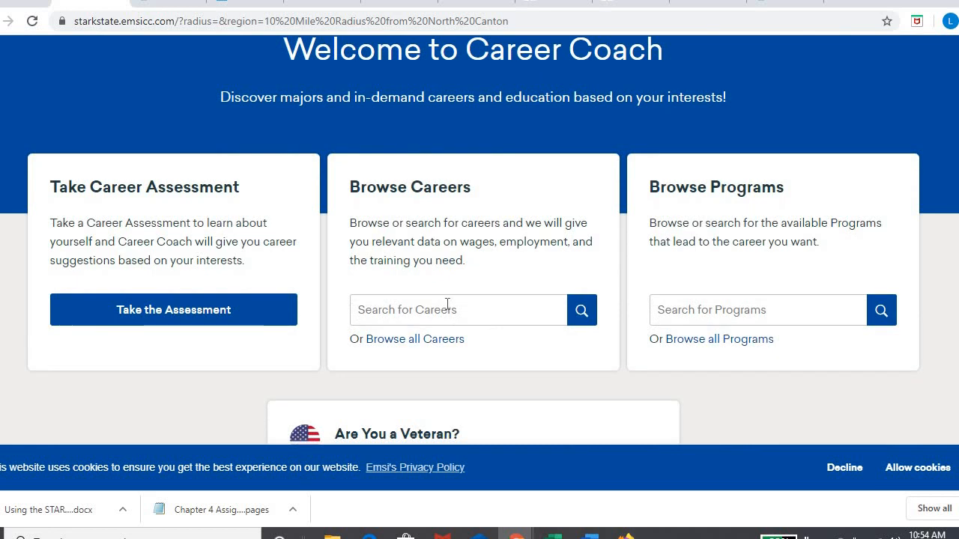
{"action": "type", "text": "fina"}
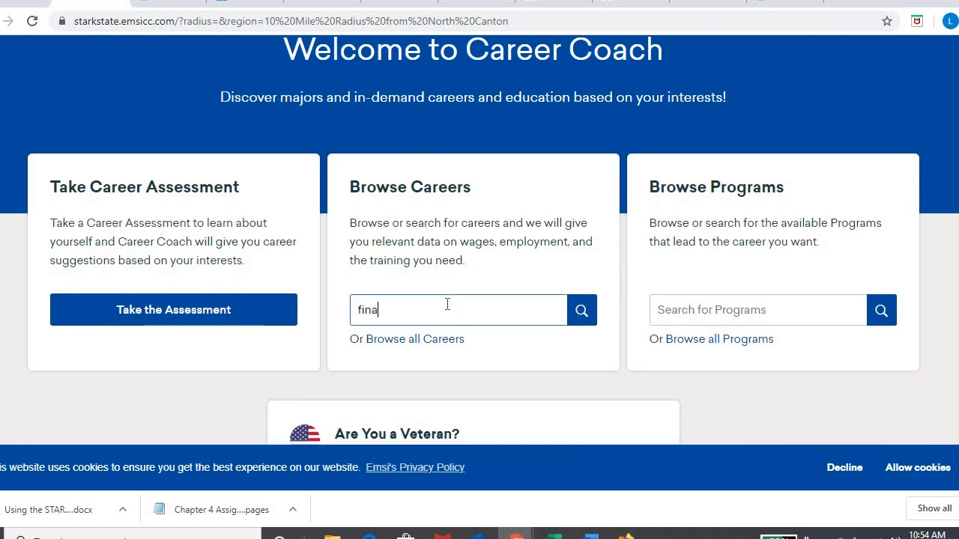
{"action": "left_click", "coordinate": [581, 309]}
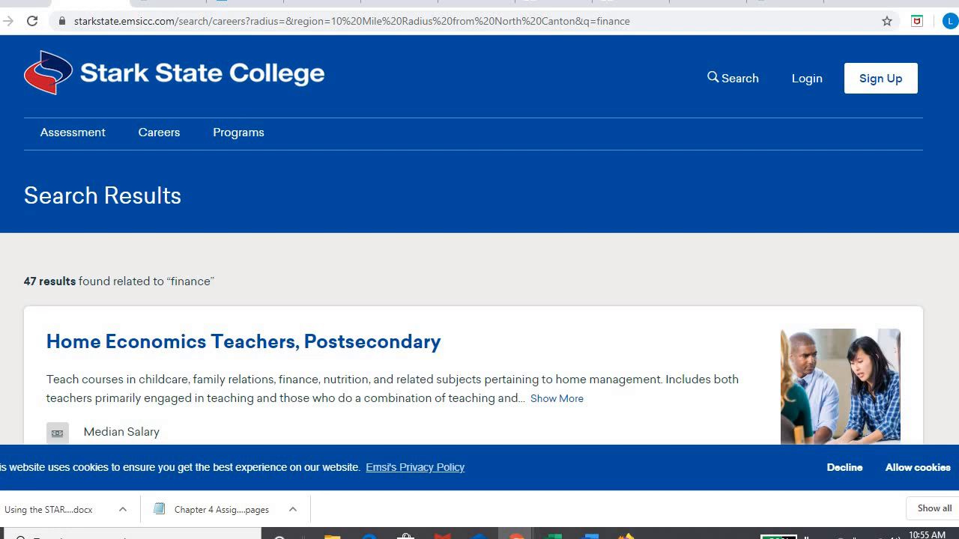
{"action": "scroll", "scroll_direction": "down", "scroll_amount": 3}
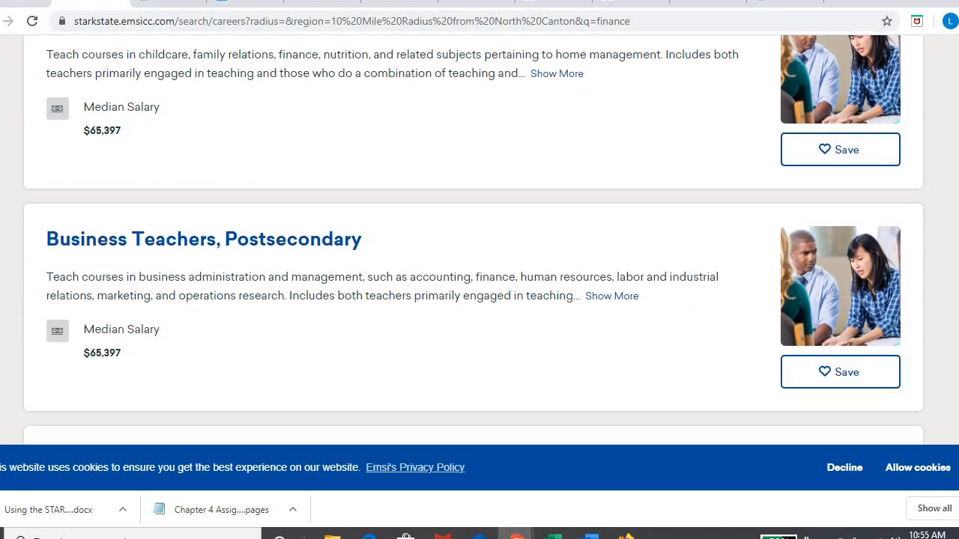
{"action": "scroll", "scroll_direction": "down", "scroll_amount": 3}
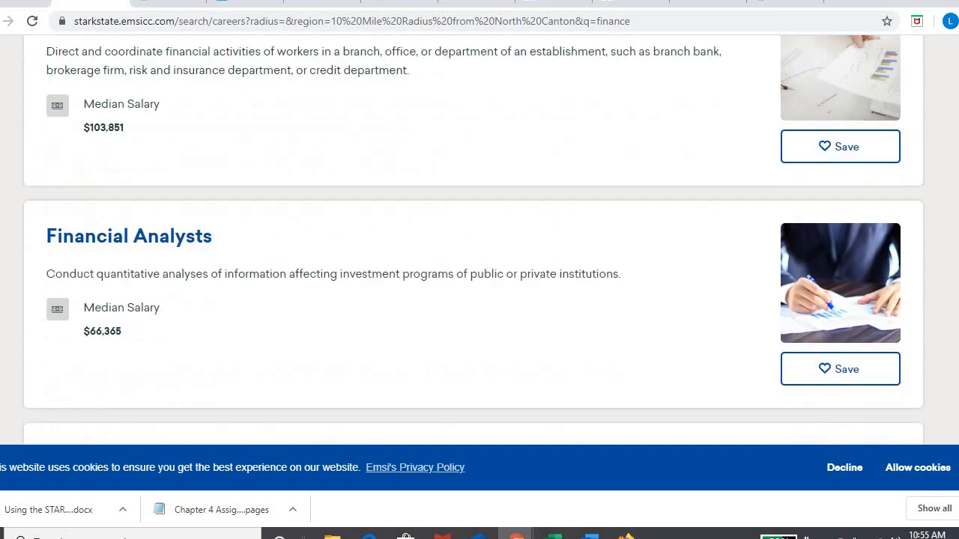
{"action": "left_click", "coordinate": [129, 237]}
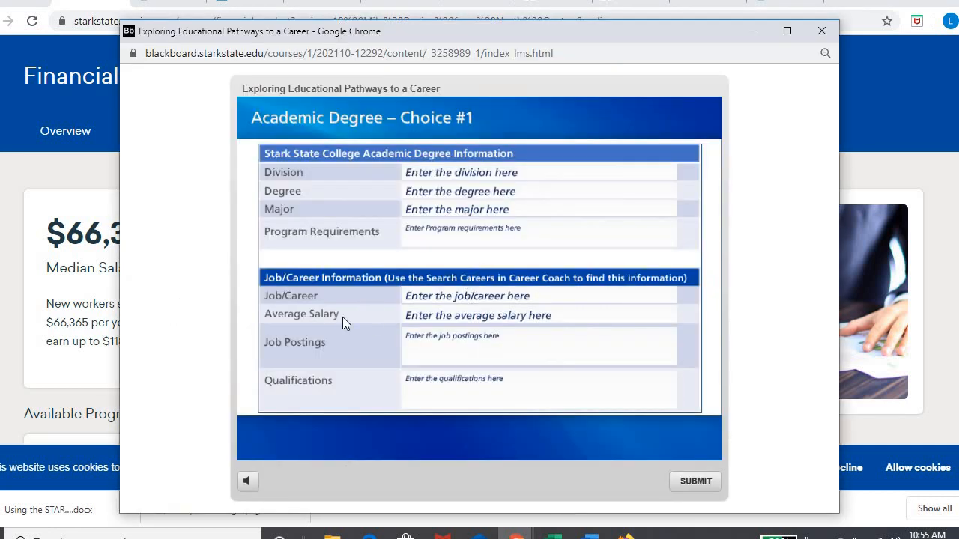
Set the assignment popup aside and browse Financial Analysts' live job postings to an Indeed listing
{"action": "left_click", "coordinate": [821, 30]}
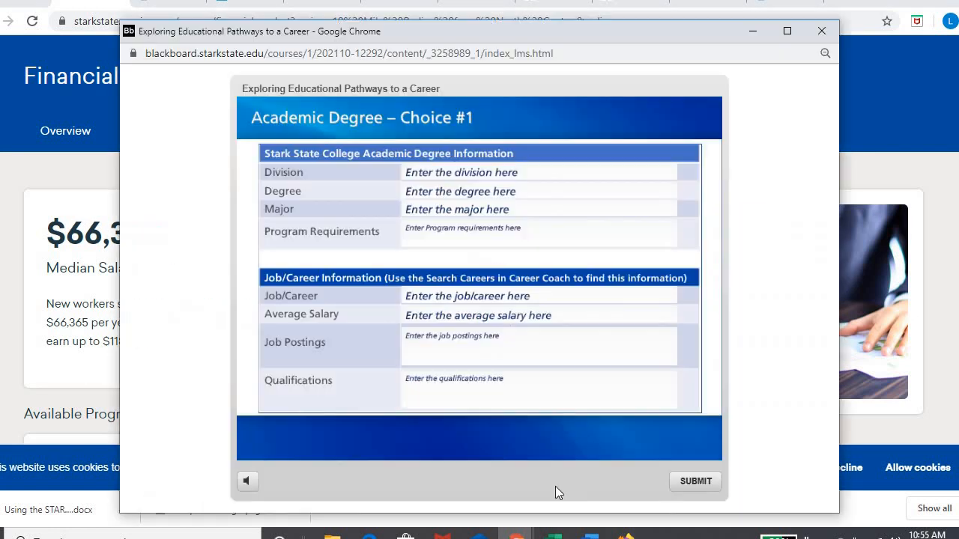
{"action": "left_click", "coordinate": [821, 30]}
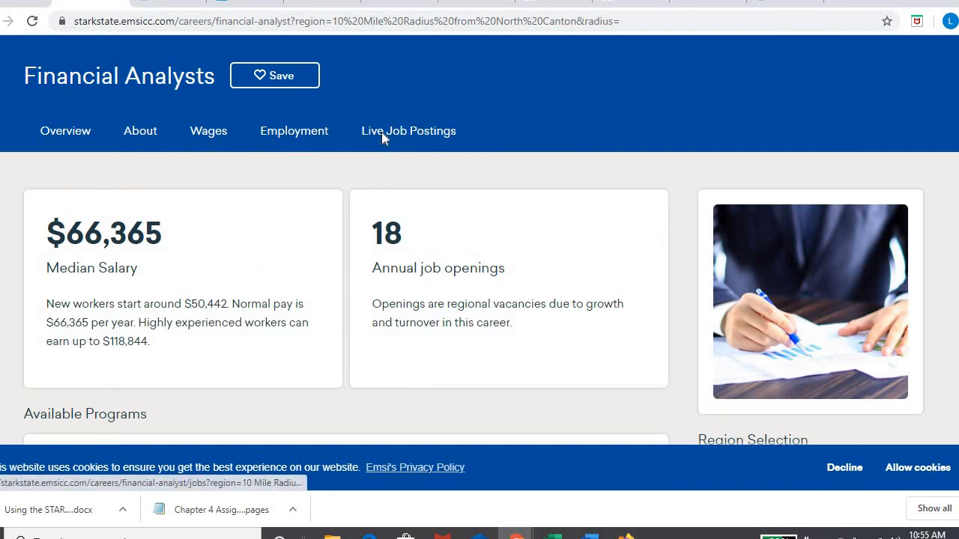
{"action": "left_click", "coordinate": [407, 130]}
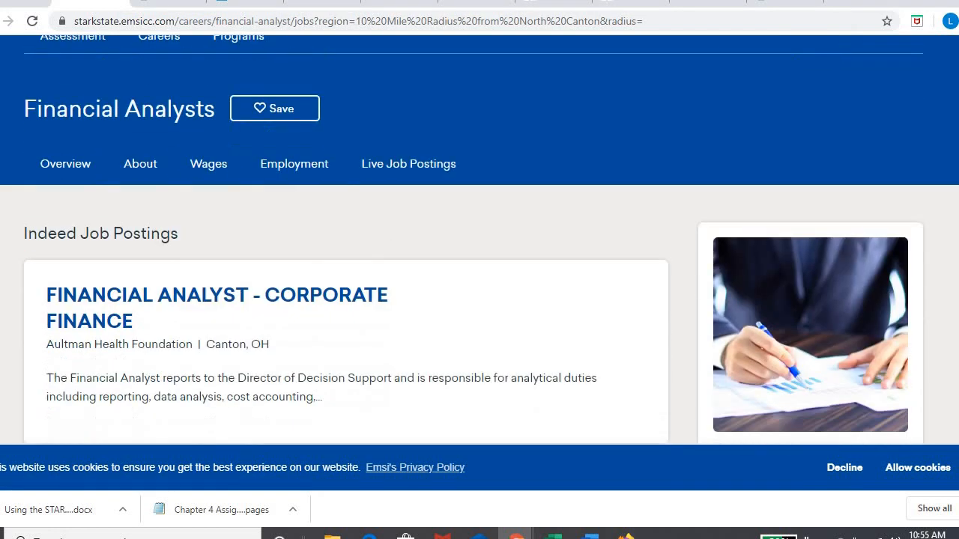
{"action": "scroll", "scroll_direction": "down", "scroll_amount": 3}
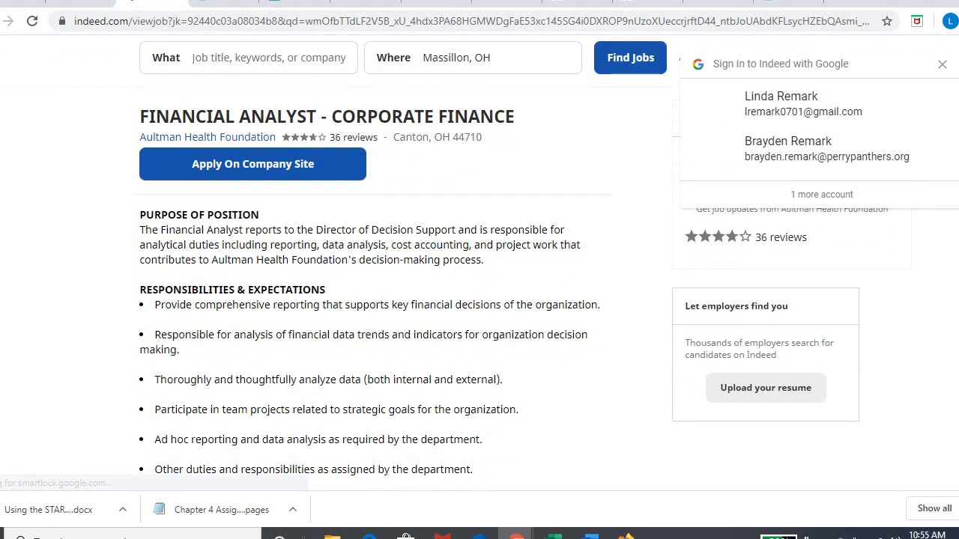
{"action": "scroll", "scroll_direction": "down", "scroll_amount": 3}
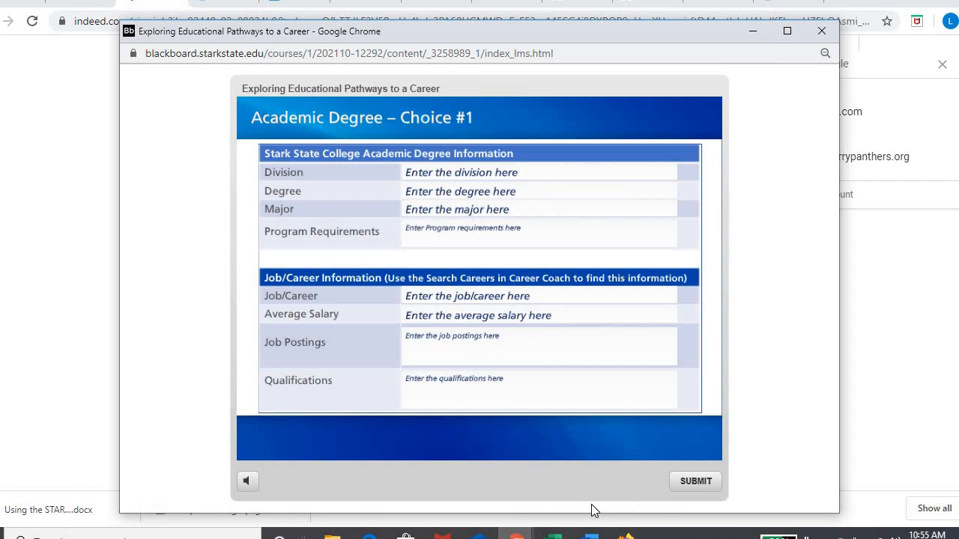
{"action": "mouse_move", "coordinate": [298, 231]}
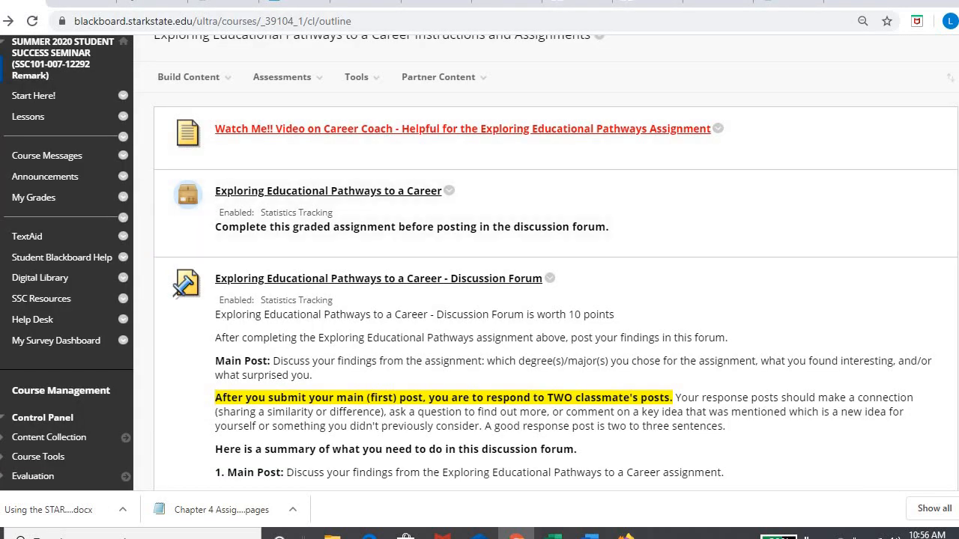
Scroll the Exploring Educational Pathways folder to the discussion forum's three-post directions
{"action": "scroll", "scroll_direction": "down", "scroll_amount": 3}
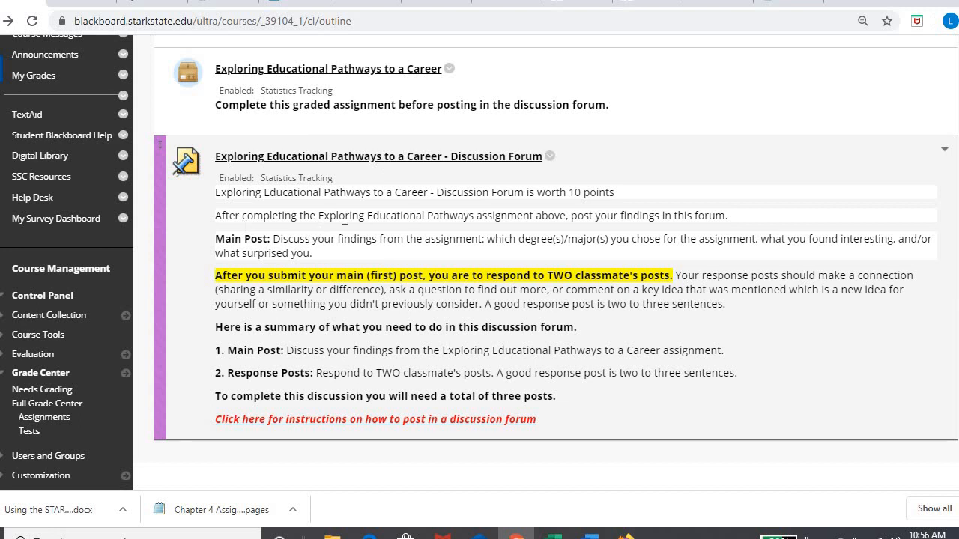
{"action": "mouse_move", "coordinate": [506, 377]}
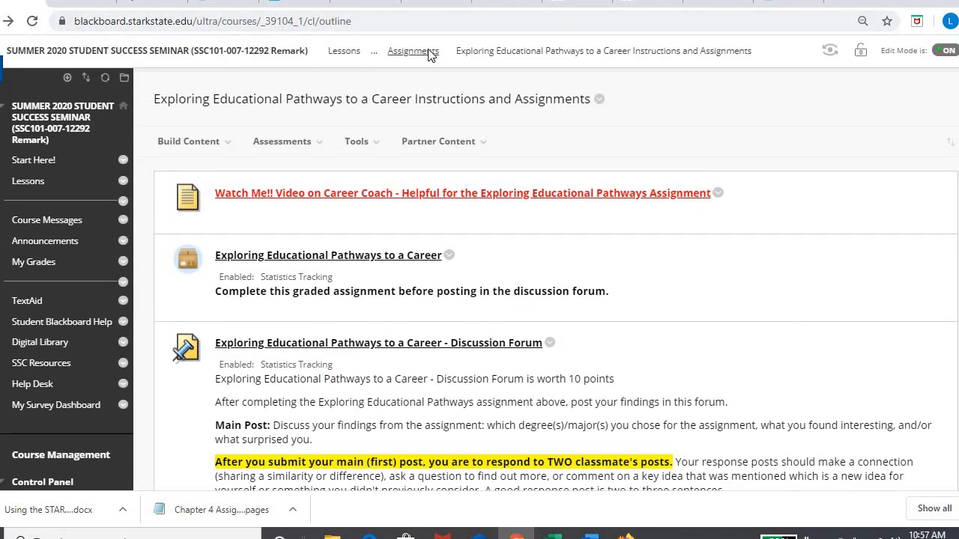
Scroll the Week 3 Assignments page down to the Assignments to Learning Objectives table
{"action": "scroll", "scroll_direction": "down", "scroll_amount": 3}
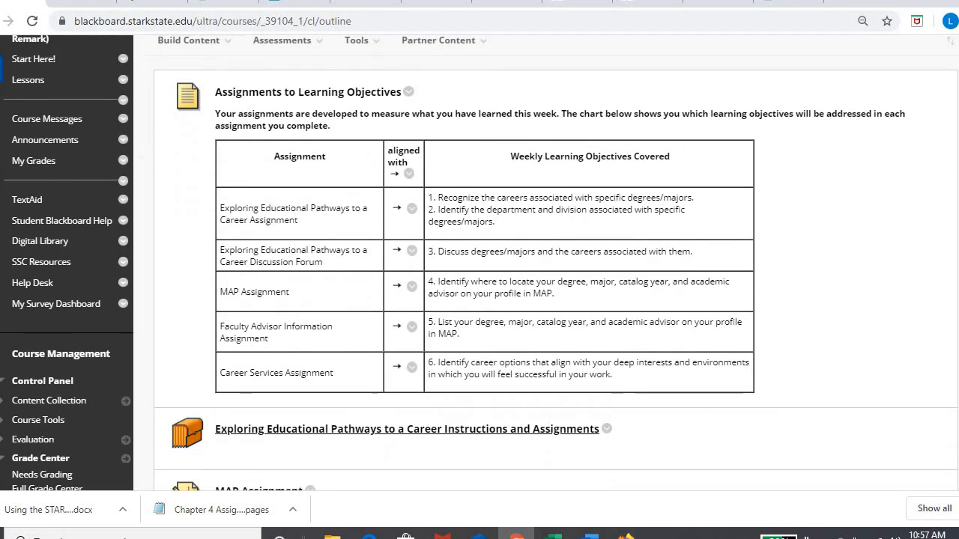
{"action": "scroll", "scroll_direction": "down", "scroll_amount": 3}
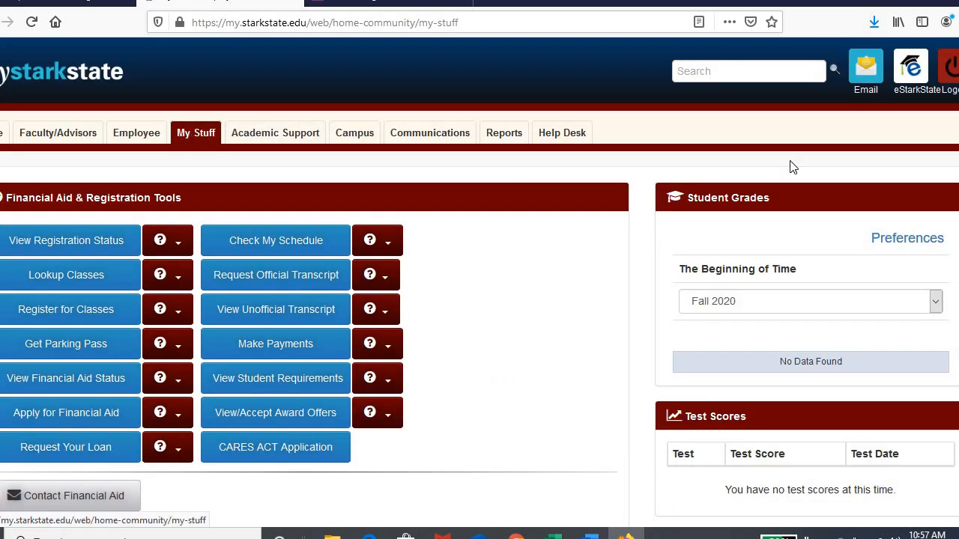
Scroll the DegreeWorks worksheet through 100% degree progress and completed course requirements
{"action": "scroll", "scroll_direction": "down", "scroll_amount": 3}
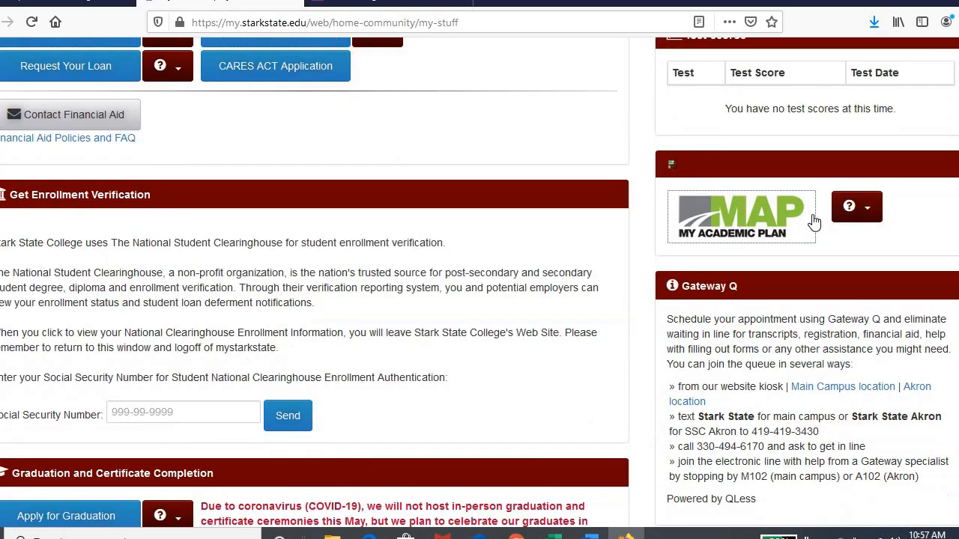
{"action": "mouse_move", "coordinate": [765, 234]}
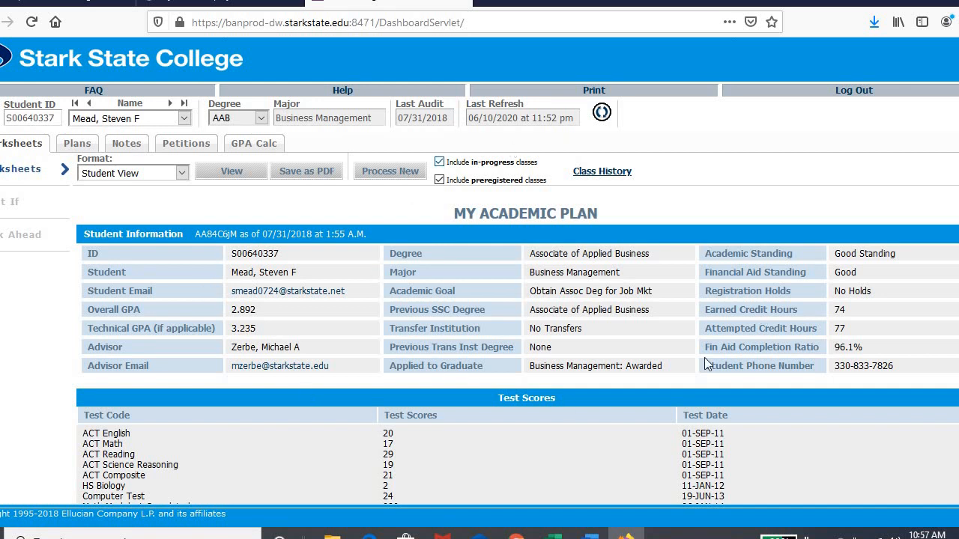
{"action": "mouse_move", "coordinate": [324, 311]}
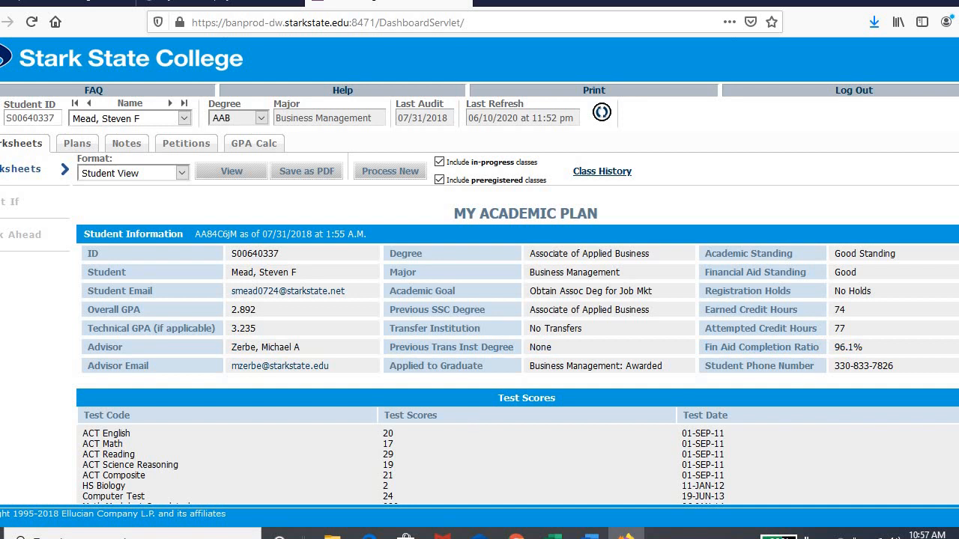
{"action": "scroll", "scroll_direction": "down", "scroll_amount": 3}
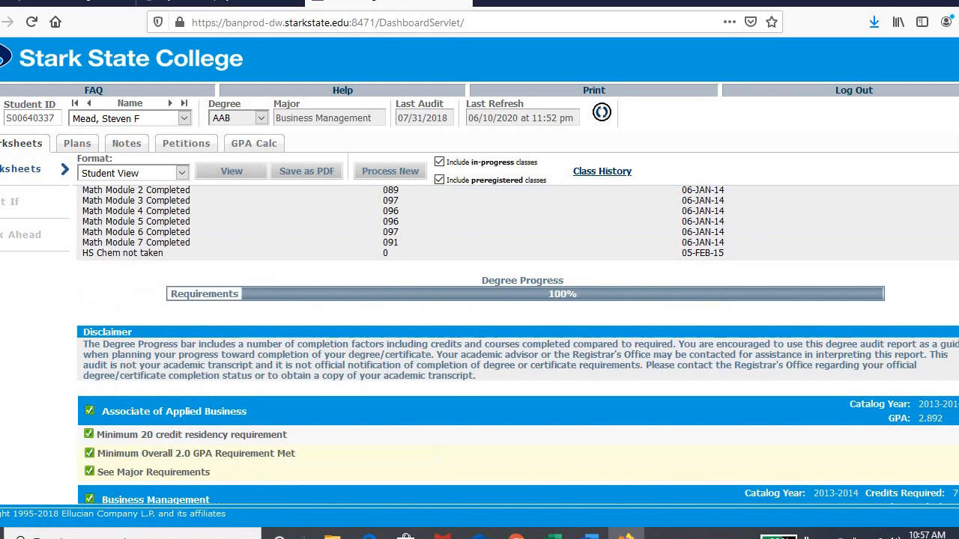
{"action": "scroll", "scroll_direction": "down", "scroll_amount": 3}
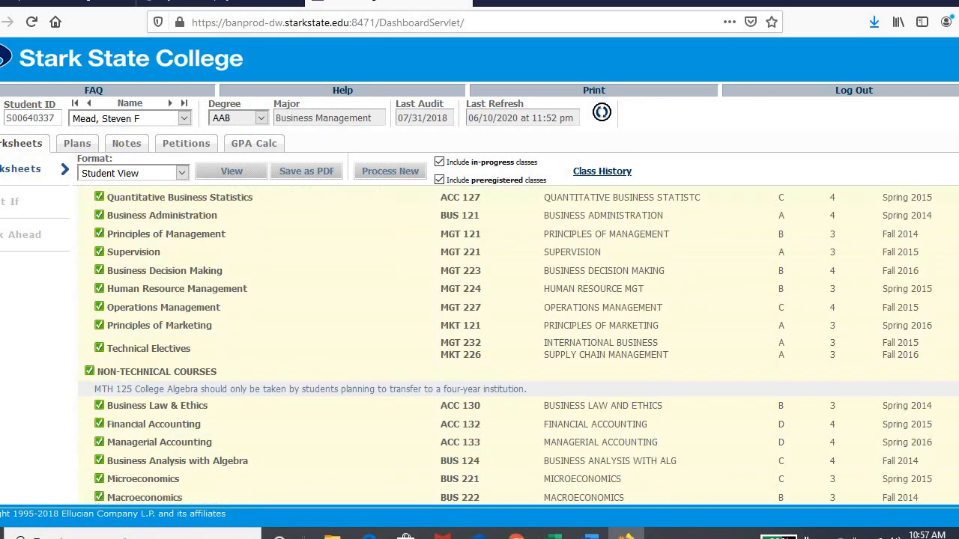
{"action": "scroll", "scroll_direction": "down", "scroll_amount": 3}
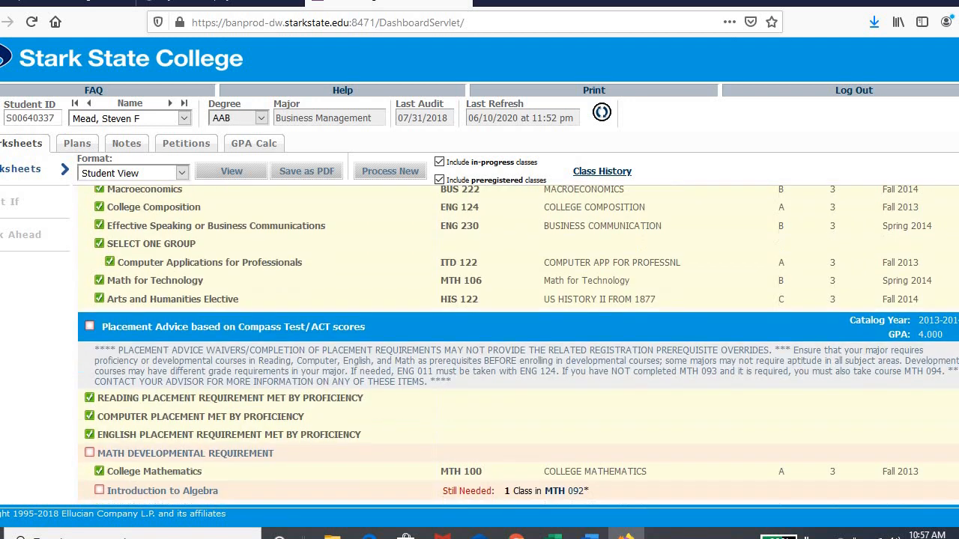
{"action": "scroll", "scroll_direction": "up", "scroll_amount": 3}
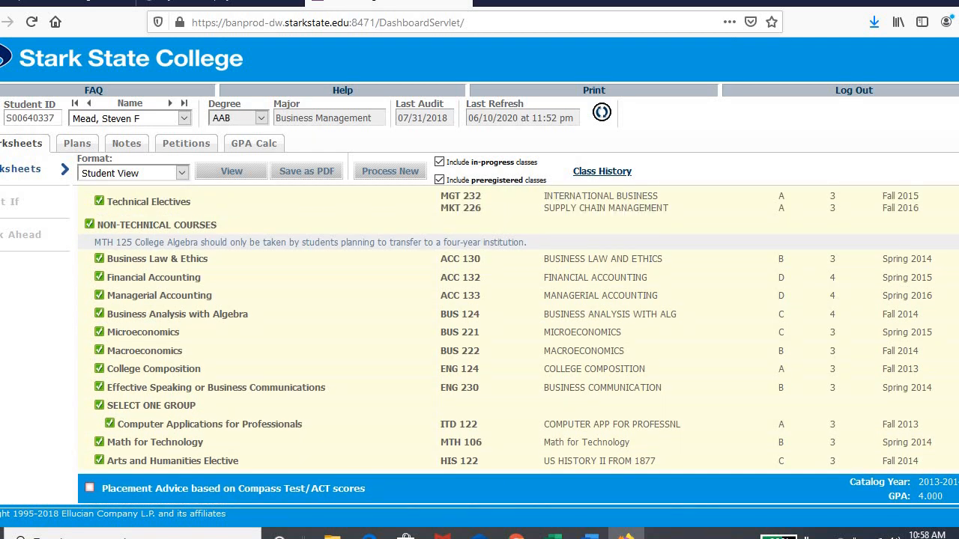
{"action": "scroll", "scroll_direction": "down", "scroll_amount": 3}
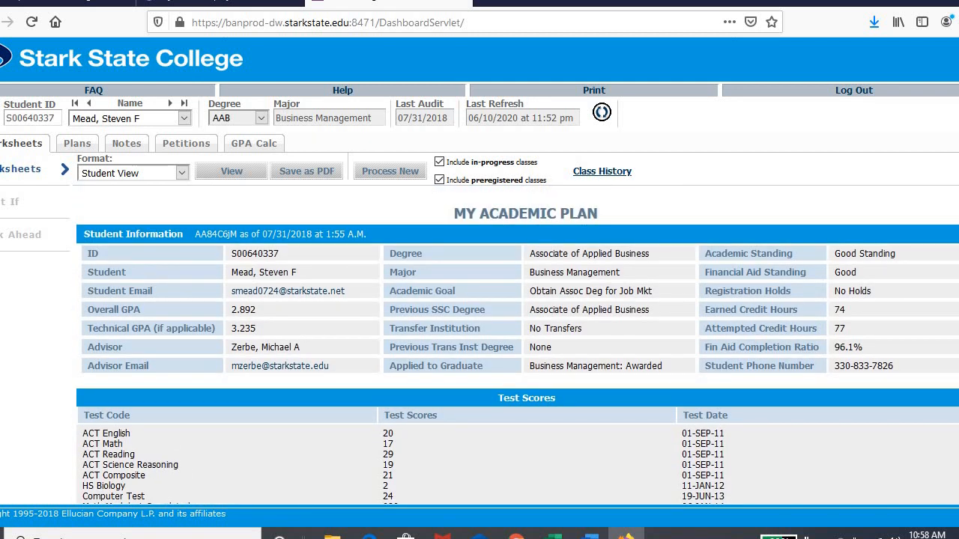
{"action": "mouse_move", "coordinate": [393, 176]}
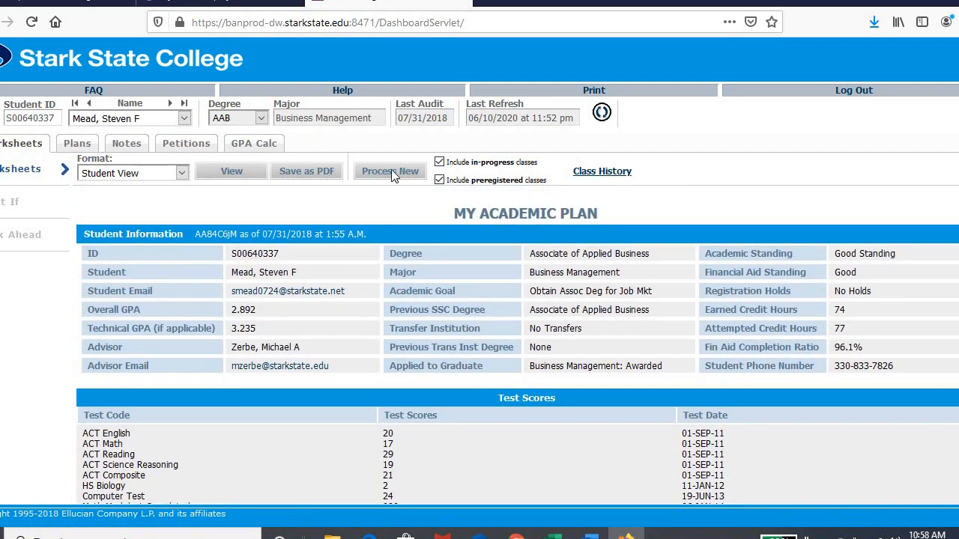
{"action": "mouse_move", "coordinate": [306, 171]}
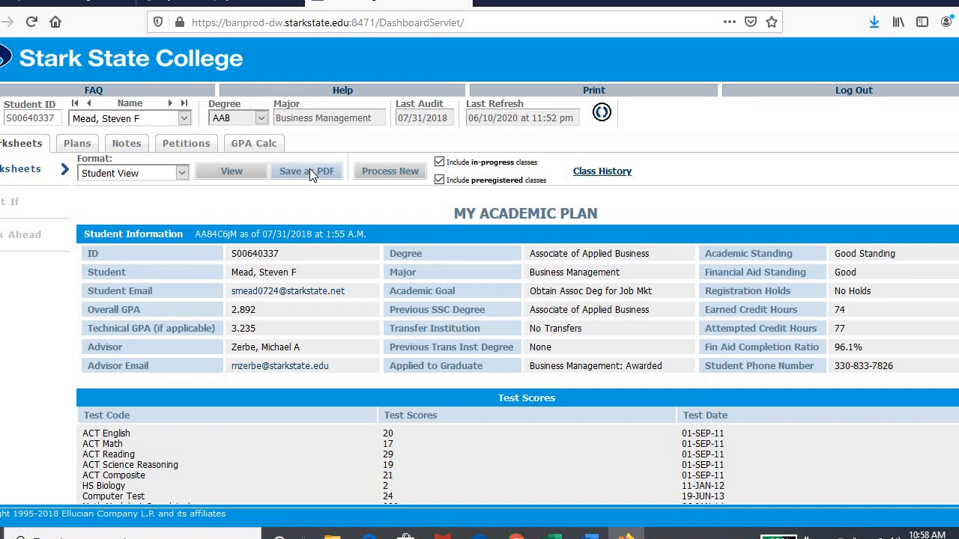
Save the academic plan as a PDF and download it to the computer via the viewer's Tools menu
{"action": "left_click", "coordinate": [305, 171]}
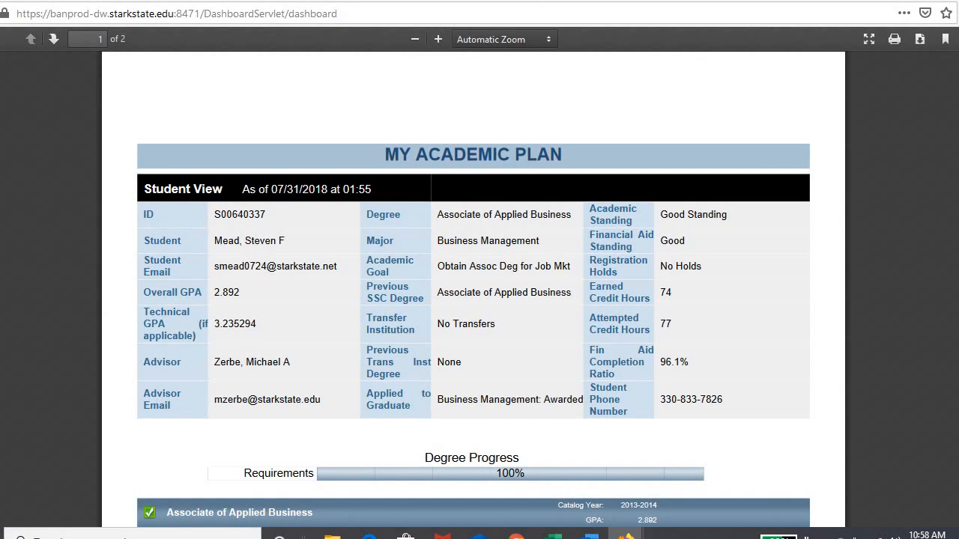
{"action": "mouse_move", "coordinate": [824, 102]}
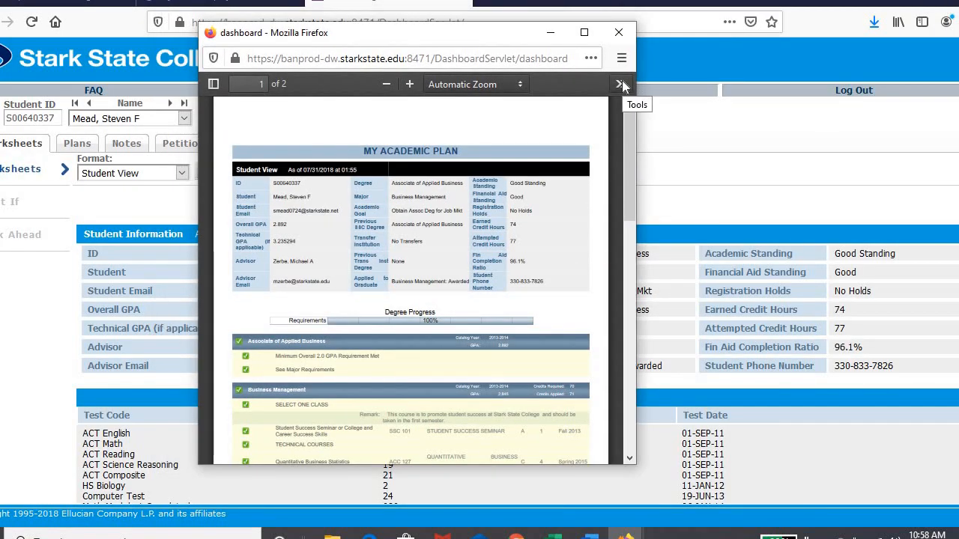
{"action": "left_click", "coordinate": [621, 84]}
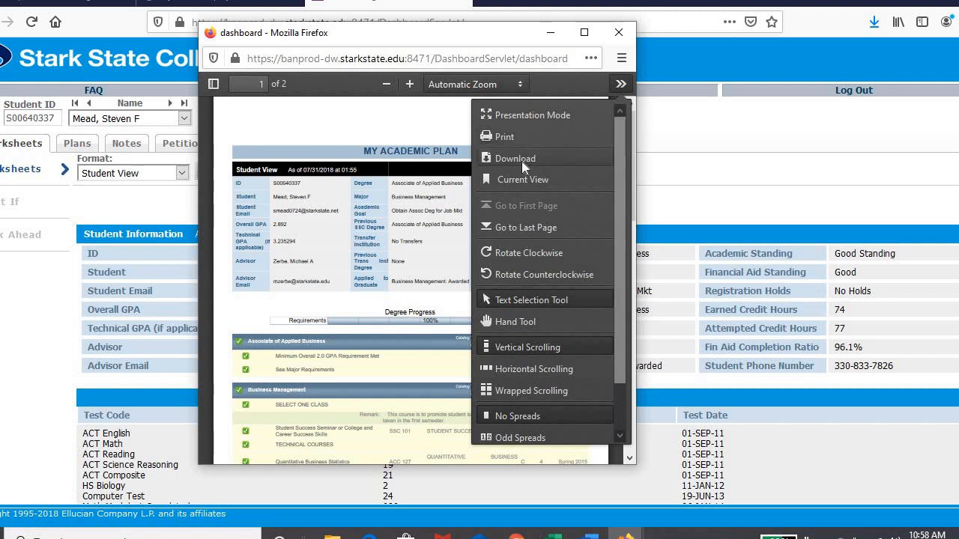
{"action": "left_click", "coordinate": [515, 158]}
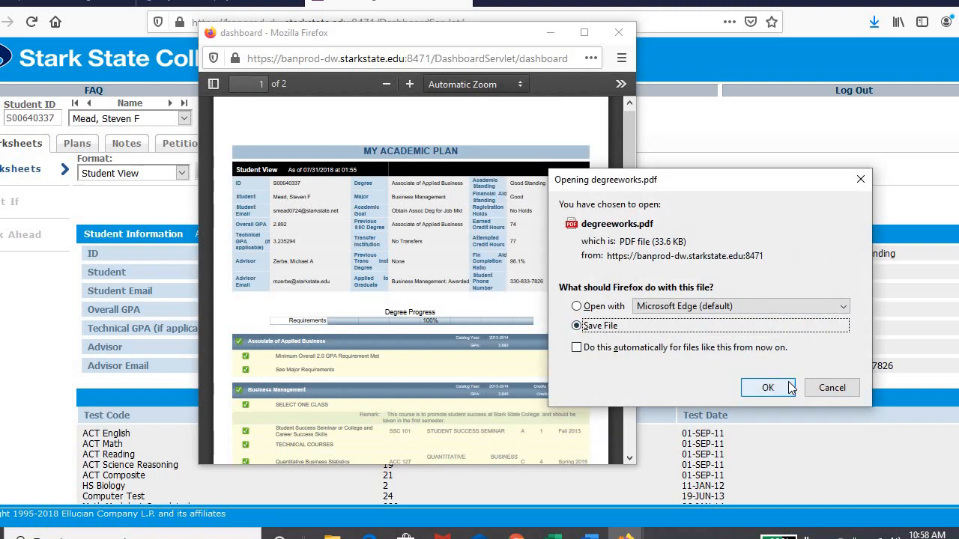
{"action": "left_click", "coordinate": [767, 387]}
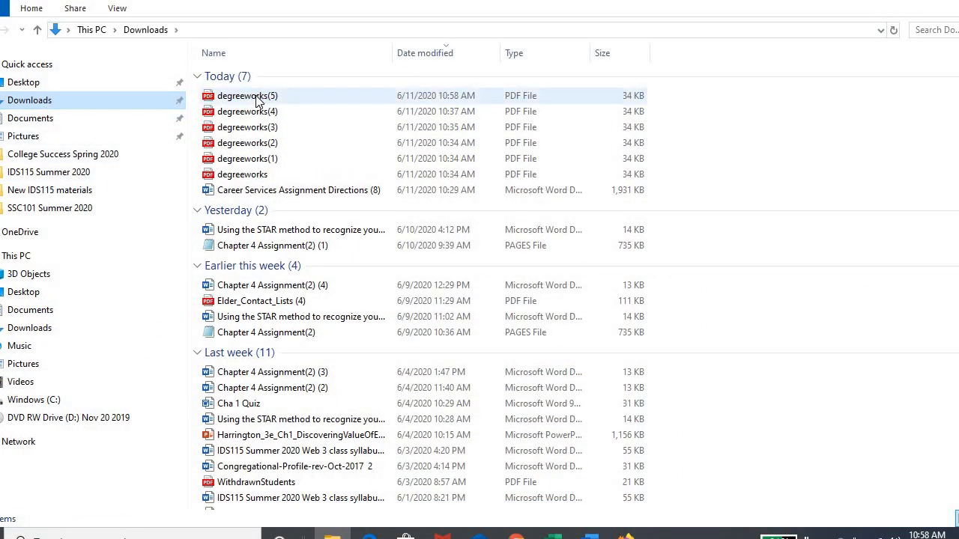
Select the newest degreeworks(5) PDF in Downloads and bring up its rename actions
{"action": "left_click", "coordinate": [247, 96]}
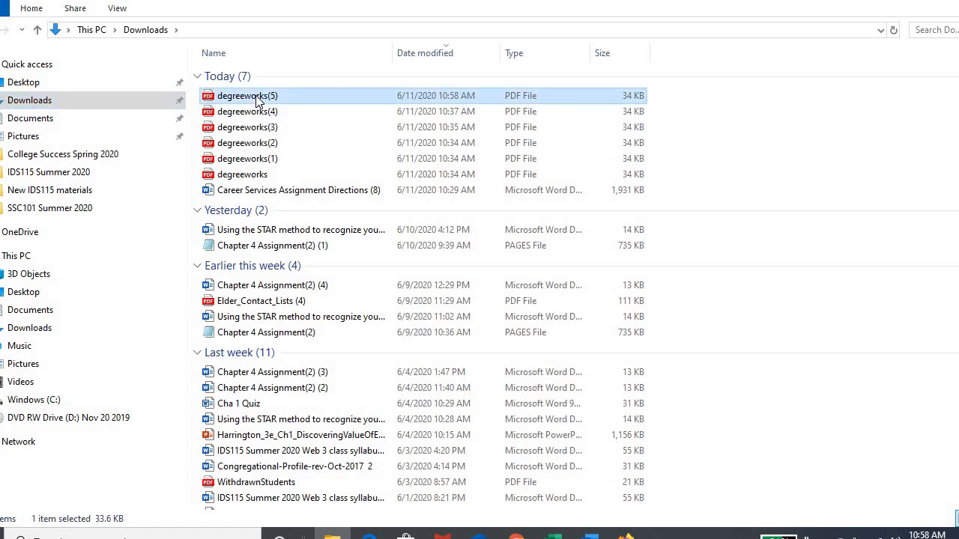
{"action": "right_click", "coordinate": [247, 95]}
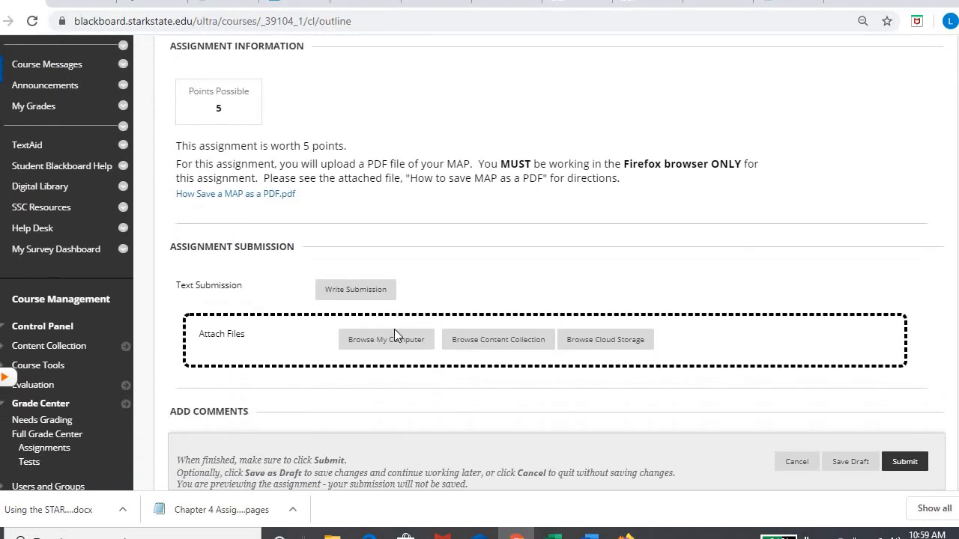
Browse the computer's Downloads folder for the MAP PDF to attach to the submission
{"action": "left_click", "coordinate": [387, 338]}
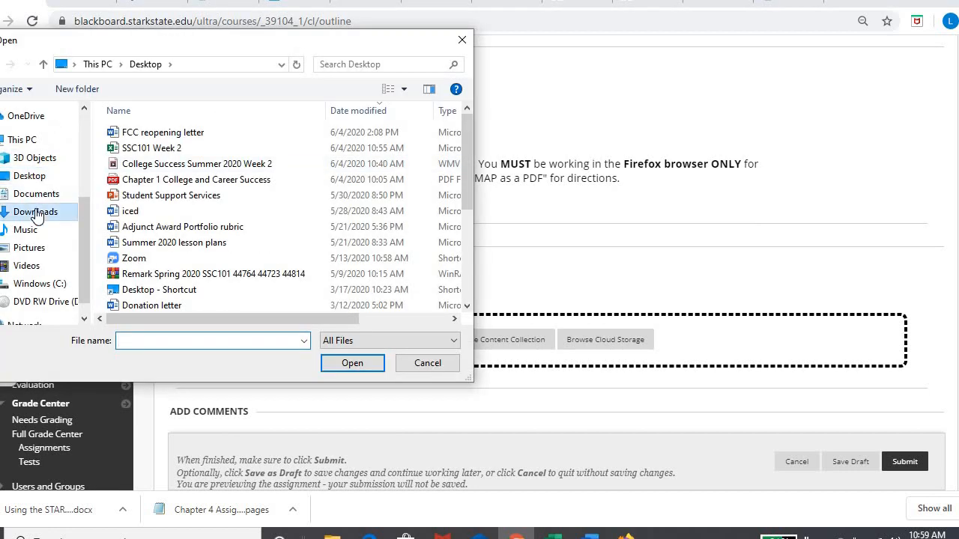
{"action": "left_click", "coordinate": [36, 211]}
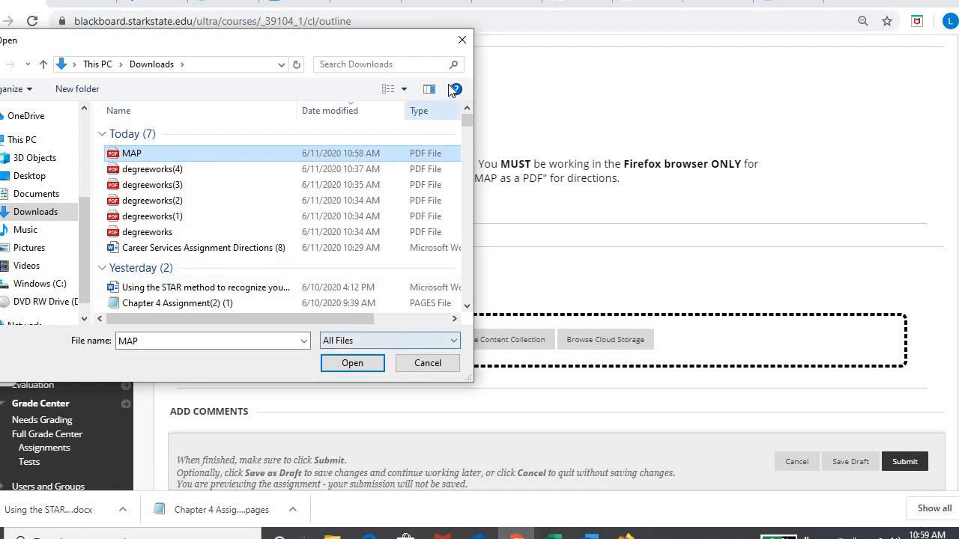
{"action": "left_click", "coordinate": [352, 364]}
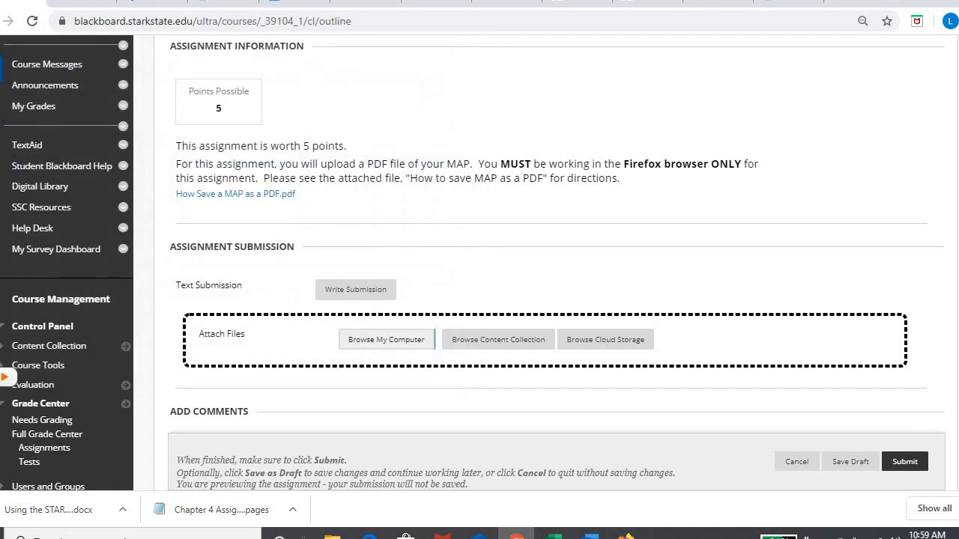
Scroll the Week 3 assignments list down to the Program Advisor Information Assignment
{"action": "scroll", "scroll_direction": "down", "scroll_amount": 3}
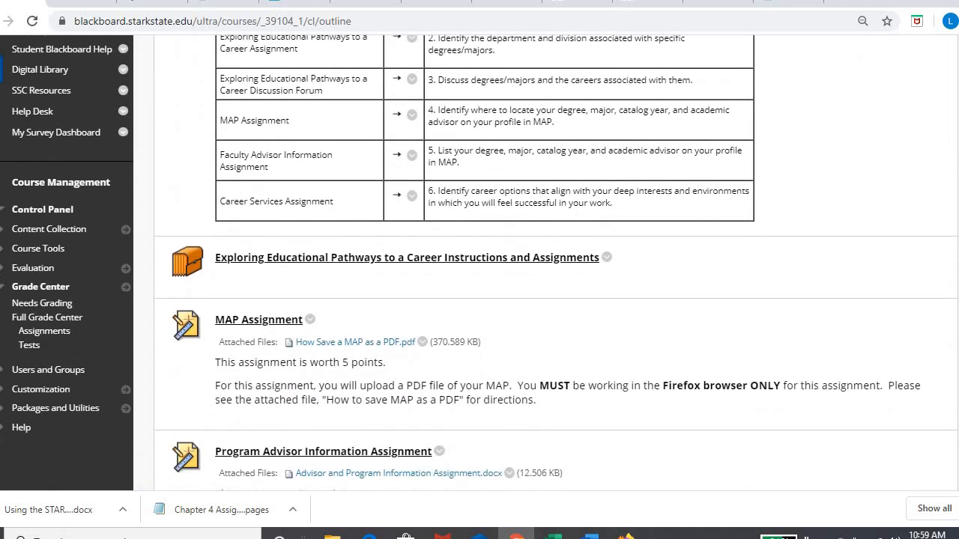
{"action": "scroll", "scroll_direction": "down", "scroll_amount": 3}
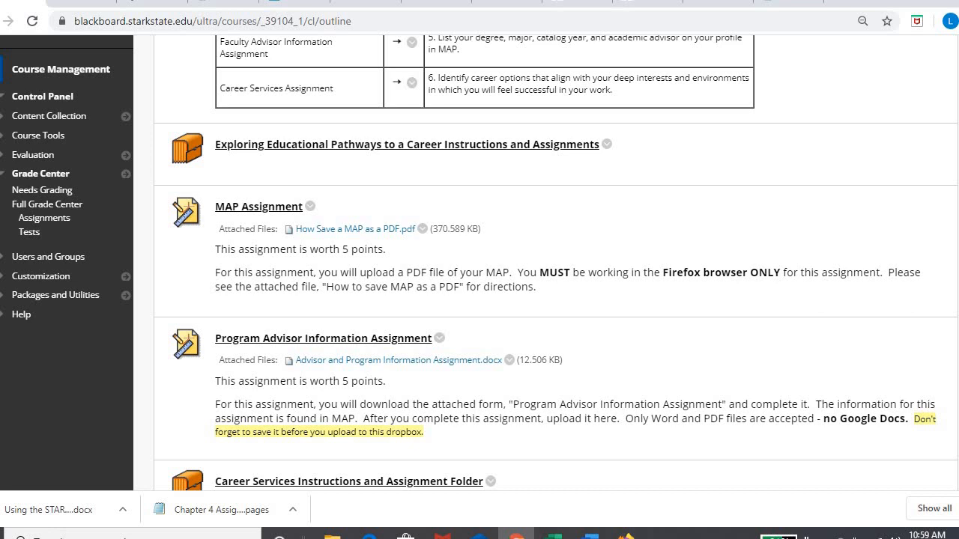
{"action": "scroll", "scroll_direction": "down", "scroll_amount": 3}
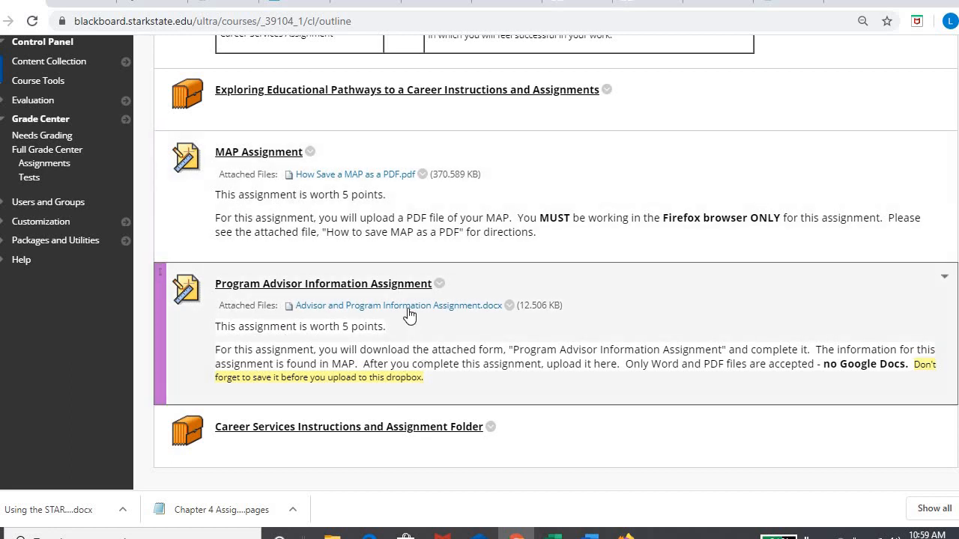
Download the Advisor and Program Information Assignment .docx and enable editing in Word
{"action": "left_click", "coordinate": [398, 305]}
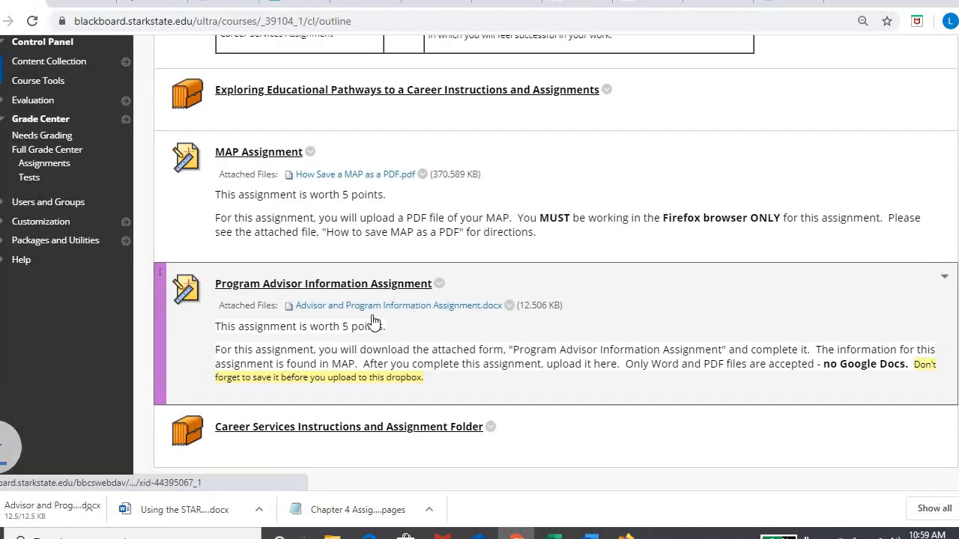
{"action": "left_click", "coordinate": [399, 306]}
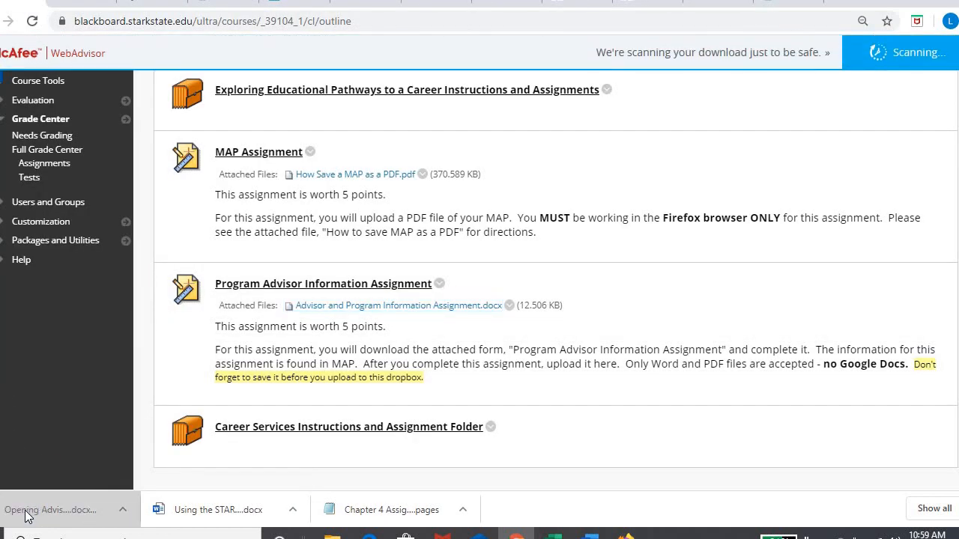
{"action": "left_click", "coordinate": [51, 510]}
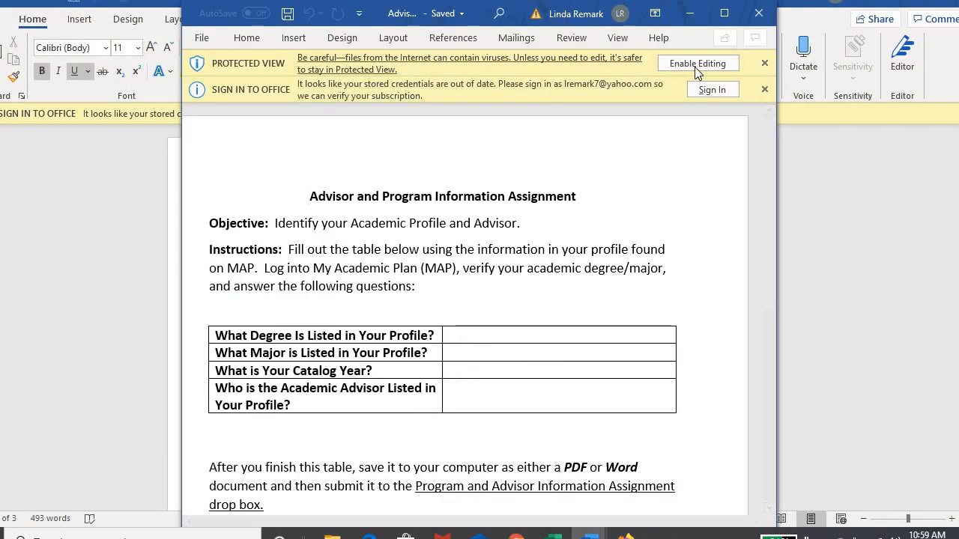
{"action": "left_click", "coordinate": [698, 63]}
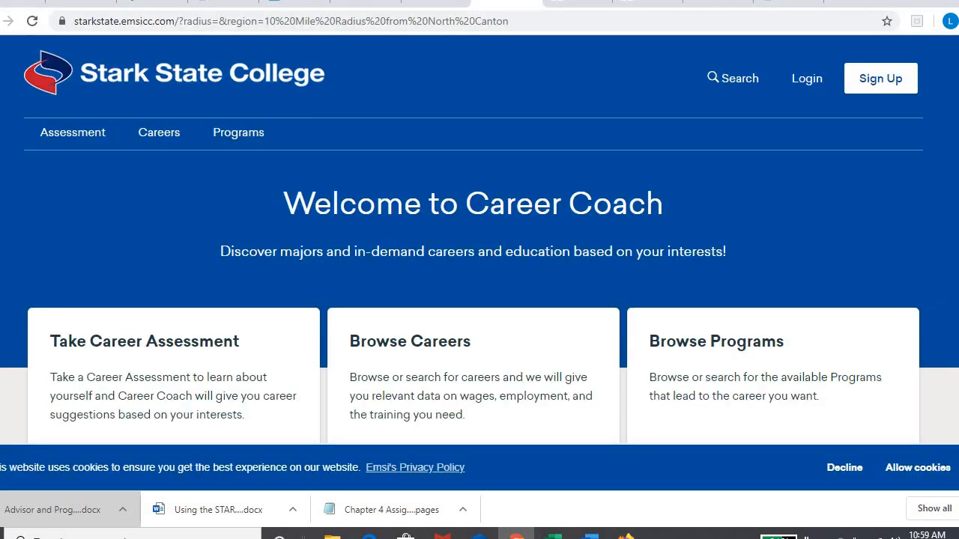
{"action": "mouse_move", "coordinate": [522, 472]}
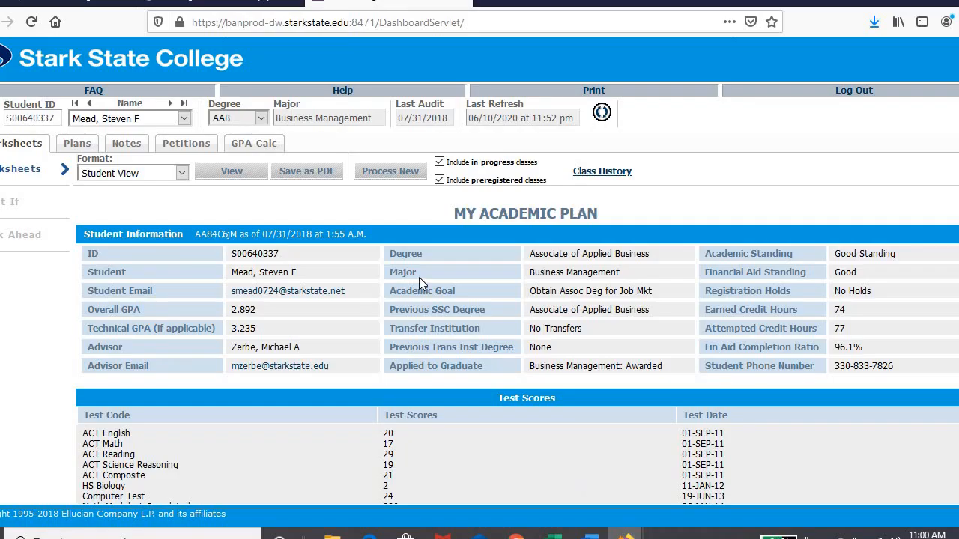
{"action": "mouse_move", "coordinate": [573, 512]}
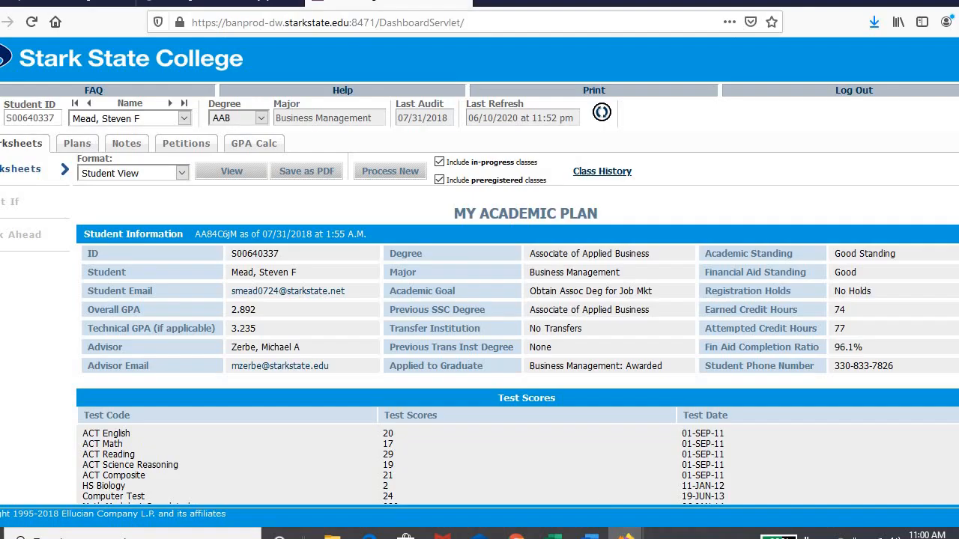
Scroll the DegreeWorks audit past test scores to 100% progress and Applied Business requirements
{"action": "scroll", "scroll_direction": "down", "scroll_amount": 3}
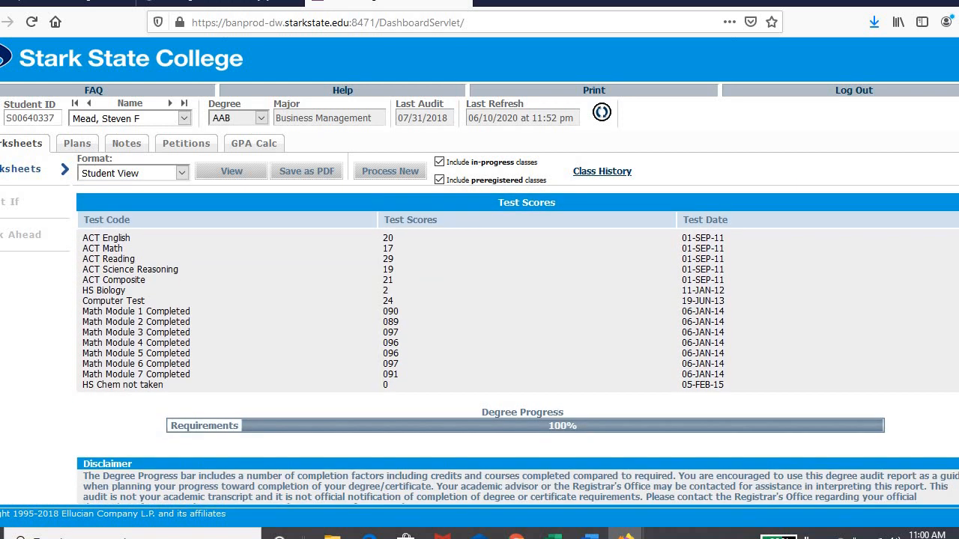
{"action": "scroll", "scroll_direction": "down", "scroll_amount": 3}
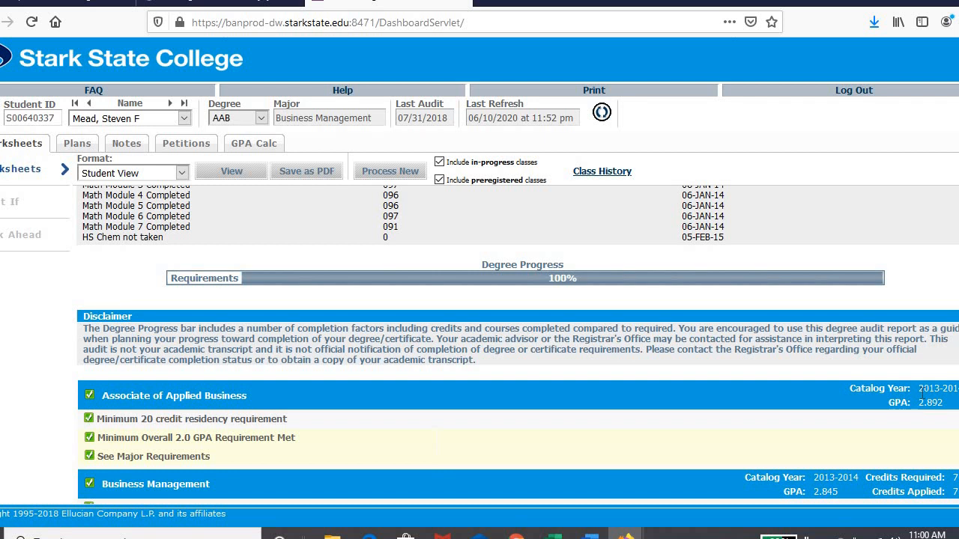
{"action": "mouse_move", "coordinate": [592, 288]}
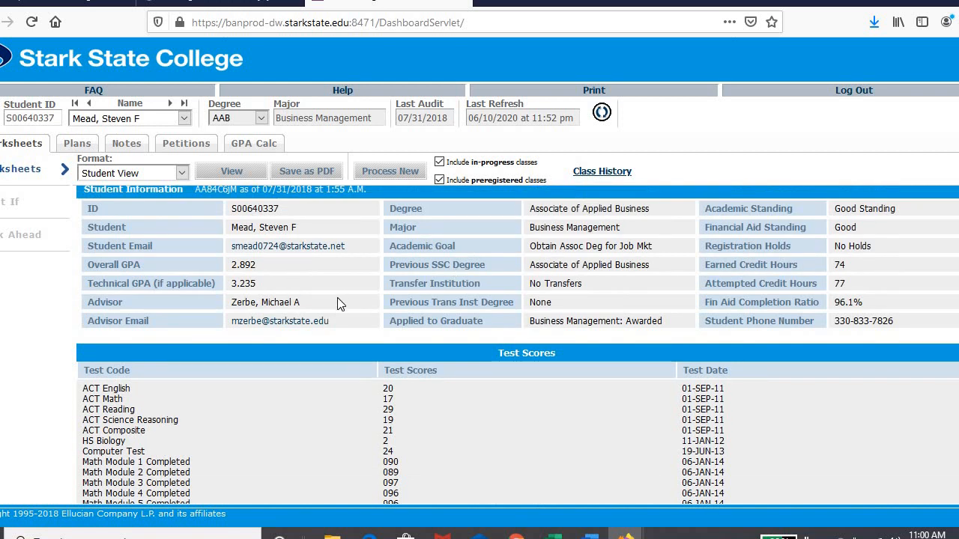
{"action": "mouse_move", "coordinate": [476, 468]}
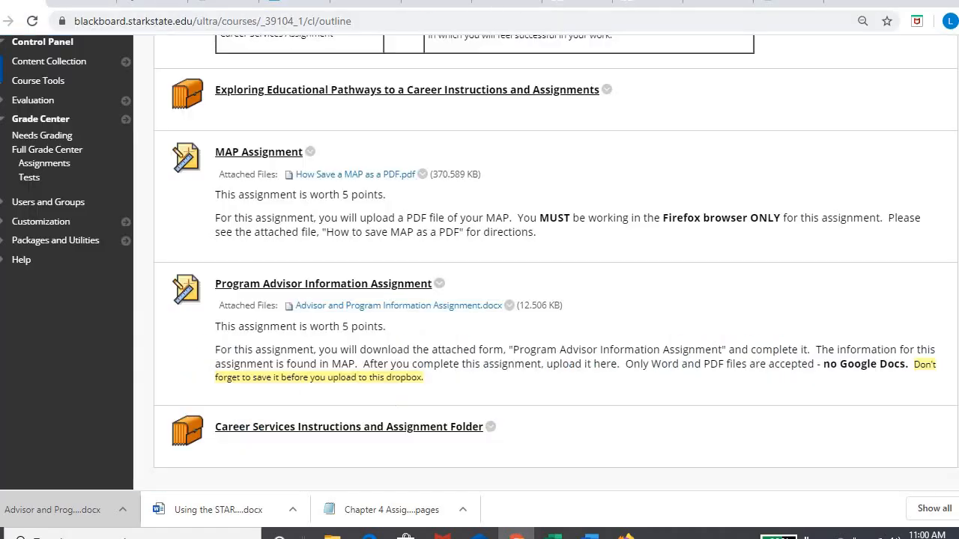
Navigate the course outline to the Career Services Instructions and Assignment Folder
{"action": "left_click", "coordinate": [397, 306]}
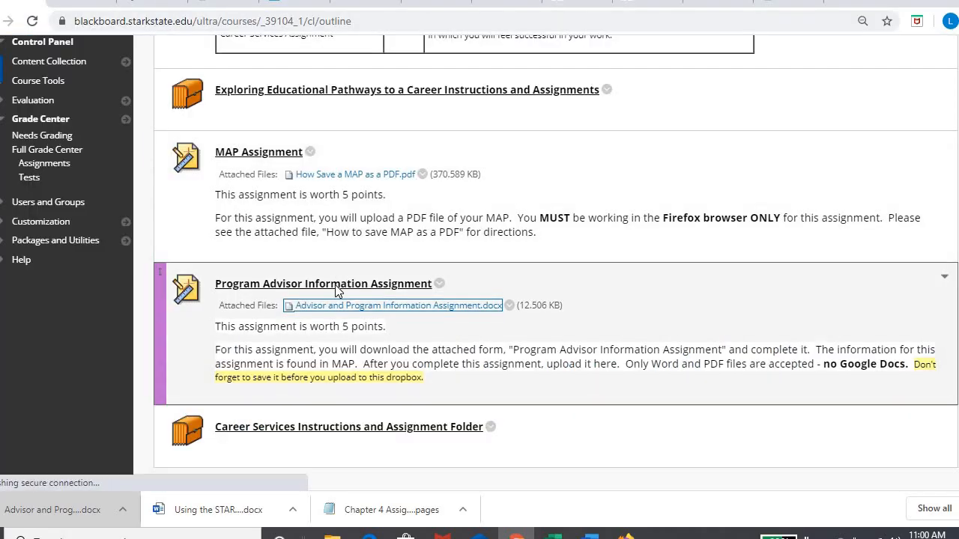
{"action": "left_click", "coordinate": [324, 283]}
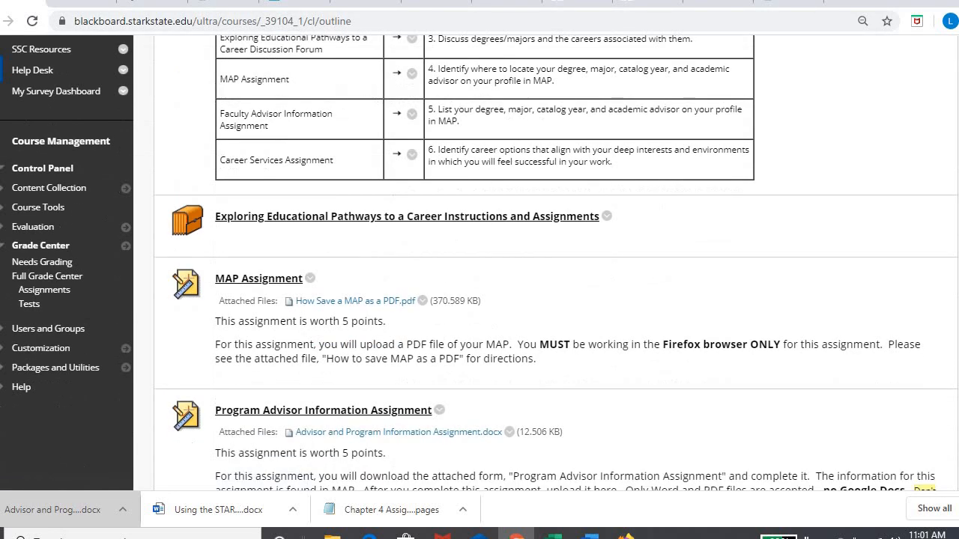
{"action": "scroll", "scroll_direction": "down", "scroll_amount": 3}
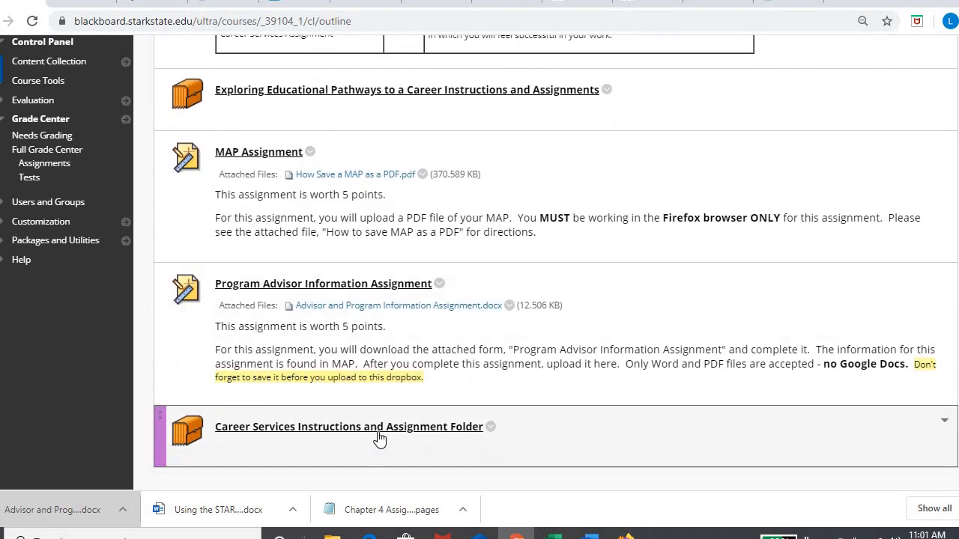
{"action": "mouse_move", "coordinate": [348, 426]}
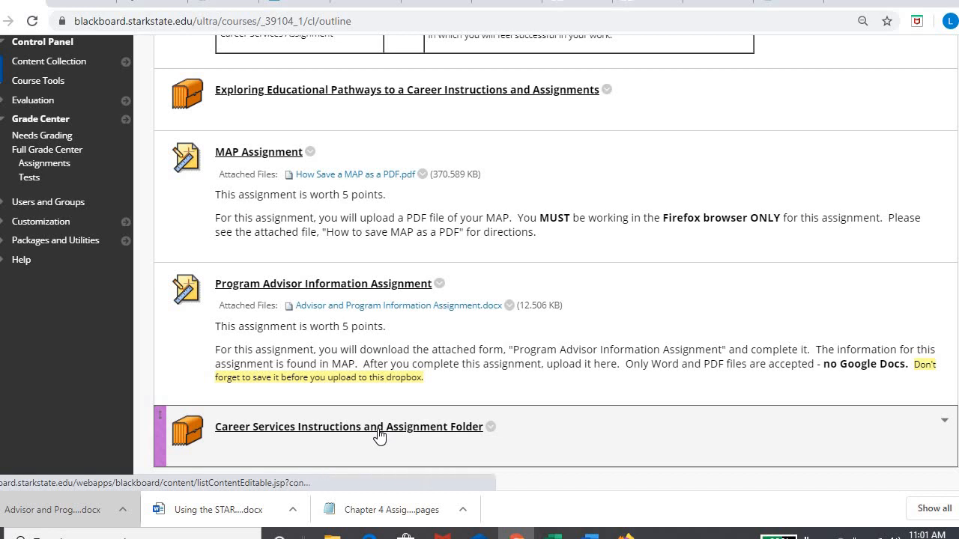
{"action": "left_click", "coordinate": [349, 426]}
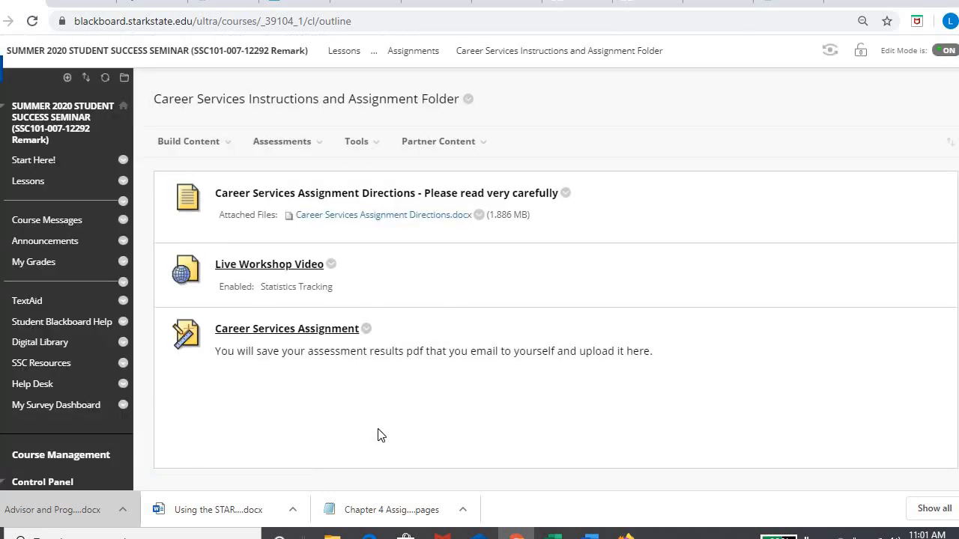
{"action": "mouse_move", "coordinate": [405, 222]}
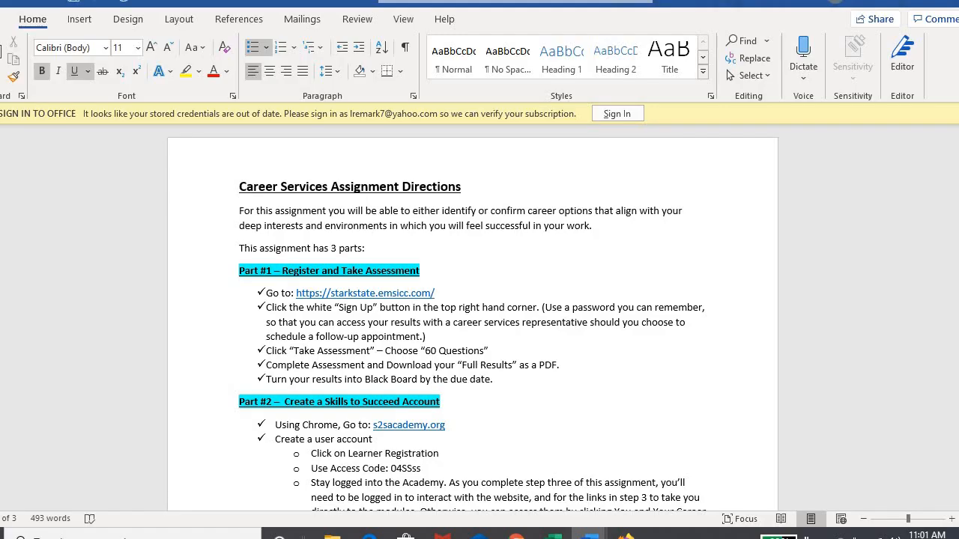
Scroll through the Career Services Assignment Directions document in Word
{"action": "scroll", "scroll_direction": "down", "scroll_amount": 3}
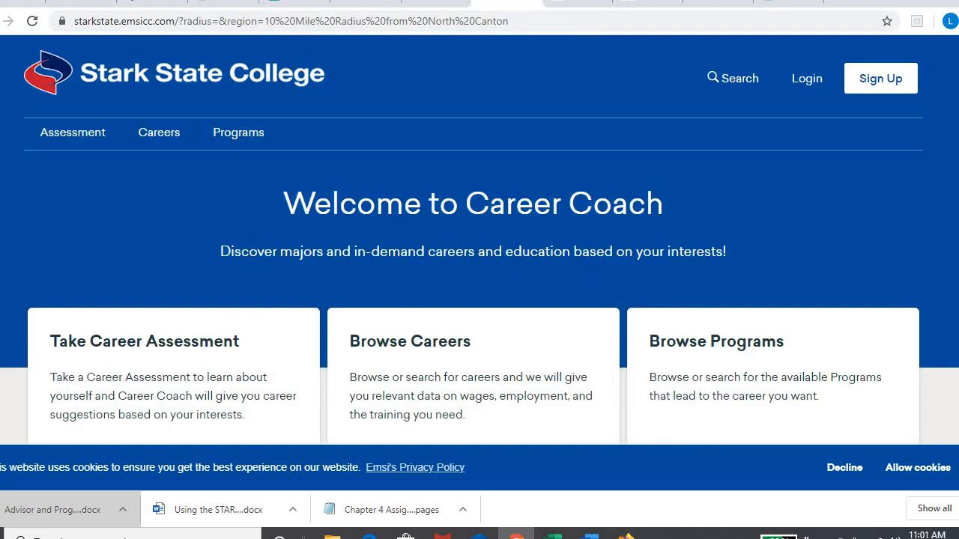
Start the Career Coach assessment, choosing the Detailed Assessment (60 questions), and continue past the intro
{"action": "scroll", "scroll_direction": "down", "scroll_amount": 3}
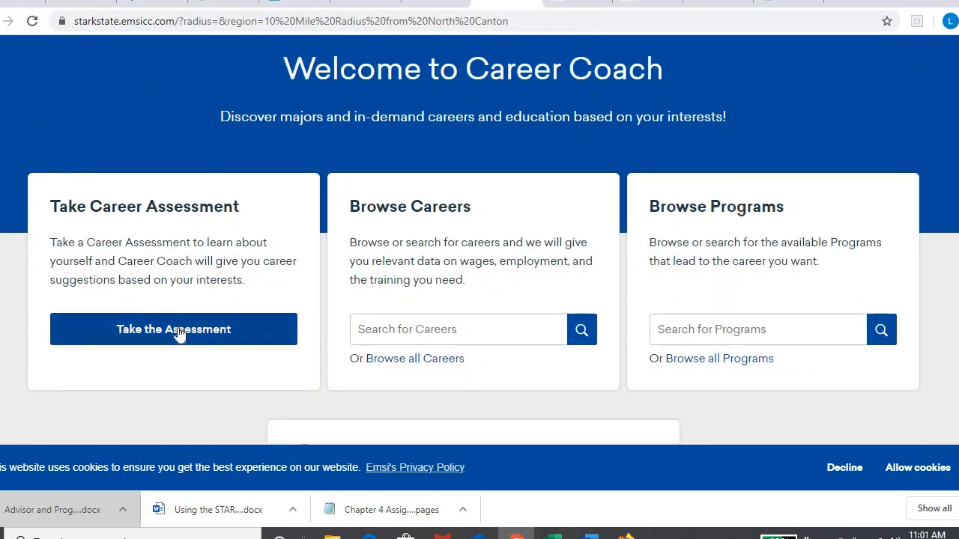
{"action": "left_click", "coordinate": [174, 330]}
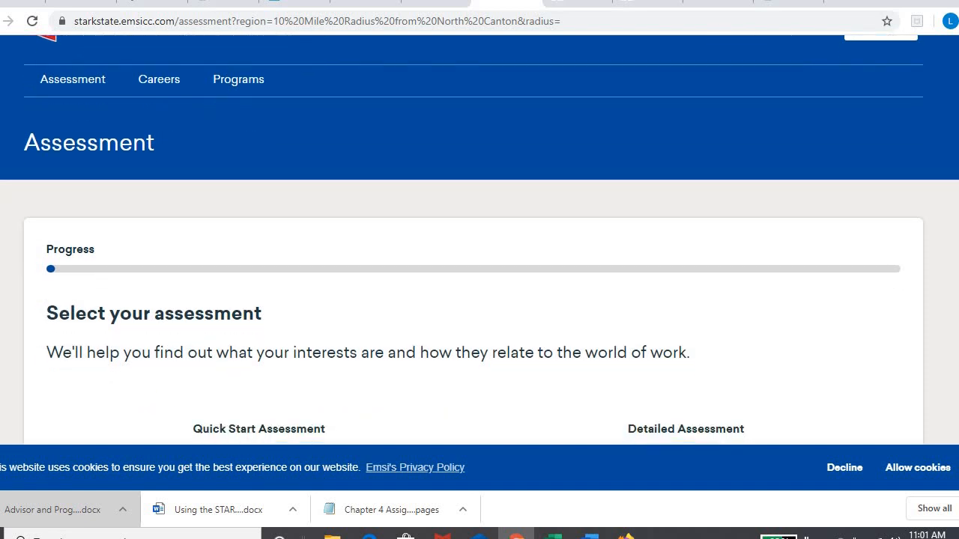
{"action": "scroll", "scroll_direction": "down", "scroll_amount": 3}
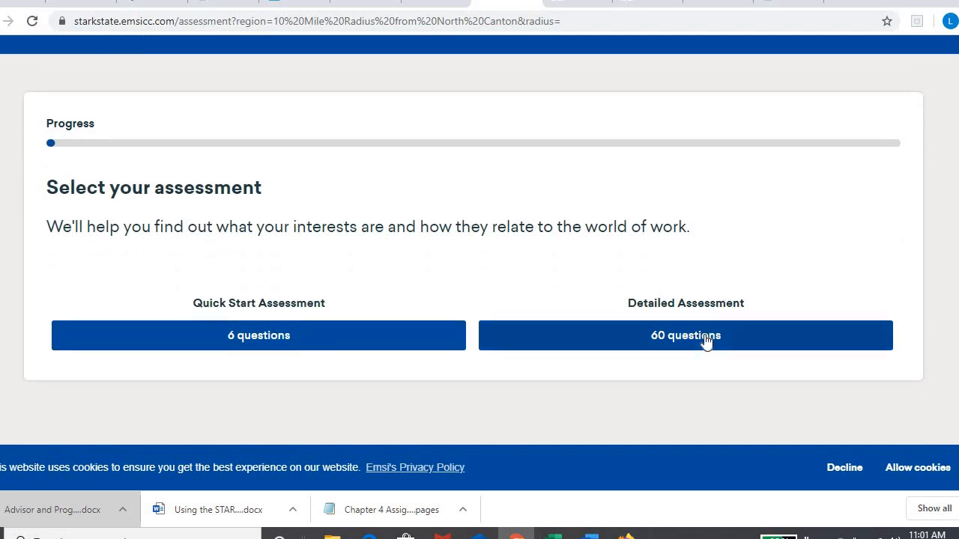
{"action": "left_click", "coordinate": [687, 335]}
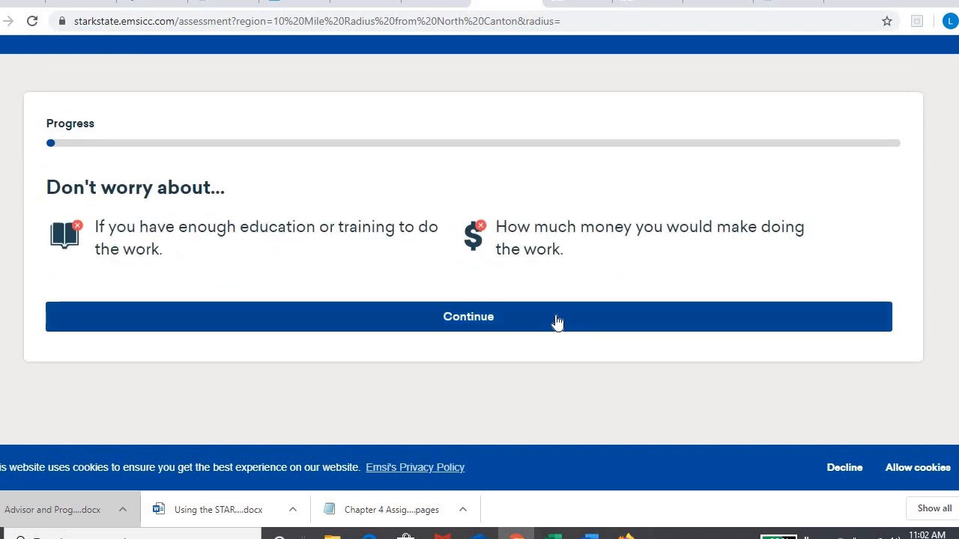
{"action": "left_click", "coordinate": [468, 316]}
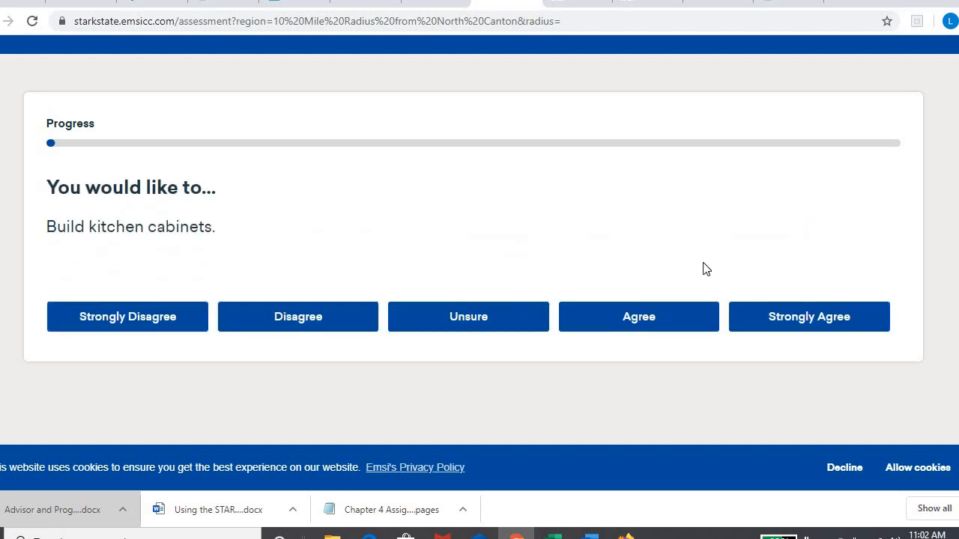
Answer the building kitchen cabinets and laying brick or tile questions
{"action": "left_click", "coordinate": [297, 316]}
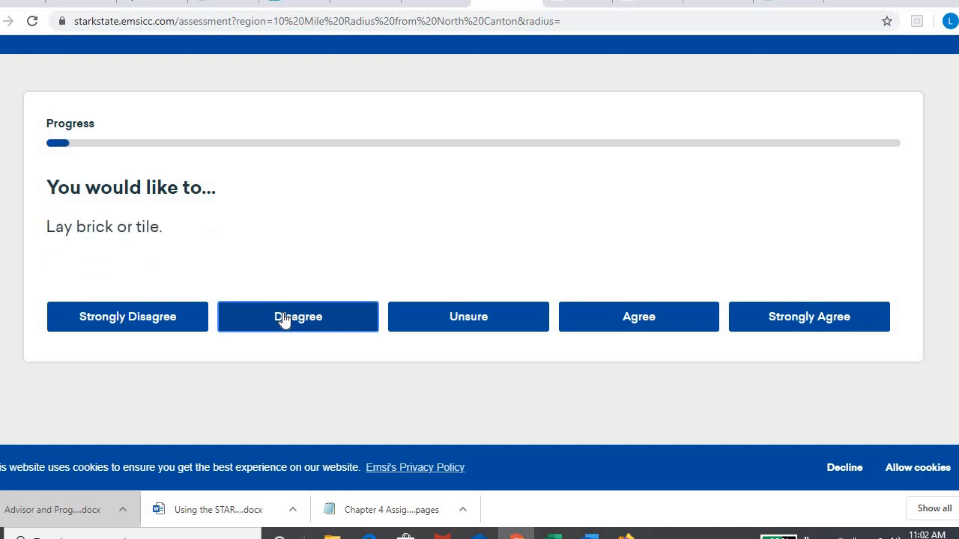
{"action": "left_click", "coordinate": [296, 316]}
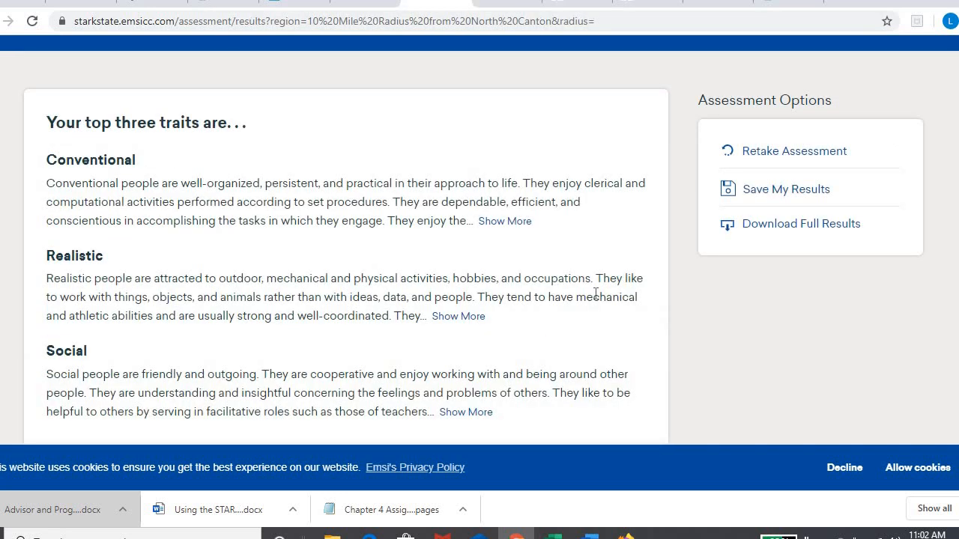
Review the results and download the full assessment results as a PDF via Download Full Results
{"action": "scroll", "scroll_direction": "down", "scroll_amount": 3}
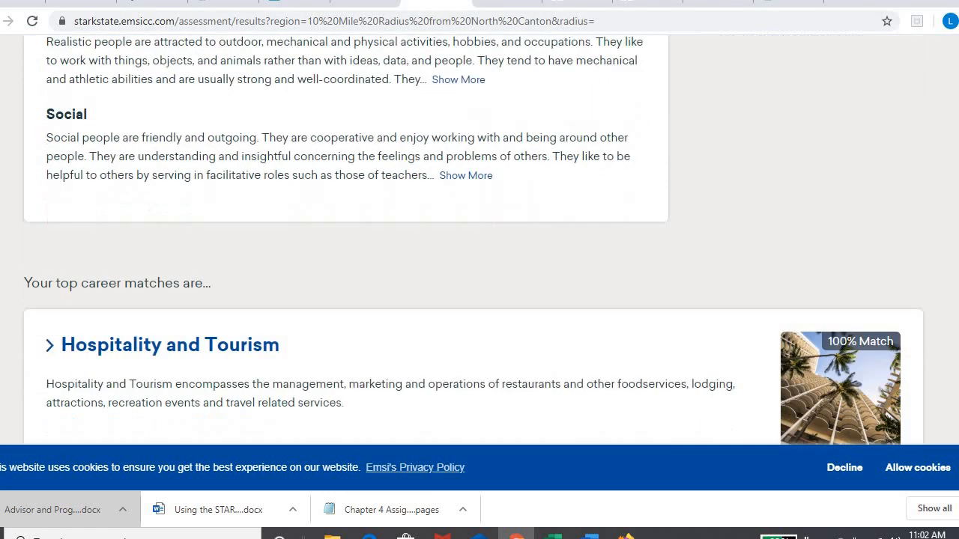
{"action": "scroll", "scroll_direction": "down", "scroll_amount": 3}
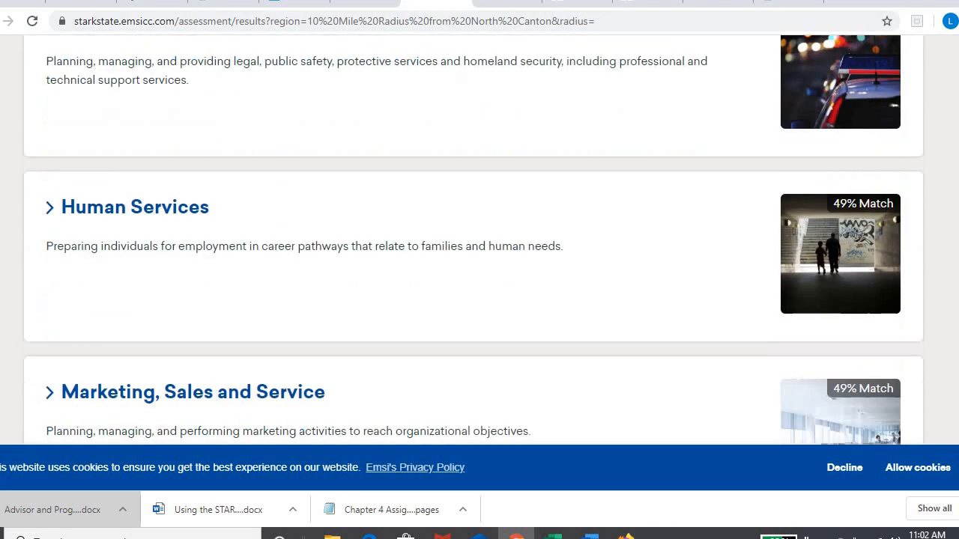
{"action": "scroll", "scroll_direction": "up", "scroll_amount": 3}
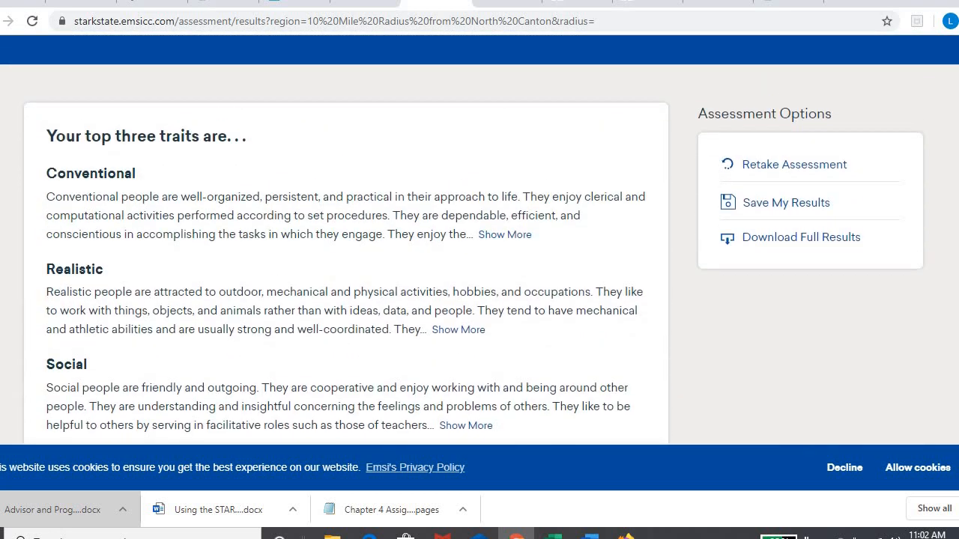
{"action": "mouse_move", "coordinate": [800, 237]}
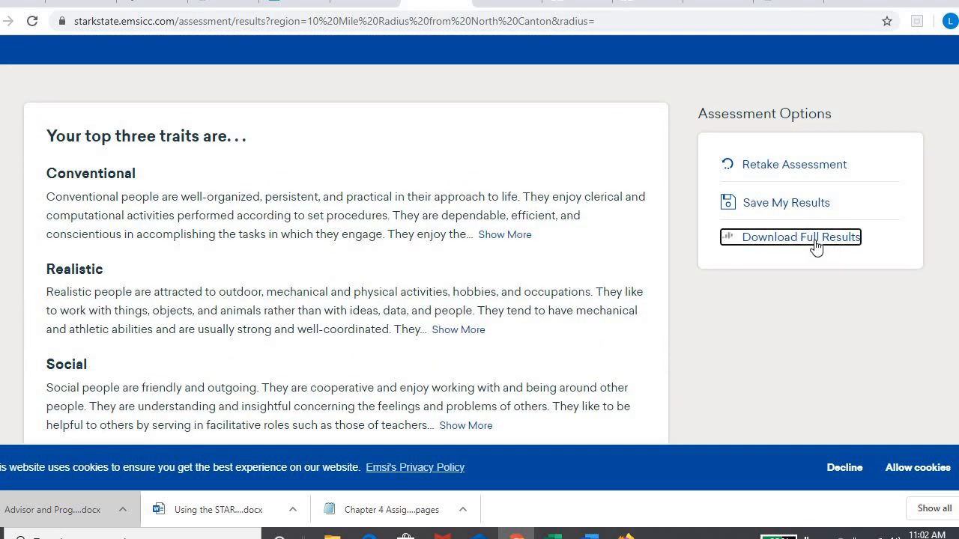
{"action": "left_click", "coordinate": [791, 237]}
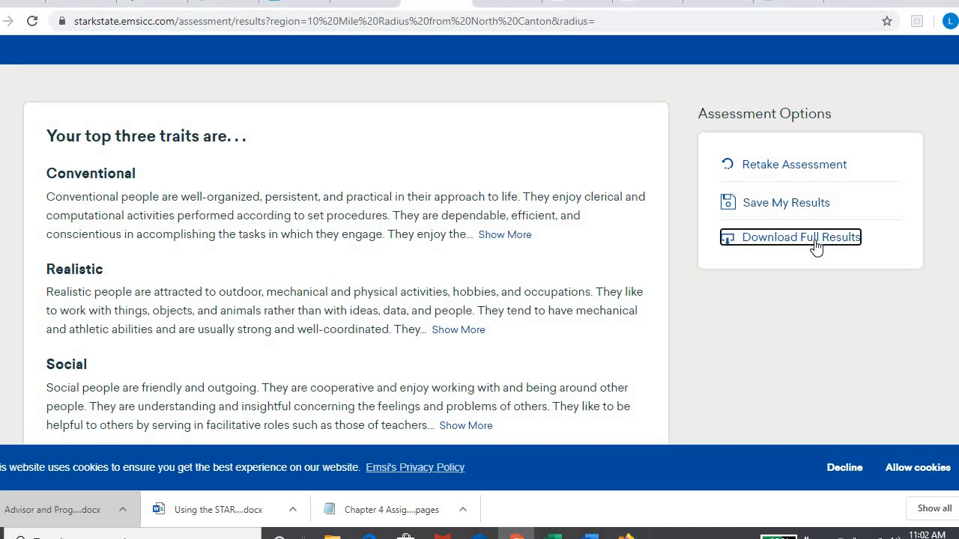
{"action": "left_click", "coordinate": [800, 237]}
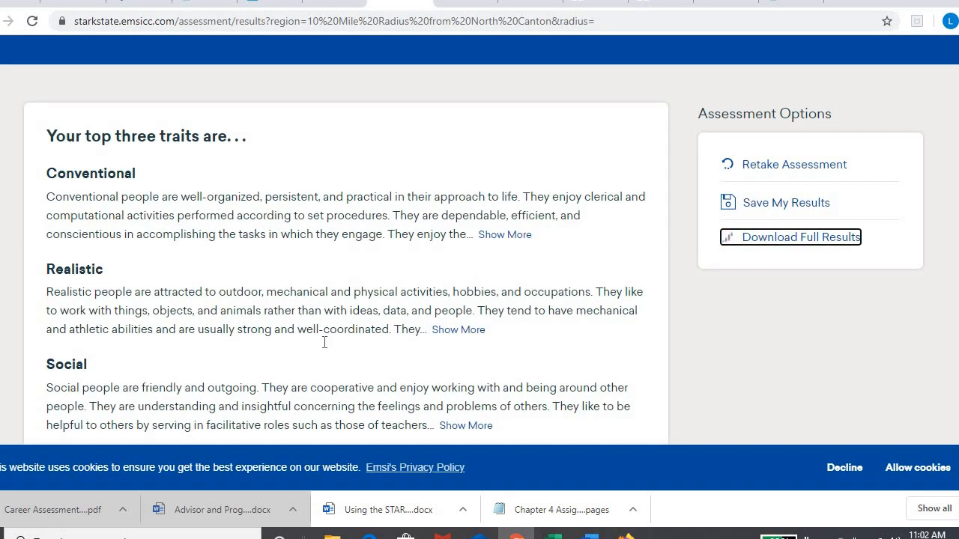
{"action": "left_click", "coordinate": [800, 237]}
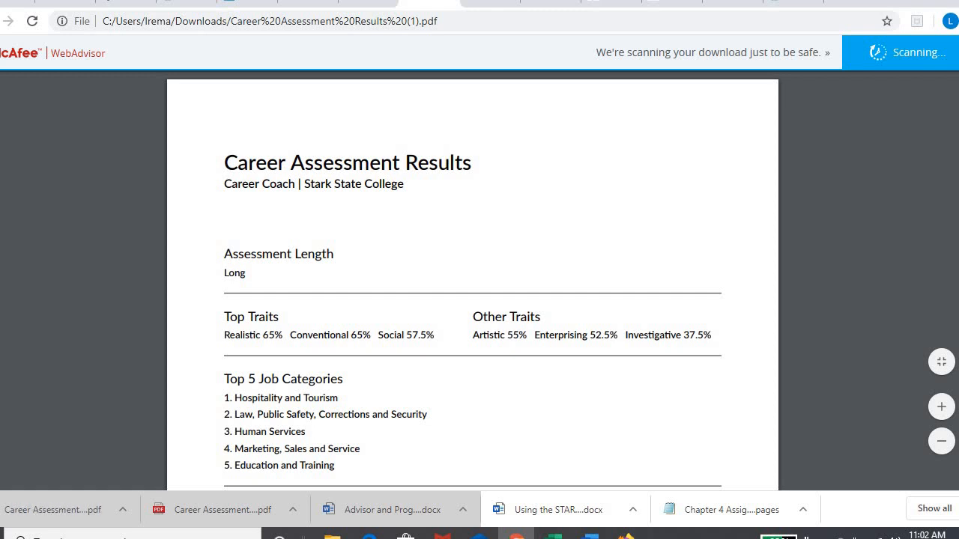
{"action": "scroll", "scroll_direction": "down", "scroll_amount": 3}
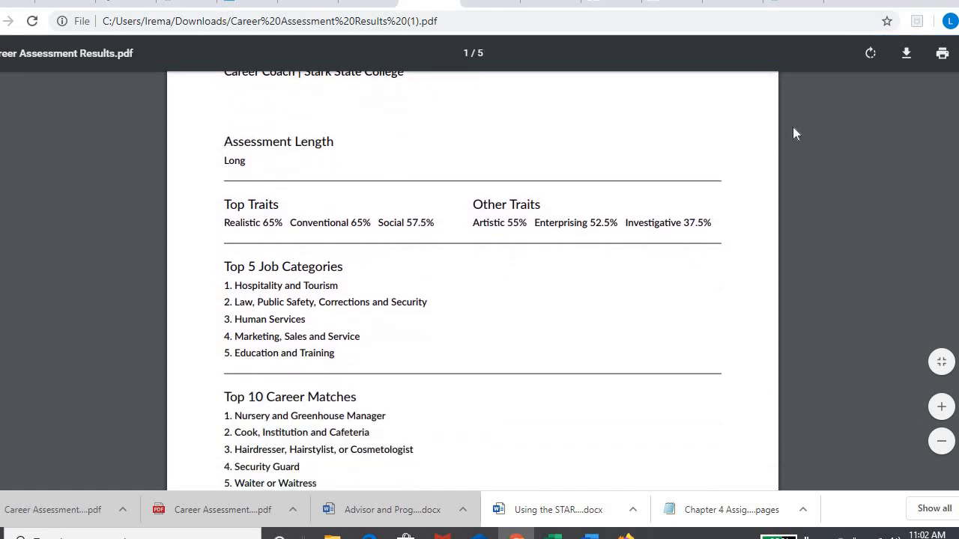
{"action": "scroll", "scroll_direction": "down", "scroll_amount": 3}
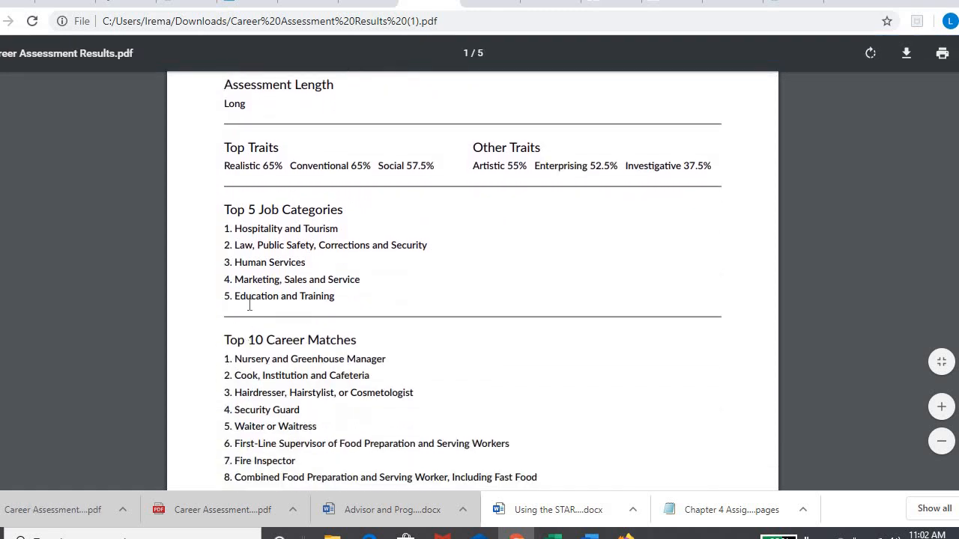
{"action": "scroll", "scroll_direction": "down", "scroll_amount": 3}
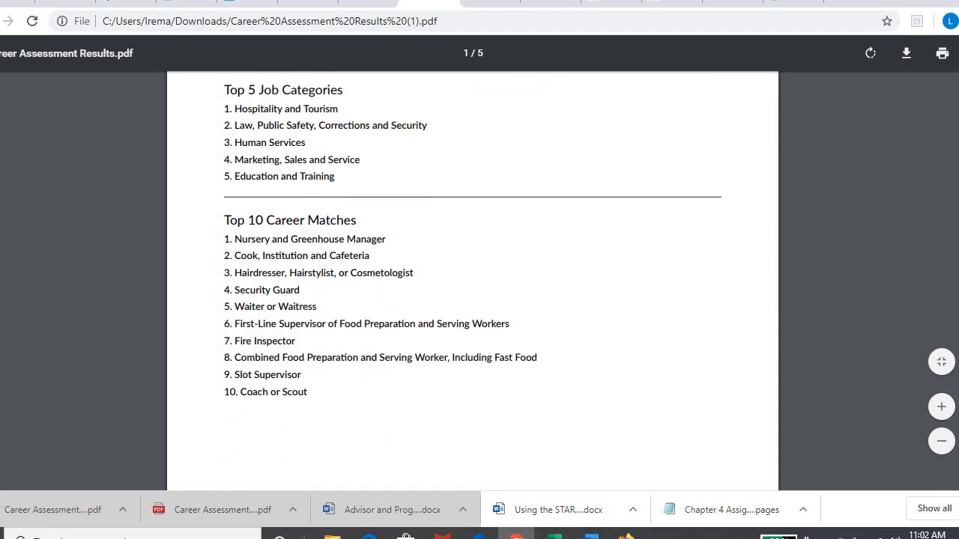
{"action": "scroll", "scroll_direction": "down", "scroll_amount": 3}
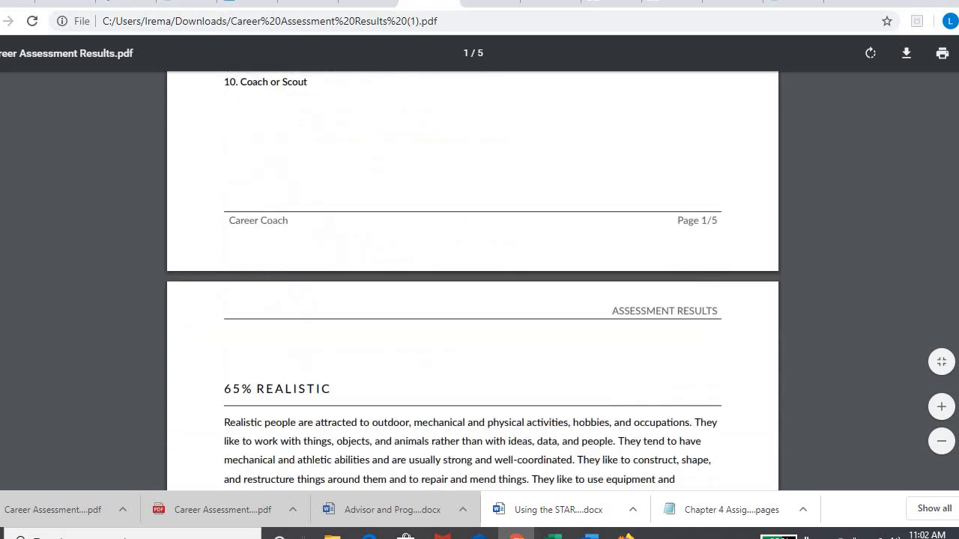
{"action": "scroll", "scroll_direction": "down", "scroll_amount": 3}
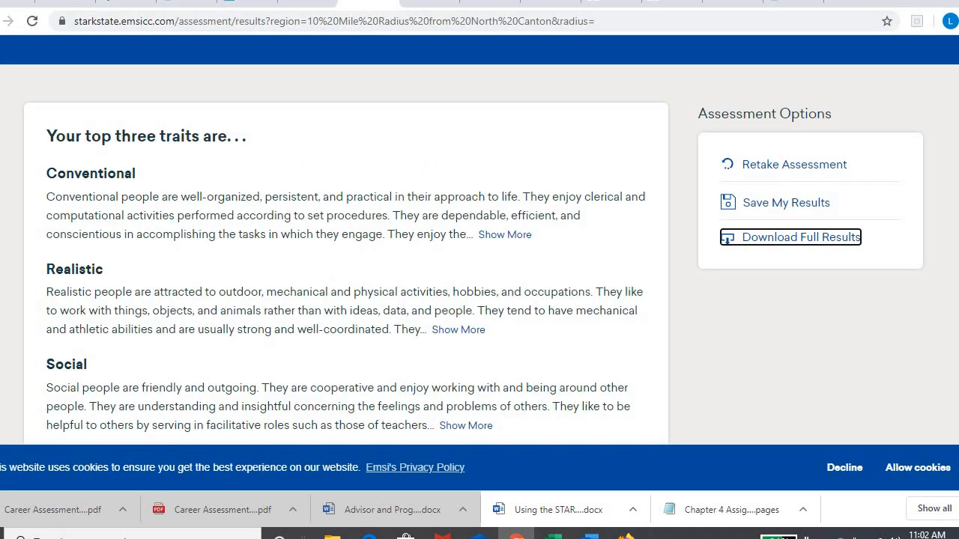
Expand the Hospitality and Tourism match, view its Travel and Tourism careers, then return to the results PDF
{"action": "scroll", "scroll_direction": "down", "scroll_amount": 3}
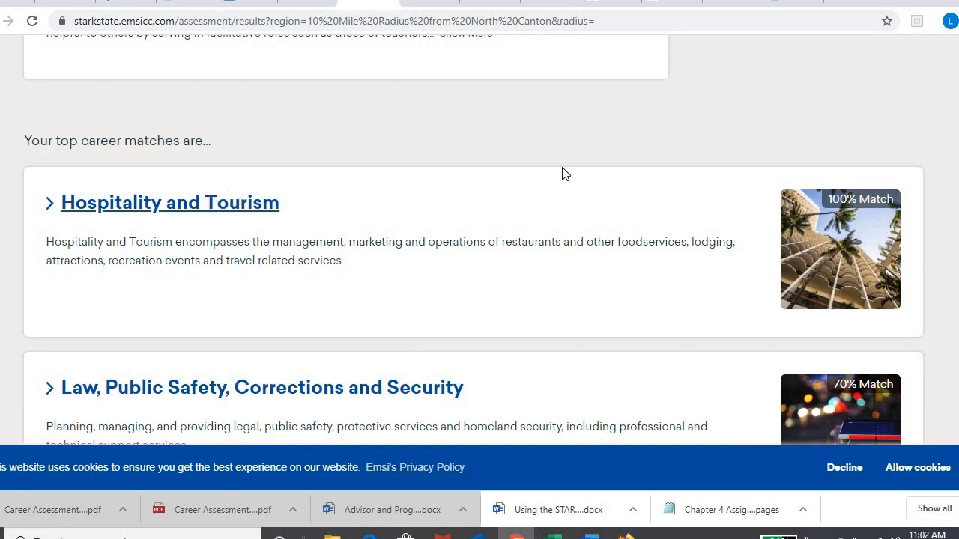
{"action": "mouse_move", "coordinate": [219, 204]}
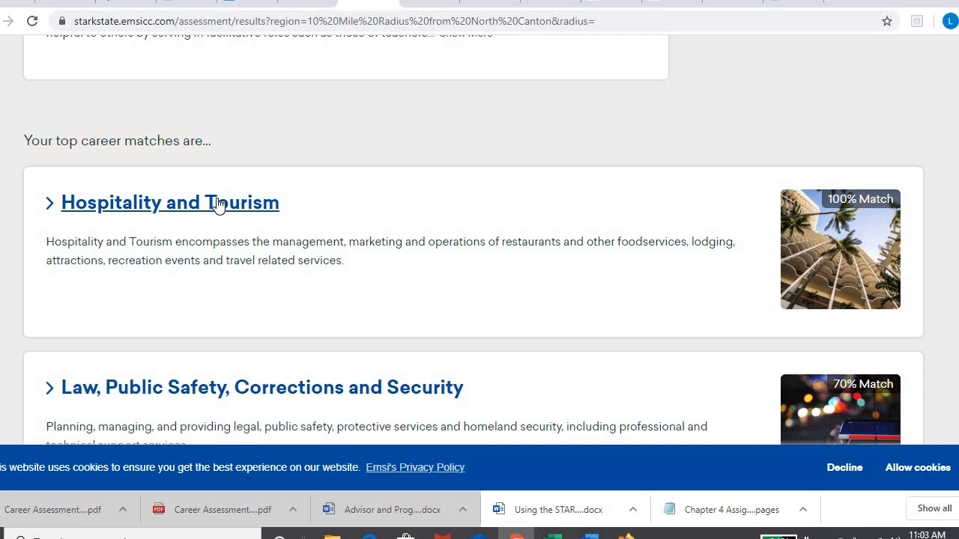
{"action": "left_click", "coordinate": [171, 202]}
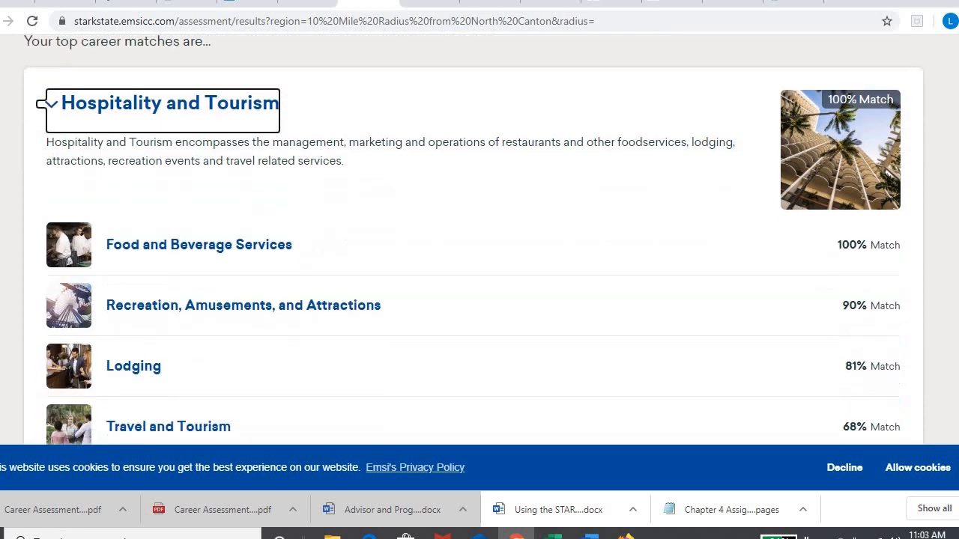
{"action": "left_click", "coordinate": [168, 426]}
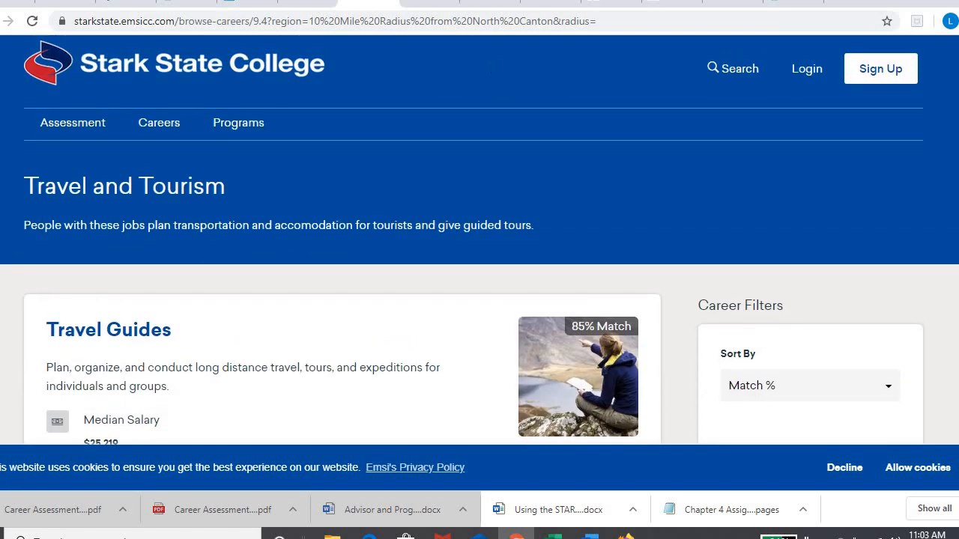
{"action": "left_click", "coordinate": [72, 122]}
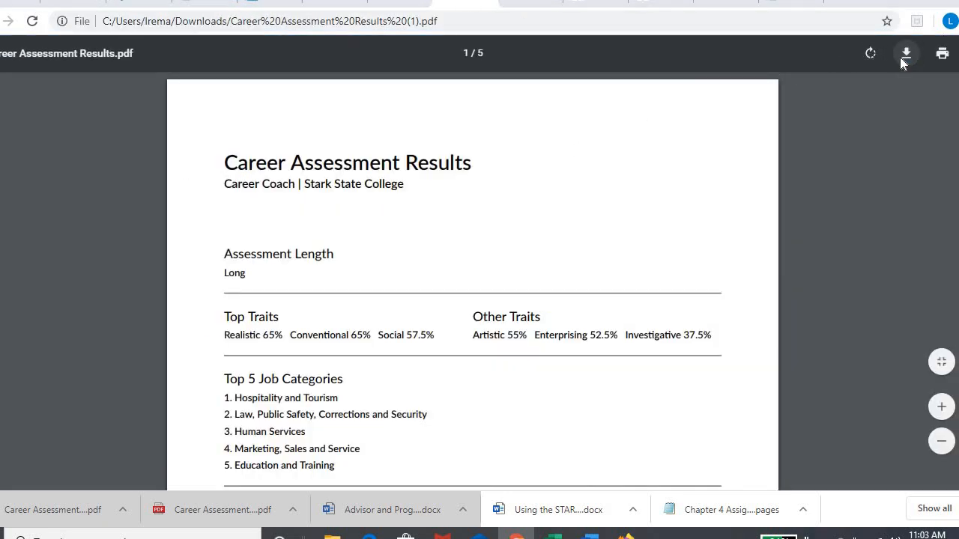
{"action": "left_click", "coordinate": [905, 54]}
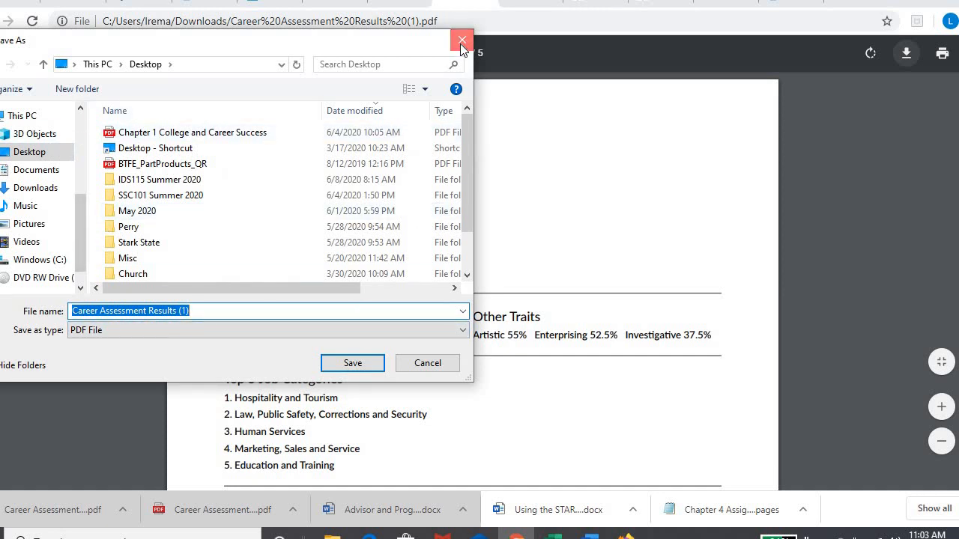
{"action": "left_click", "coordinate": [462, 39]}
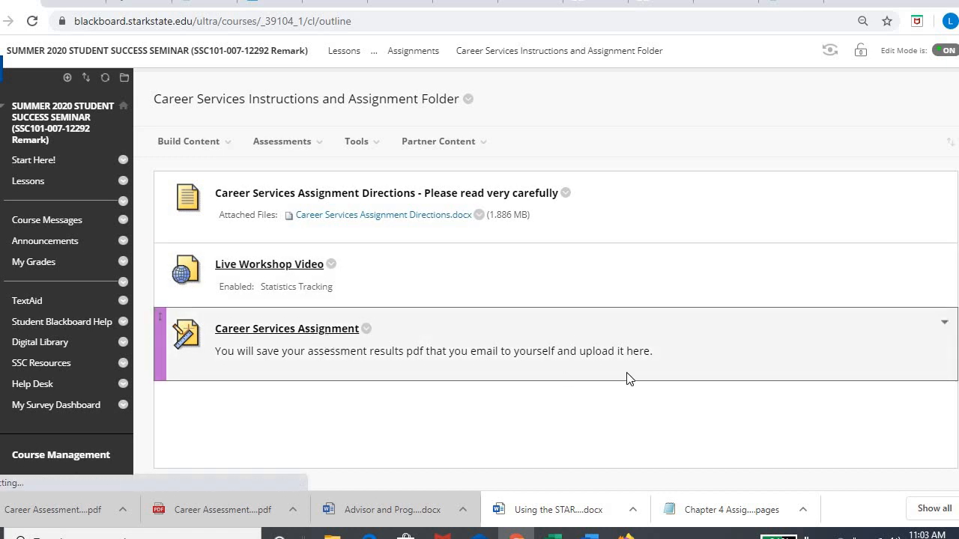
Open the Career Services Assignment submission page and scroll to the Attach Files area
{"action": "left_click", "coordinate": [288, 328]}
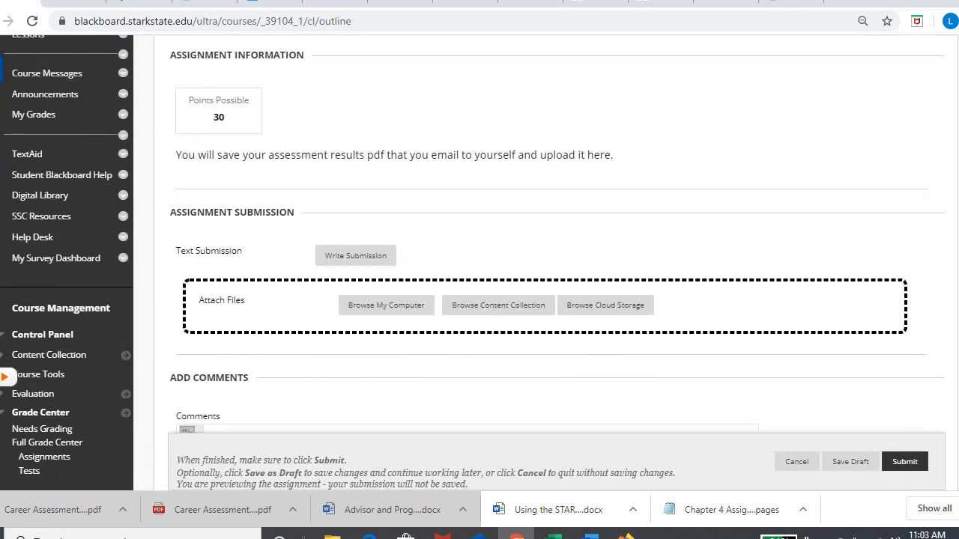
{"action": "scroll", "scroll_direction": "down", "scroll_amount": 3}
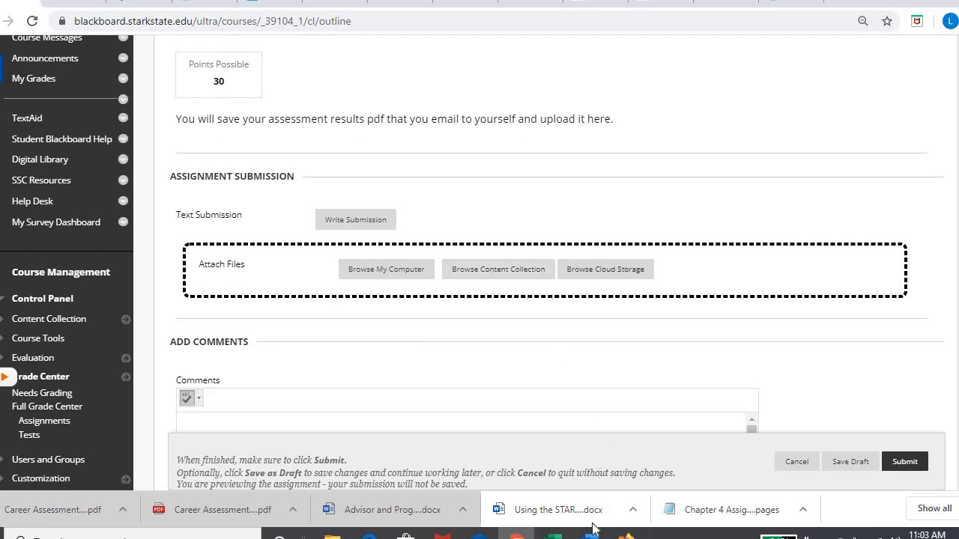
Bring up the directions document and scroll to Part #2 – Create a Skills to Succeed Account
{"action": "left_click", "coordinate": [558, 510]}
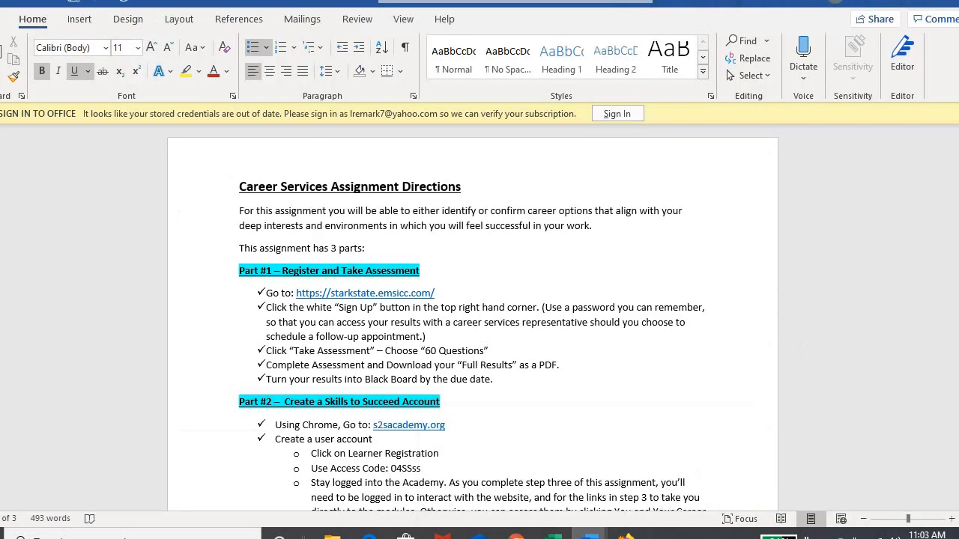
{"action": "scroll", "scroll_direction": "down", "scroll_amount": 3}
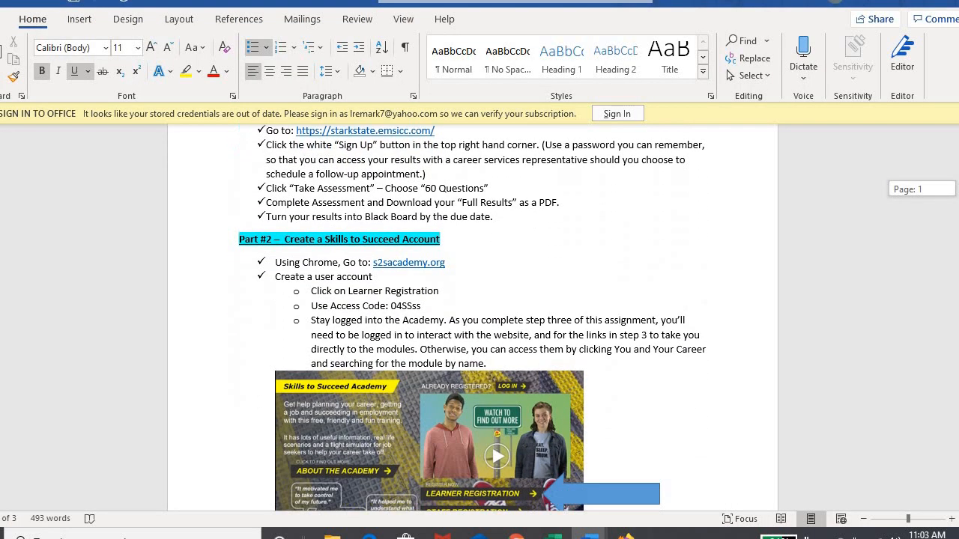
{"action": "scroll", "scroll_direction": "down", "scroll_amount": 3}
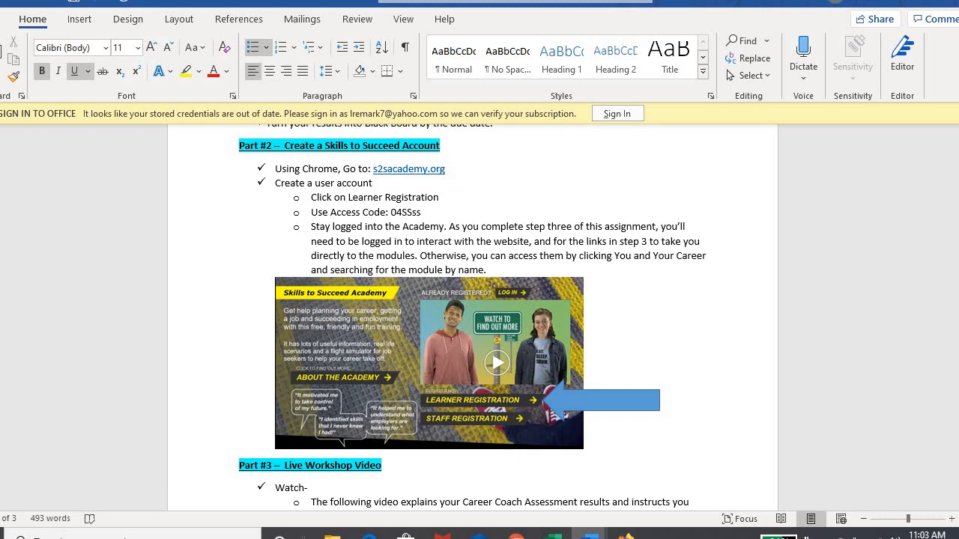
{"action": "mouse_move", "coordinate": [407, 168]}
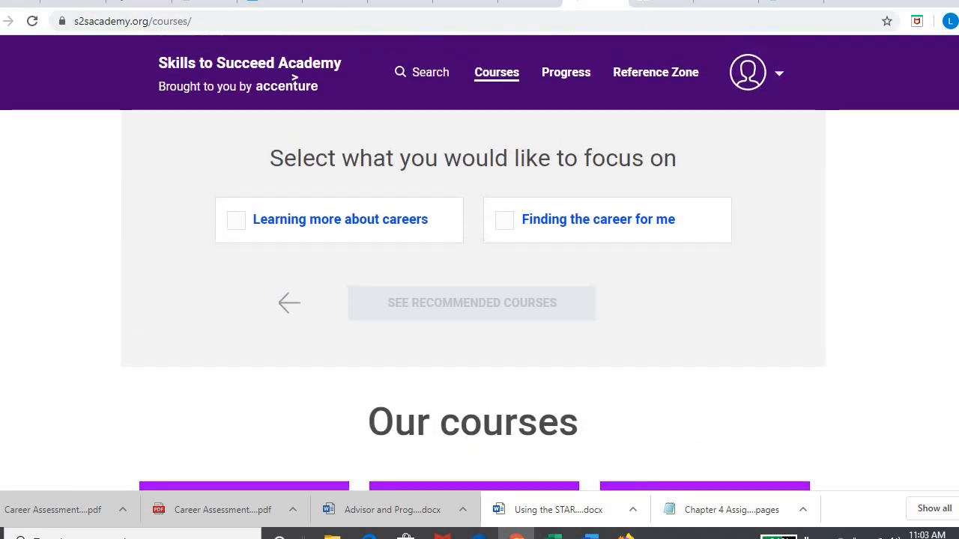
Open the Choose a Career course and scroll through its Career Pursuit modules
{"action": "scroll", "scroll_direction": "down", "scroll_amount": 3}
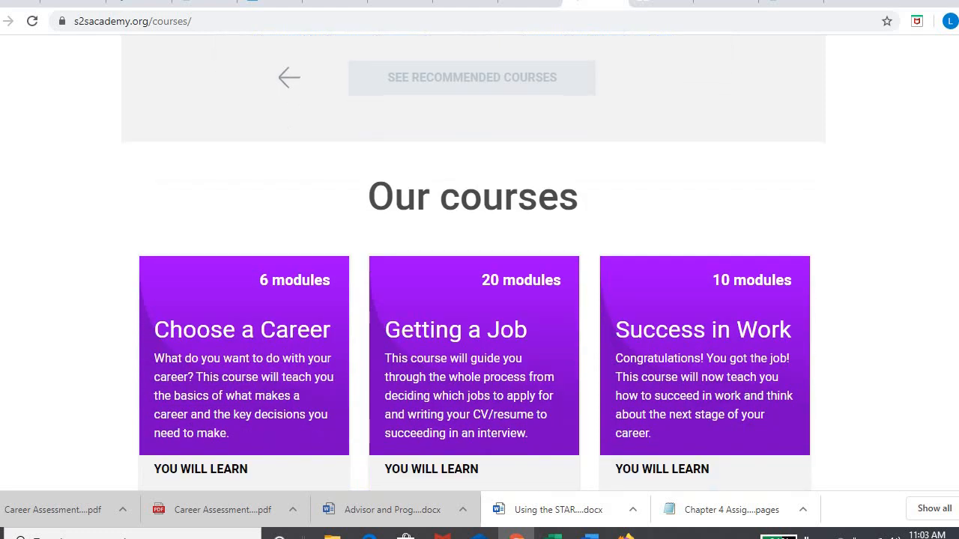
{"action": "scroll", "scroll_direction": "down", "scroll_amount": 3}
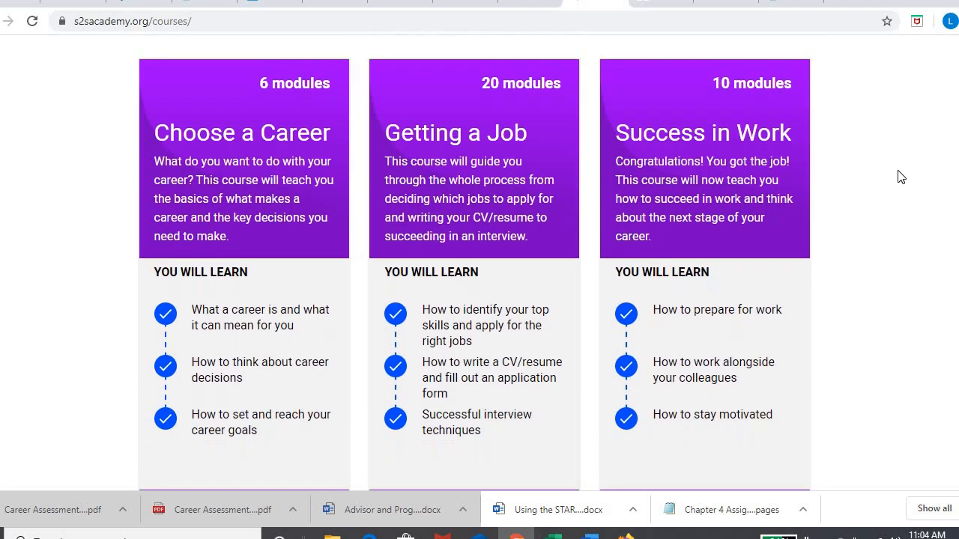
{"action": "left_click", "coordinate": [243, 132]}
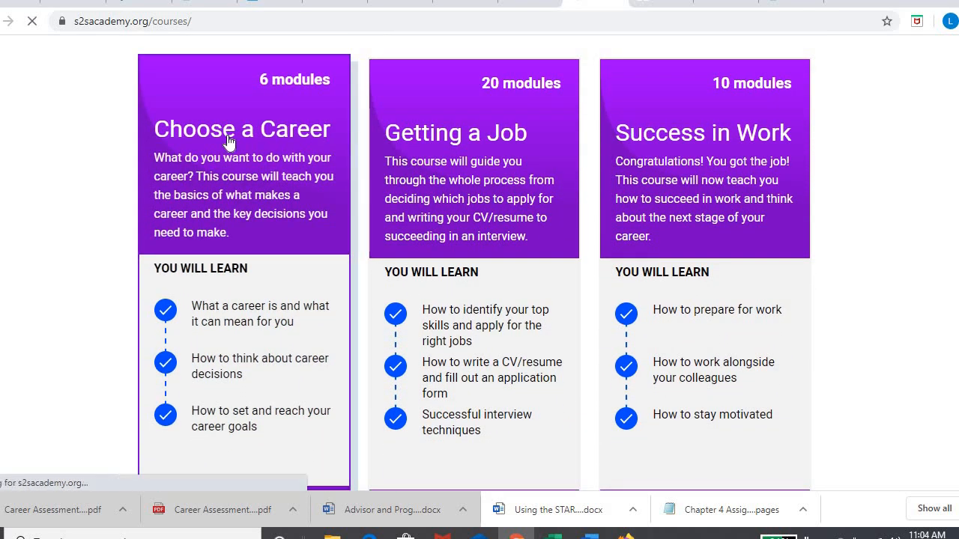
{"action": "left_click", "coordinate": [241, 129]}
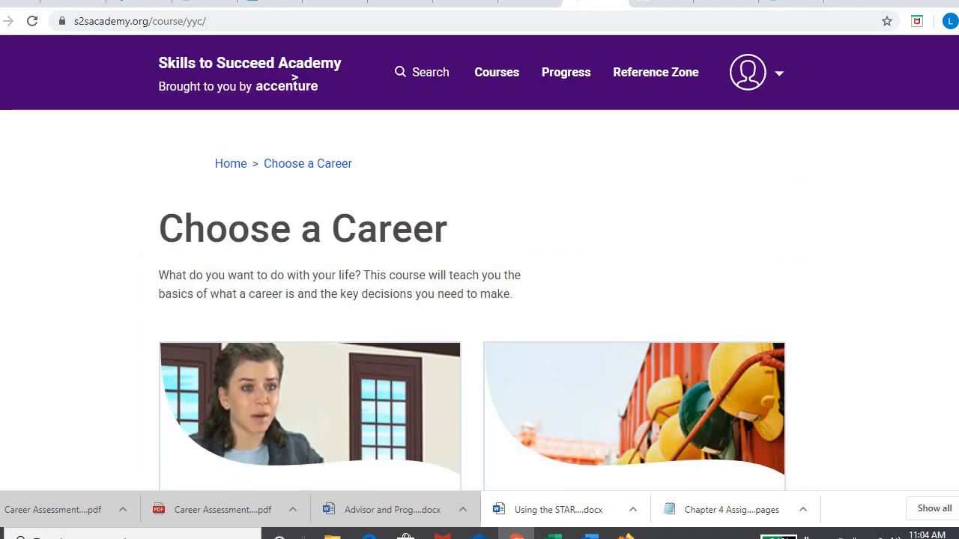
{"action": "scroll", "scroll_direction": "down", "scroll_amount": 3}
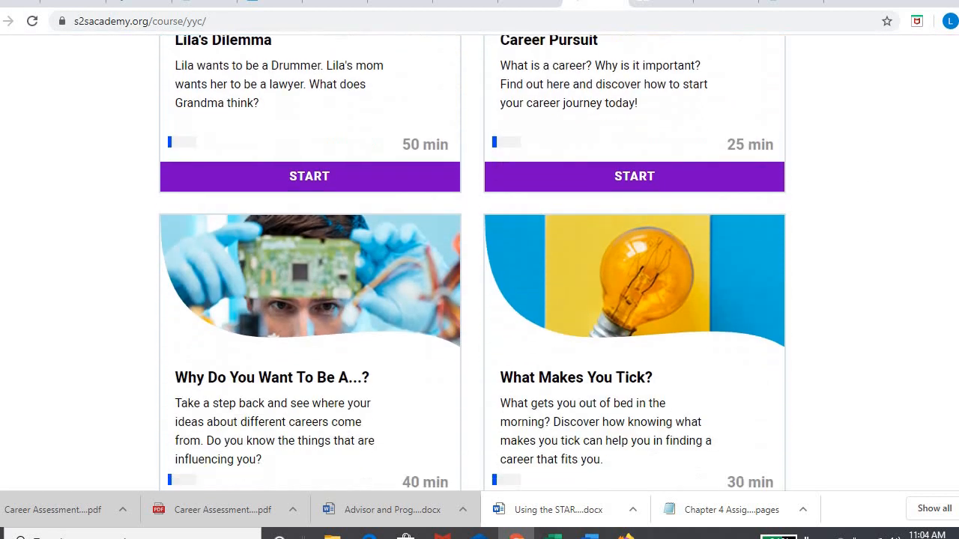
{"action": "scroll", "scroll_direction": "down", "scroll_amount": 3}
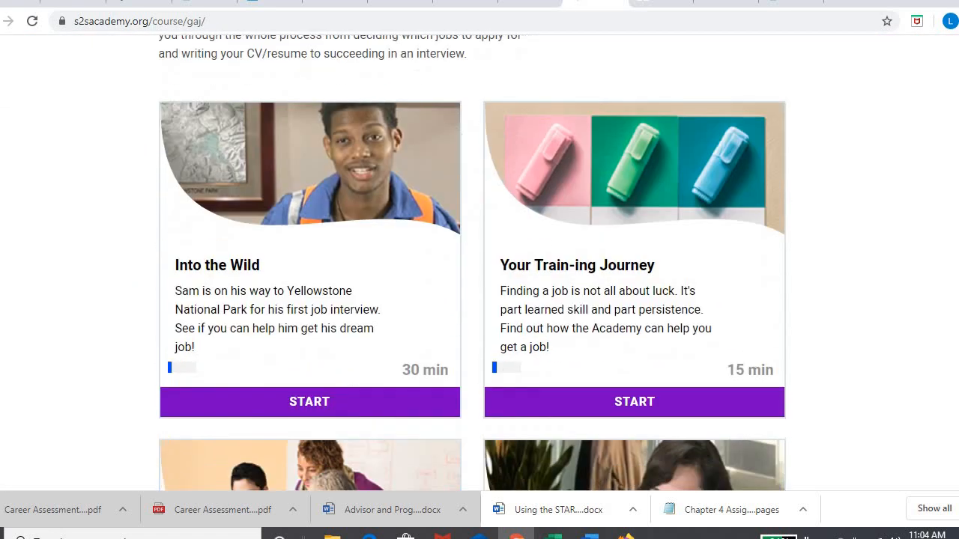
{"action": "scroll", "scroll_direction": "down", "scroll_amount": 3}
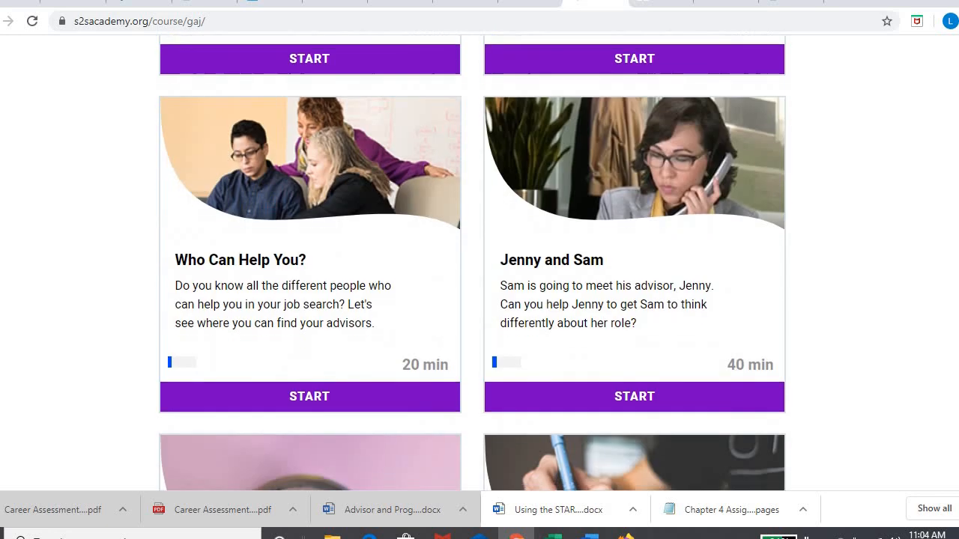
{"action": "scroll", "scroll_direction": "down", "scroll_amount": 3}
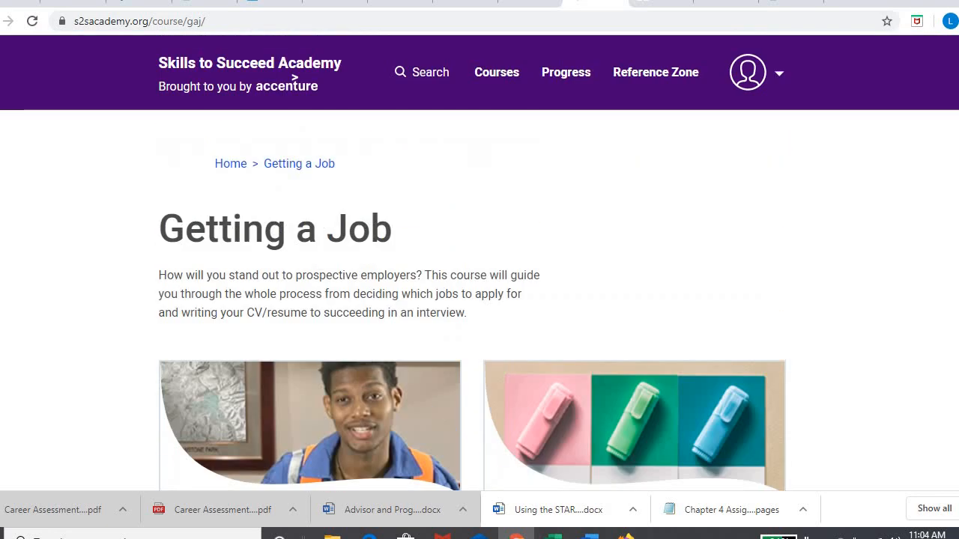
{"action": "scroll", "scroll_direction": "down", "scroll_amount": 3}
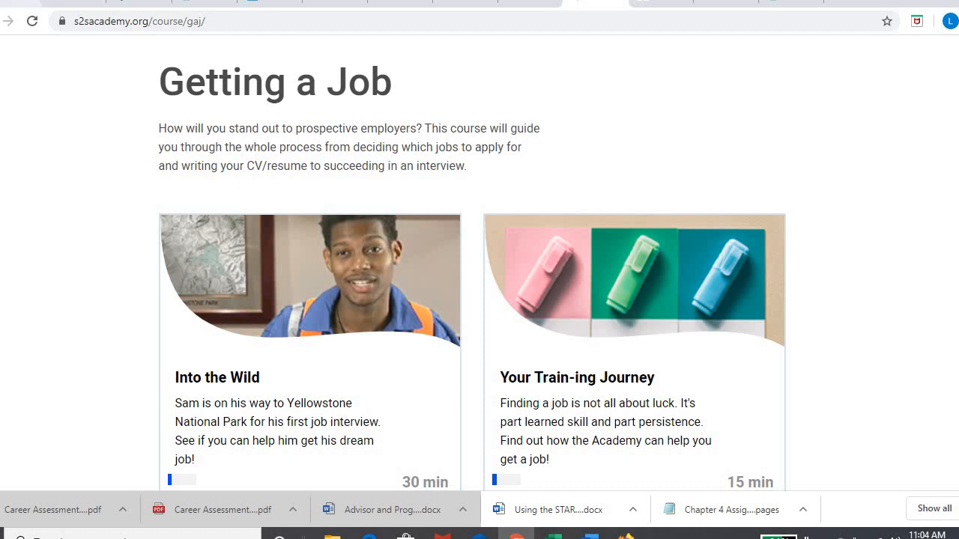
Return to the Our courses overview of Choose a Career, Getting a Job and Success in Work
{"action": "left_click", "coordinate": [9, 21]}
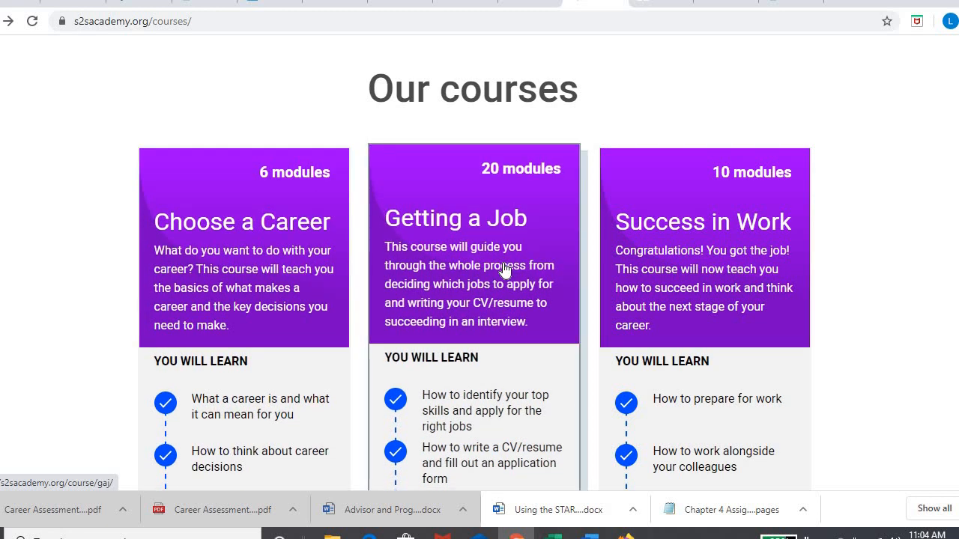
{"action": "scroll", "scroll_direction": "down", "scroll_amount": 3}
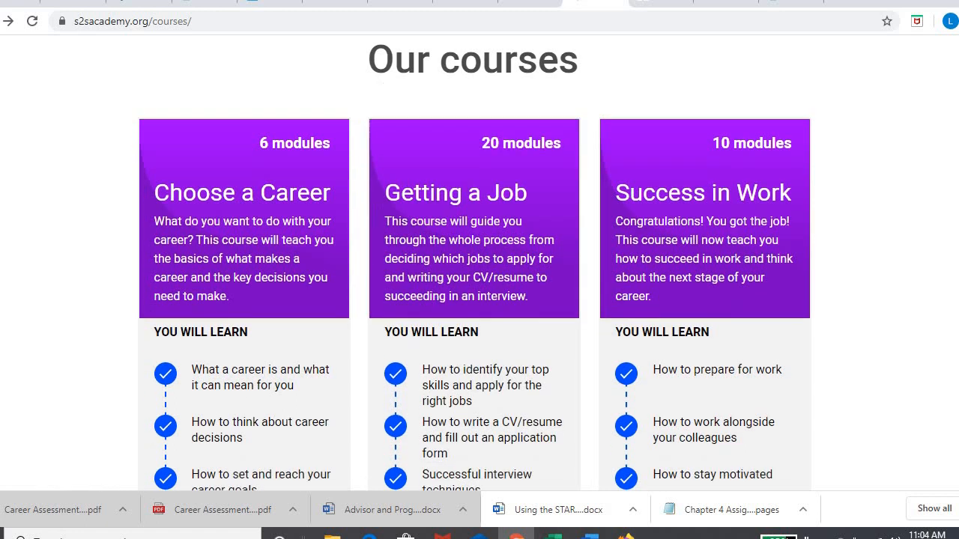
{"action": "scroll", "scroll_direction": "down", "scroll_amount": 3}
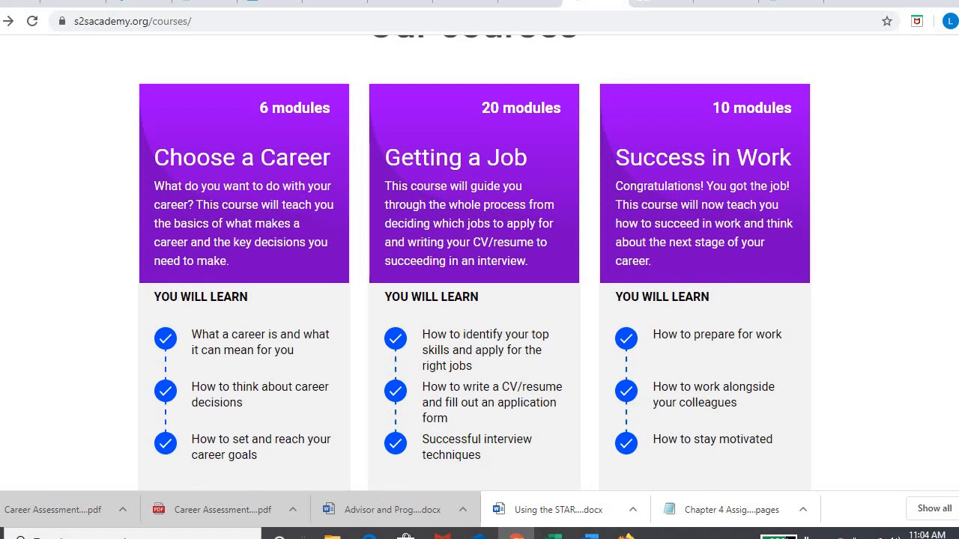
{"action": "mouse_move", "coordinate": [474, 182]}
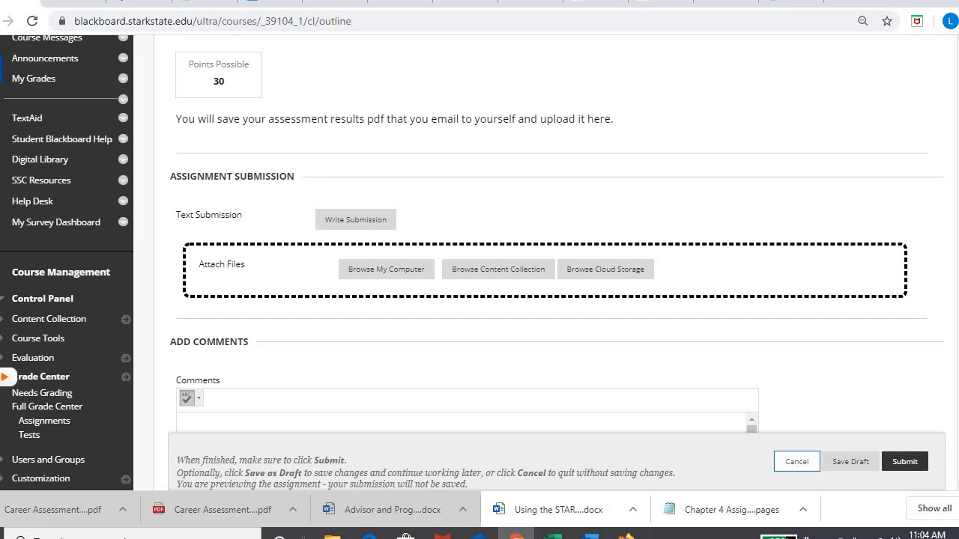
Switch to the Career Services Assignment submission page with the Attach Files options
{"action": "left_click", "coordinate": [797, 461]}
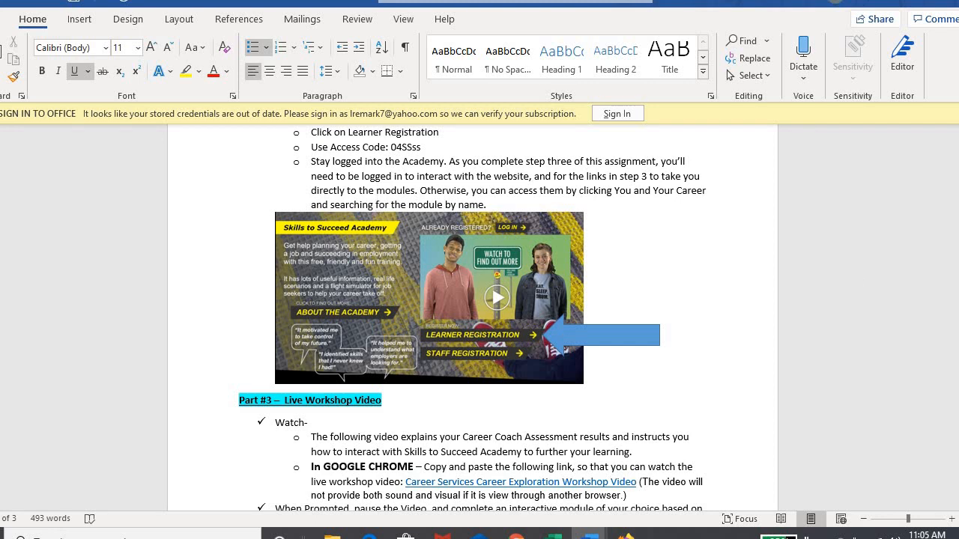
Scroll the directions down to Part #3 – Live Workshop Video with its Option 1 and Option 2
{"action": "scroll", "scroll_direction": "down", "scroll_amount": 3}
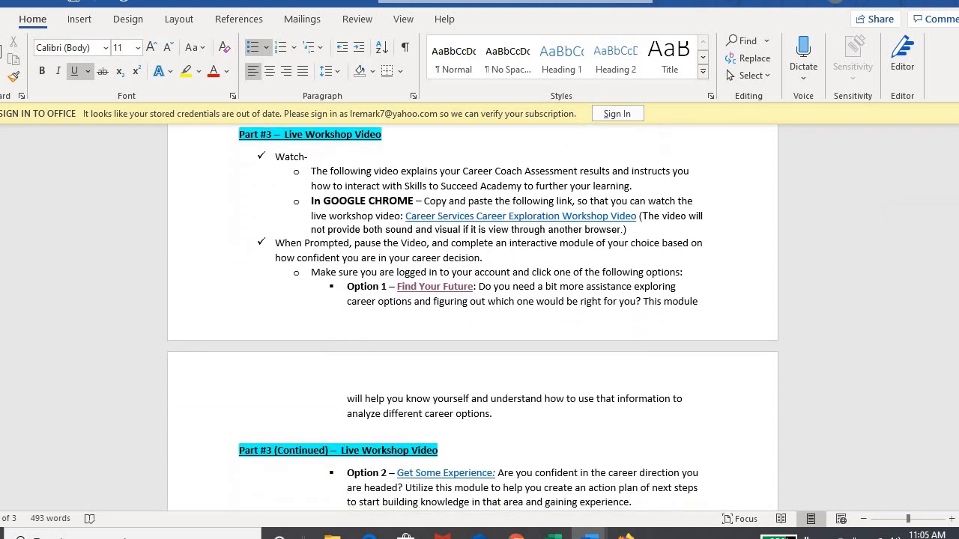
{"action": "mouse_move", "coordinate": [522, 216]}
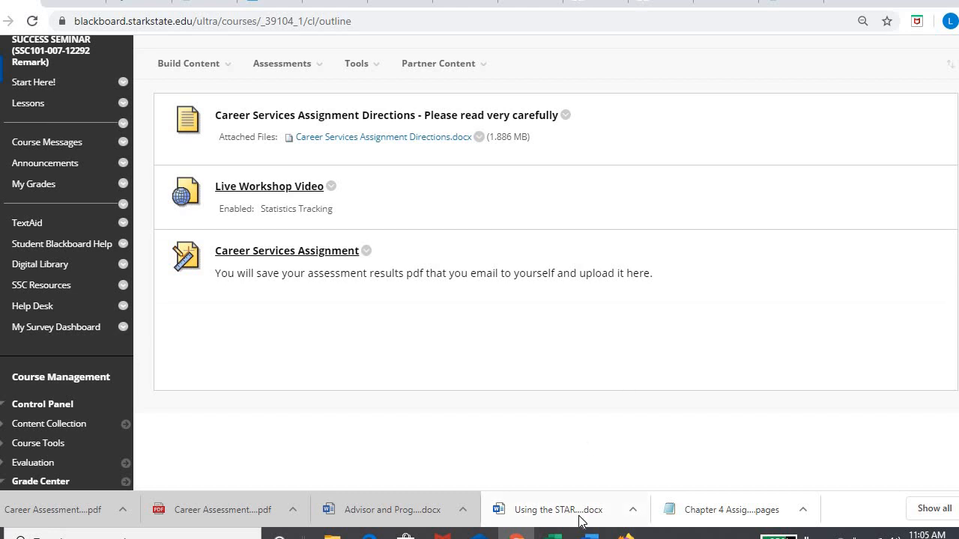
{"action": "left_click", "coordinate": [557, 509]}
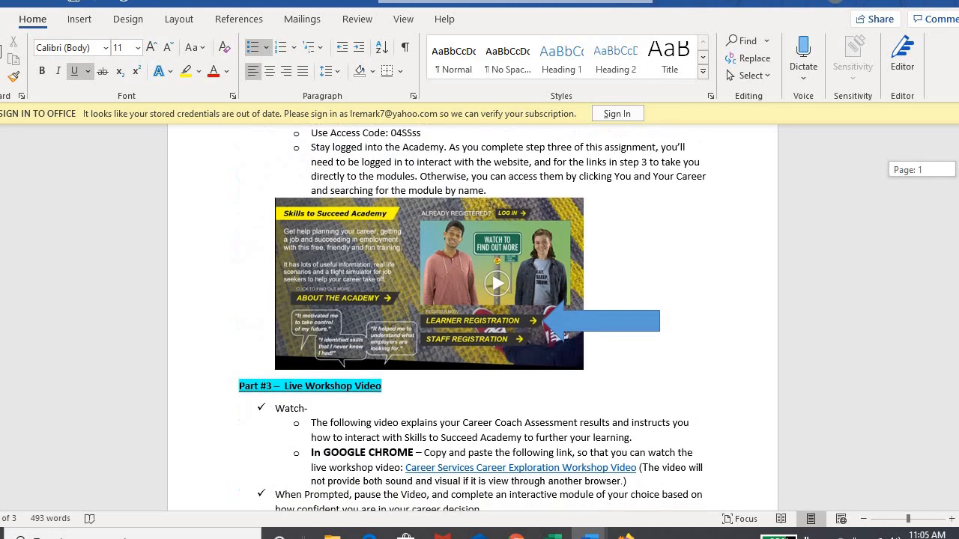
{"action": "scroll", "scroll_direction": "down", "scroll_amount": 3}
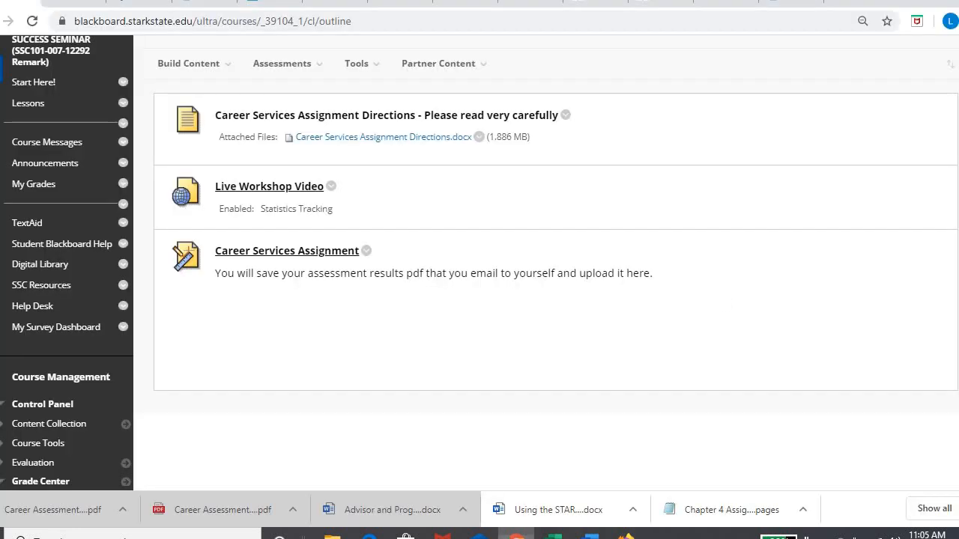
{"action": "mouse_move", "coordinate": [270, 186]}
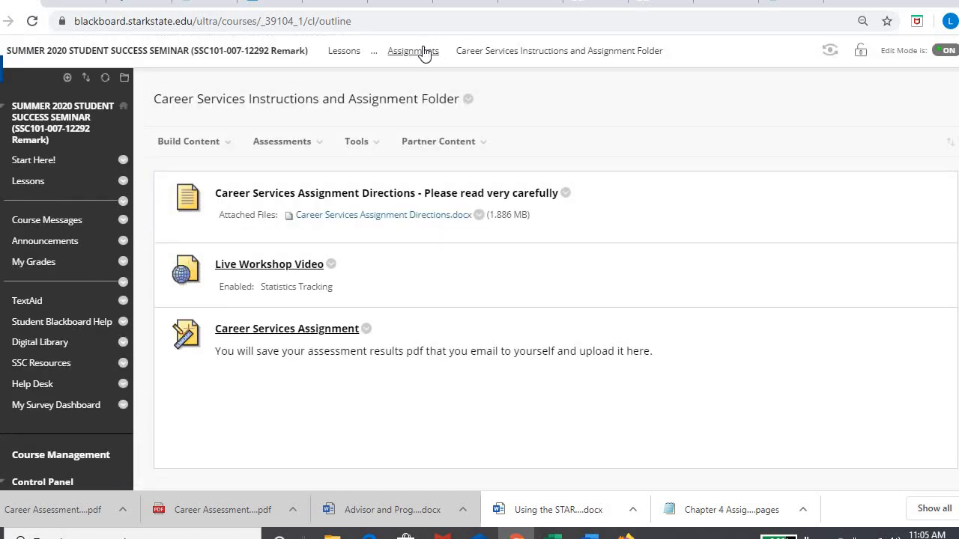
Return to Week 3 Assignments and scroll through the learning-objectives table, career pathways folder and MAP Assignment
{"action": "left_click", "coordinate": [413, 50]}
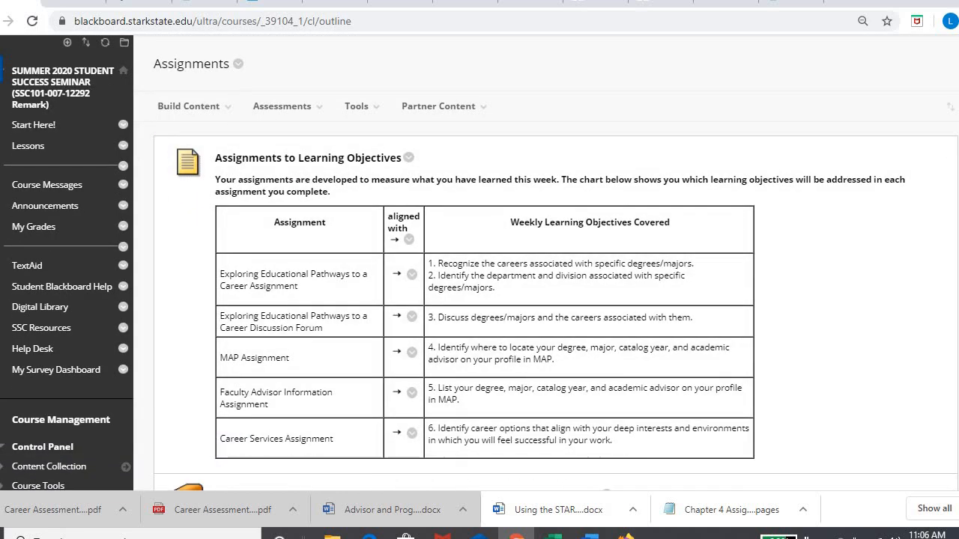
{"action": "scroll", "scroll_direction": "down", "scroll_amount": 3}
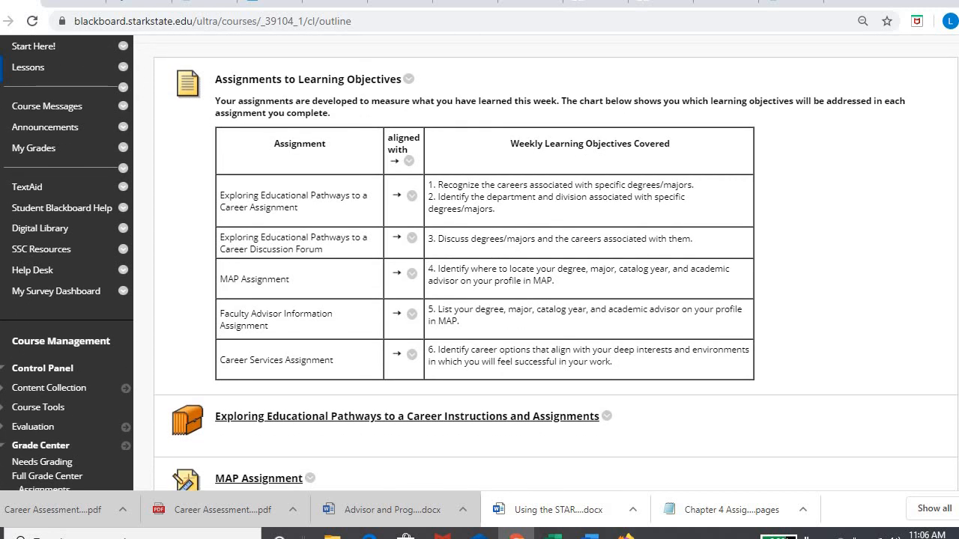
{"action": "scroll", "scroll_direction": "down", "scroll_amount": 3}
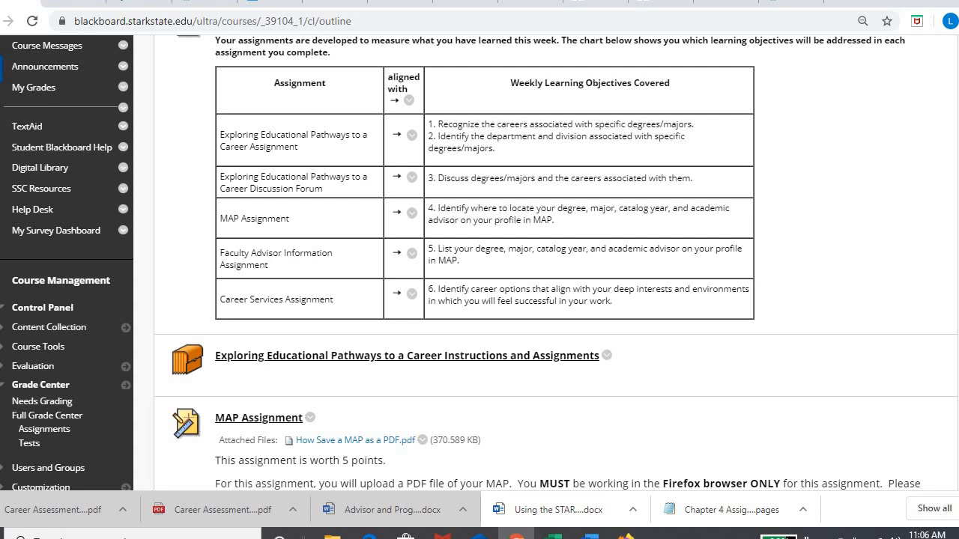
{"action": "scroll", "scroll_direction": "down", "scroll_amount": 3}
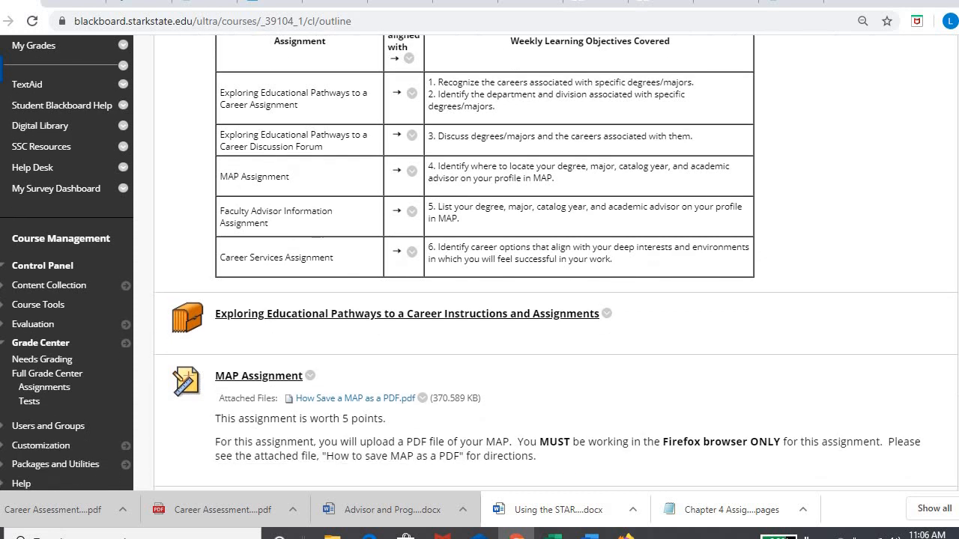
{"action": "scroll", "scroll_direction": "down", "scroll_amount": 3}
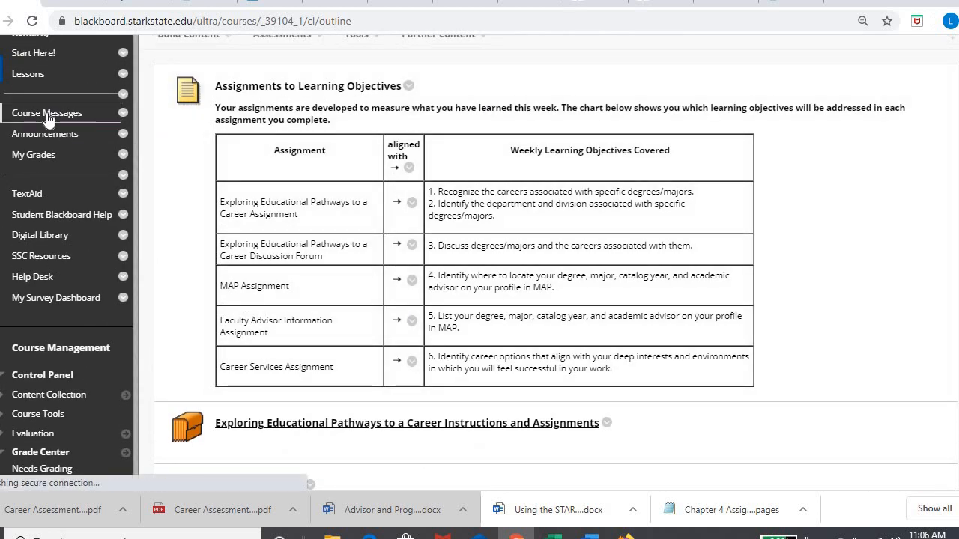
Review Course Messages Inbox and Sent folders, then view My Grades with weighted total and attendance
{"action": "left_click", "coordinate": [47, 113]}
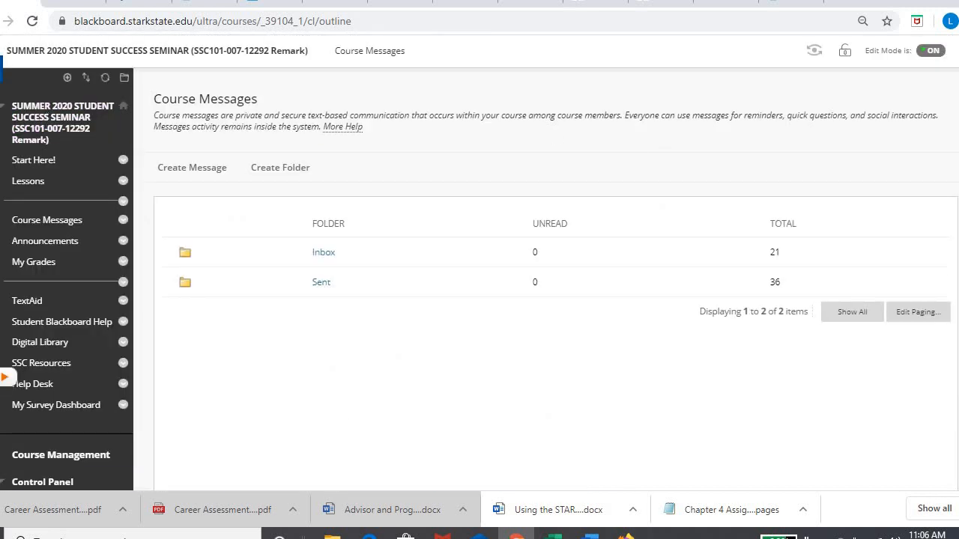
{"action": "mouse_move", "coordinate": [681, 162]}
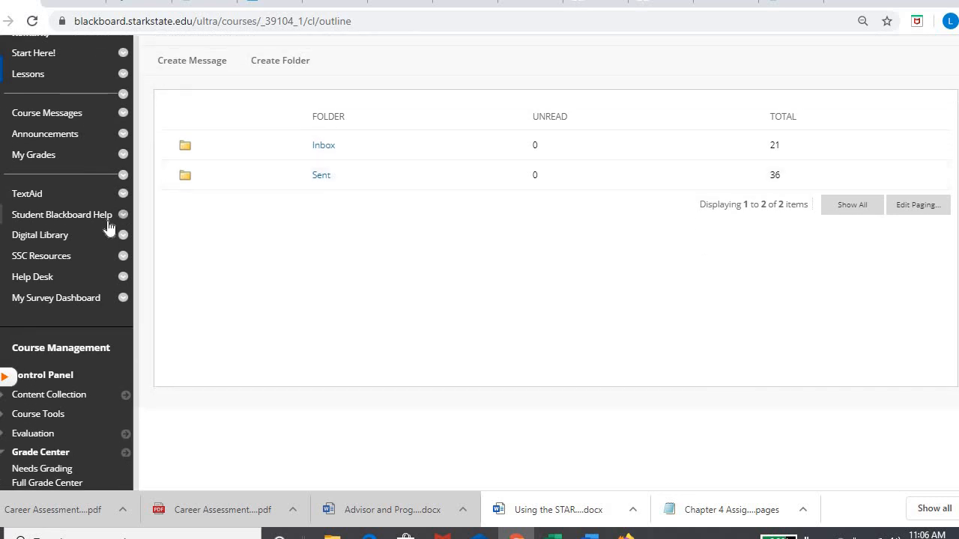
{"action": "left_click", "coordinate": [33, 154]}
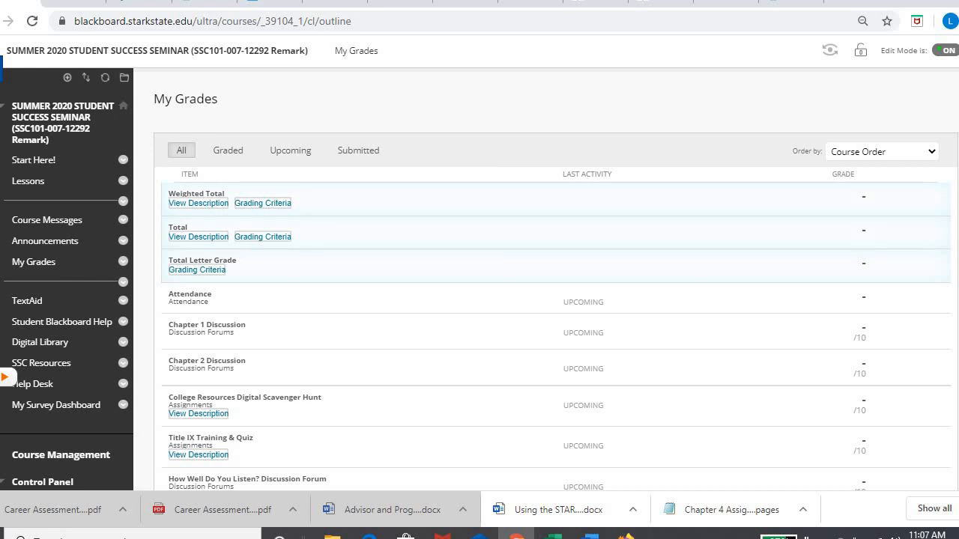
Scroll the grades list, then browse Lessons down past textbook access and syllabus quiz to Week 1–3 folders
{"action": "scroll", "scroll_direction": "down", "scroll_amount": 3}
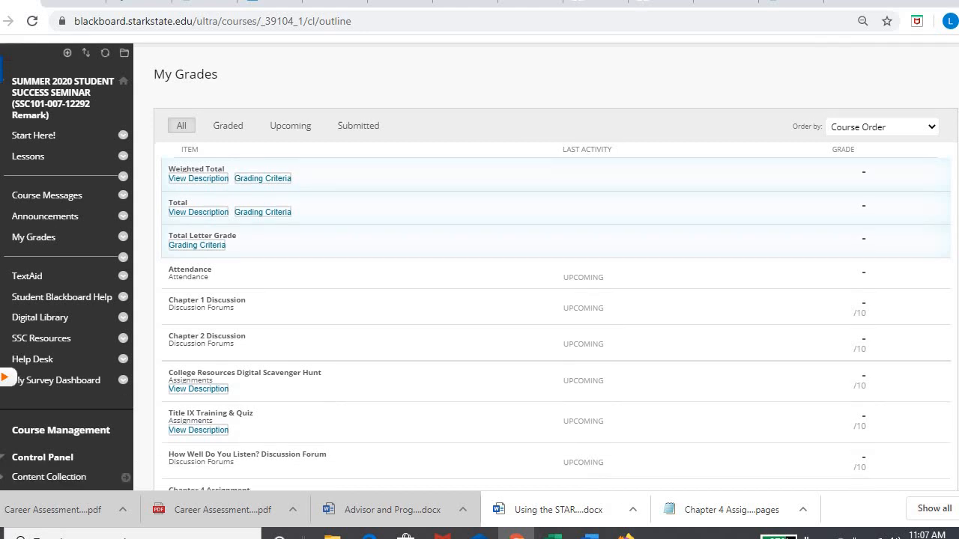
{"action": "scroll", "scroll_direction": "down", "scroll_amount": 3}
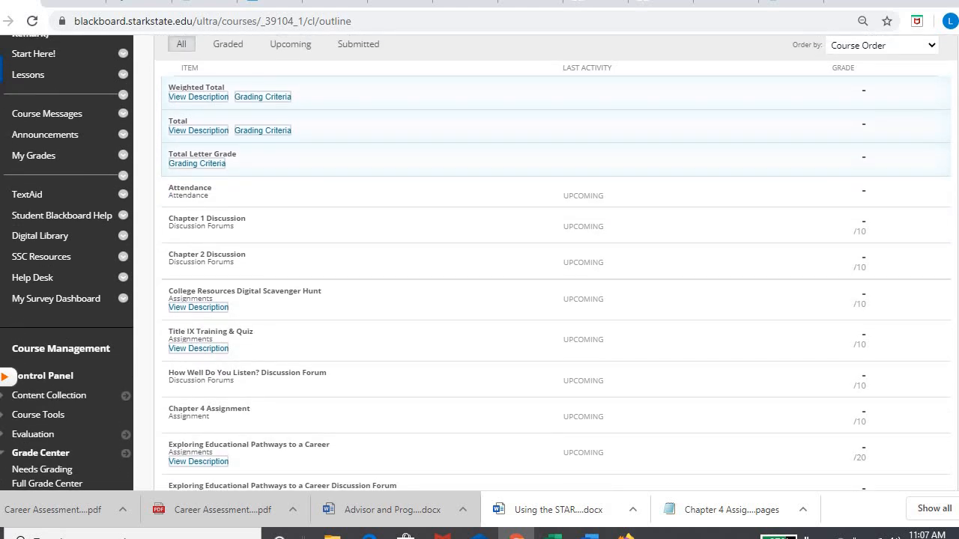
{"action": "scroll", "scroll_direction": "down", "scroll_amount": 3}
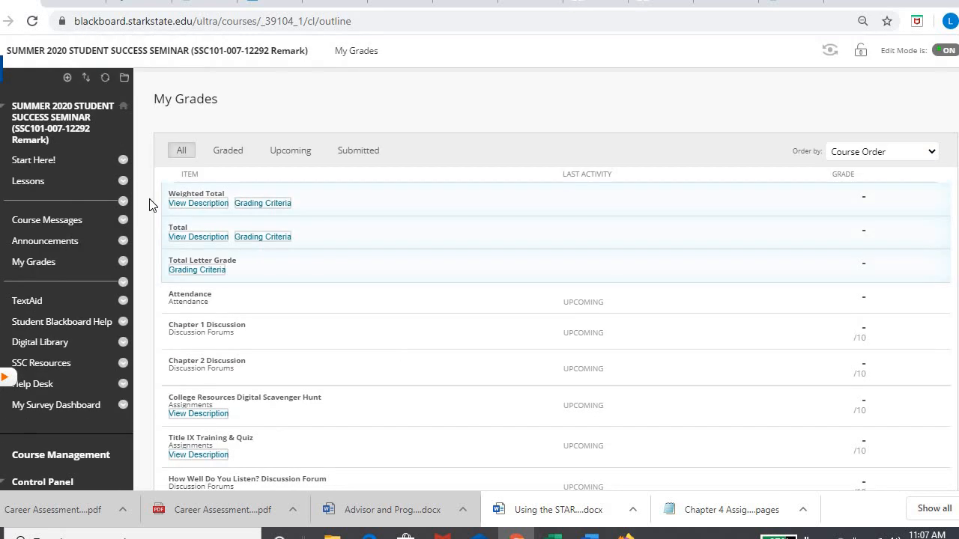
{"action": "left_click", "coordinate": [27, 180]}
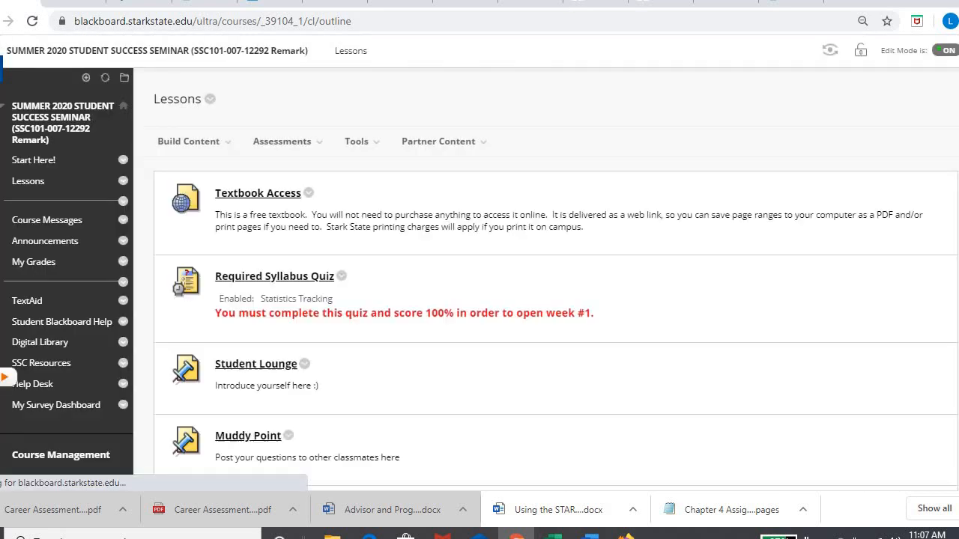
{"action": "scroll", "scroll_direction": "down", "scroll_amount": 3}
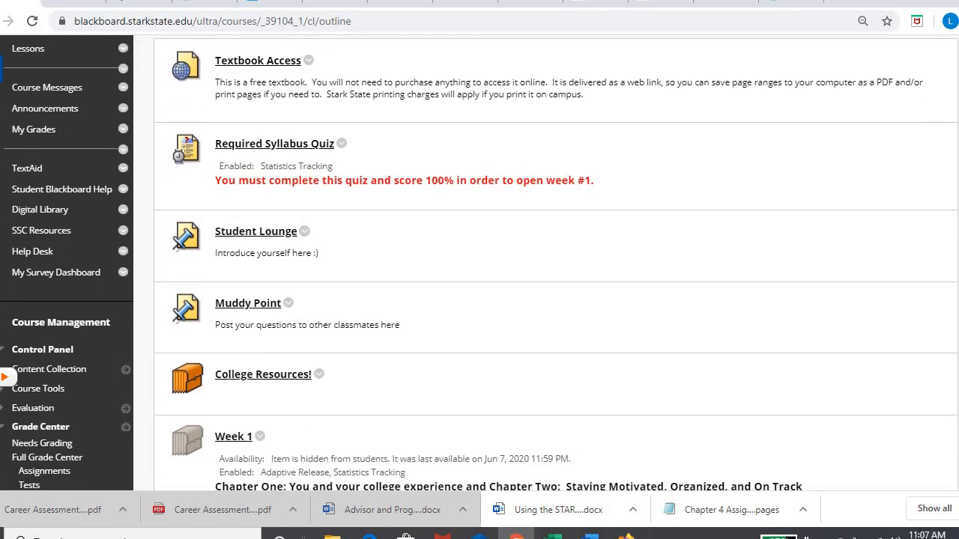
{"action": "scroll", "scroll_direction": "down", "scroll_amount": 3}
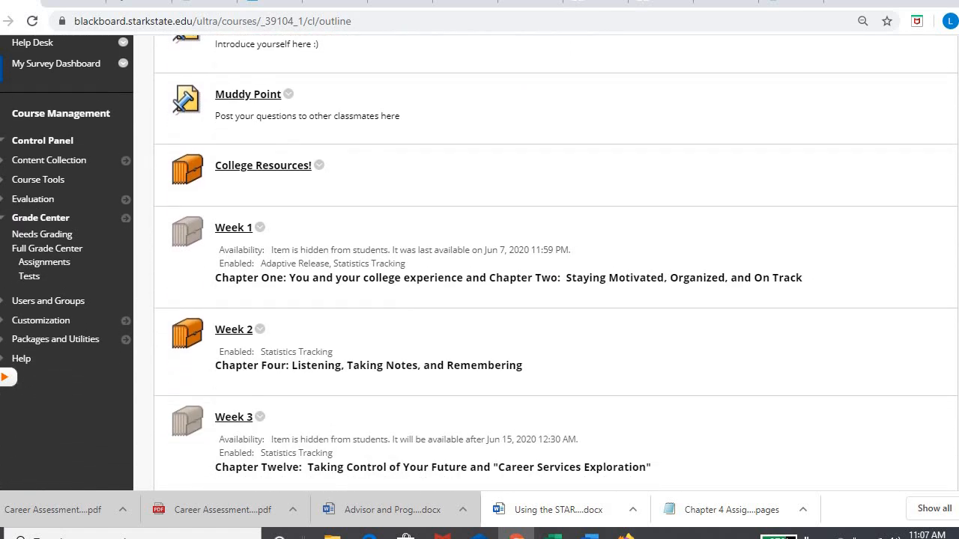